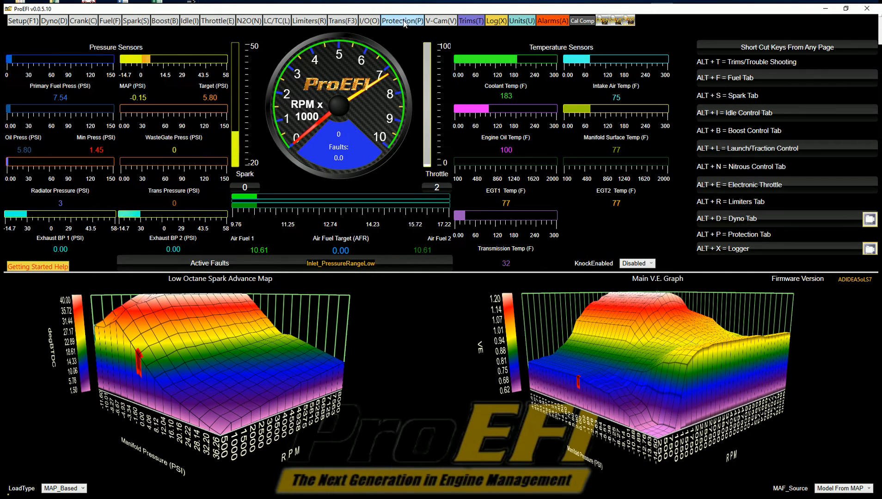
Open the Protection page showing fault limits, shutdown reasons and oil-pressure-versus-RPM table
{"action": "left_click", "coordinate": [401, 21]}
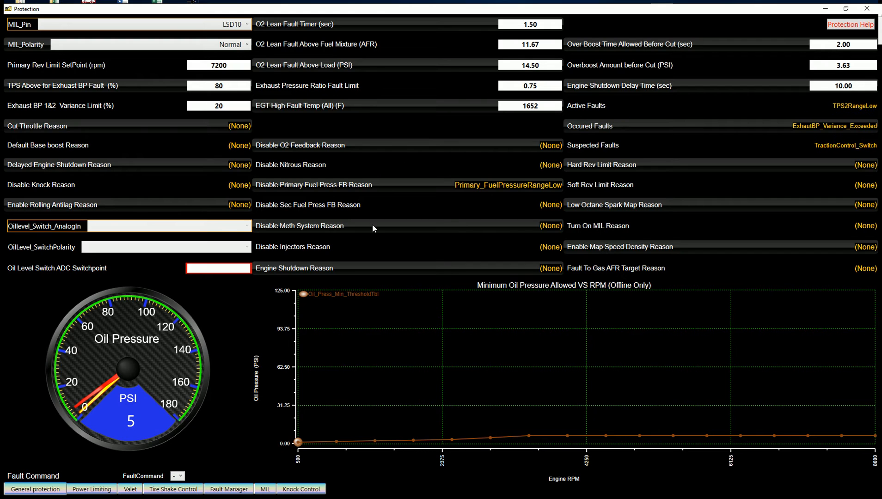
{"action": "mouse_move", "coordinate": [245, 25]}
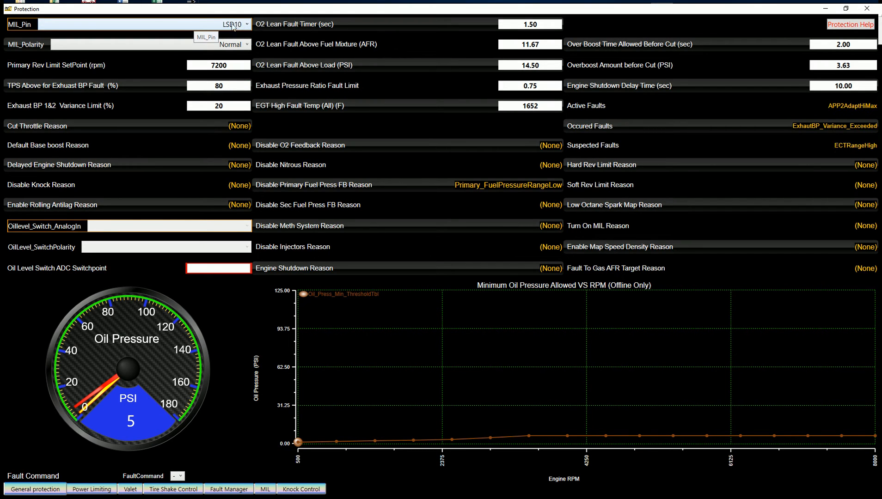
{"action": "left_click", "coordinate": [230, 24]}
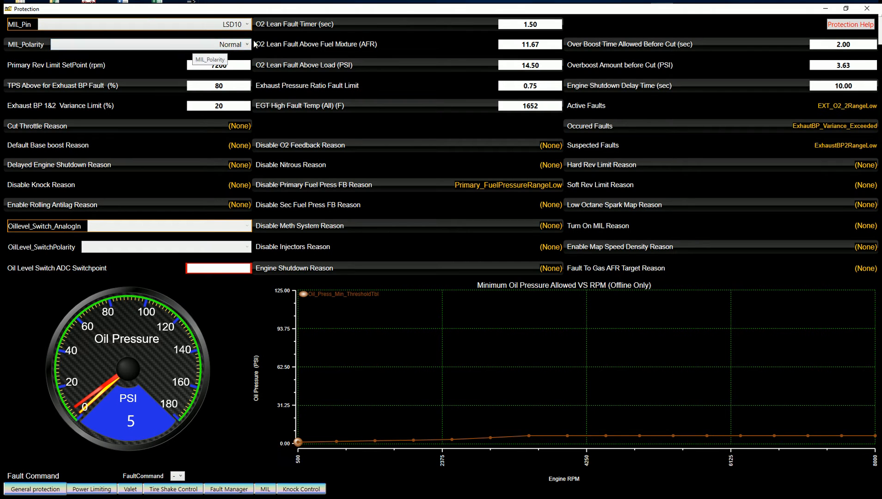
{"action": "mouse_move", "coordinate": [299, 55]}
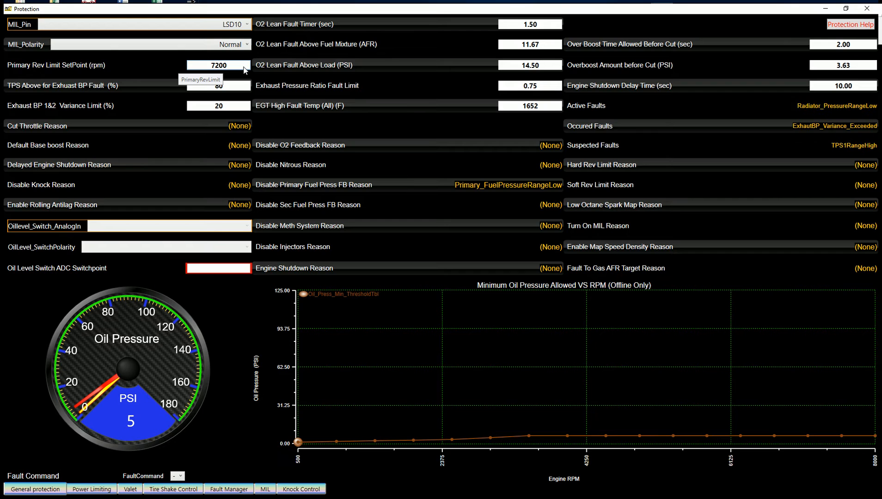
{"action": "mouse_move", "coordinate": [39, 89]}
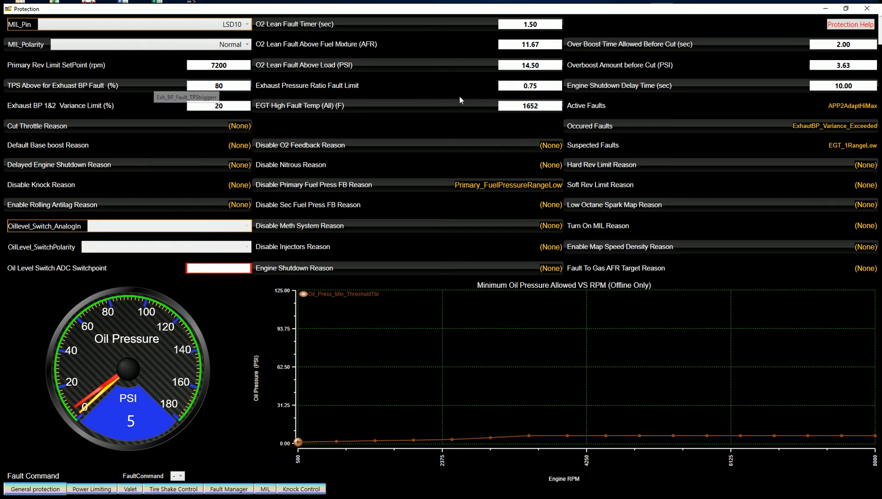
{"action": "mouse_move", "coordinate": [529, 85]}
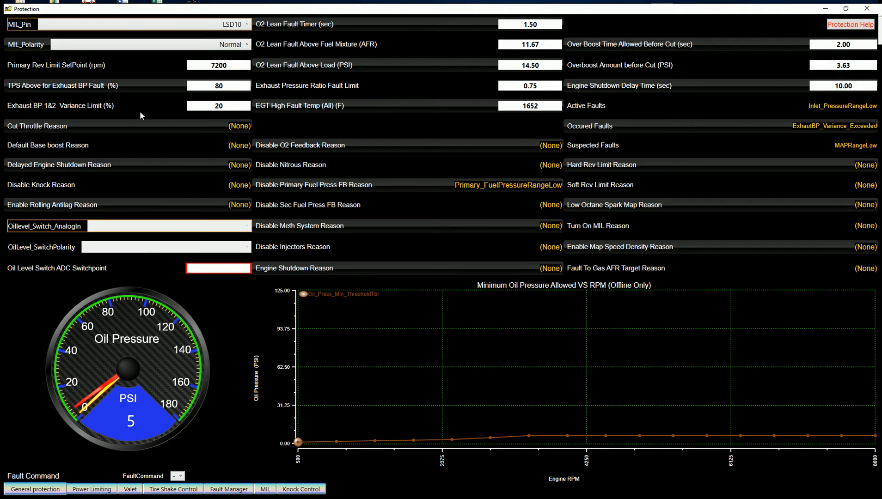
{"action": "mouse_move", "coordinate": [218, 106]}
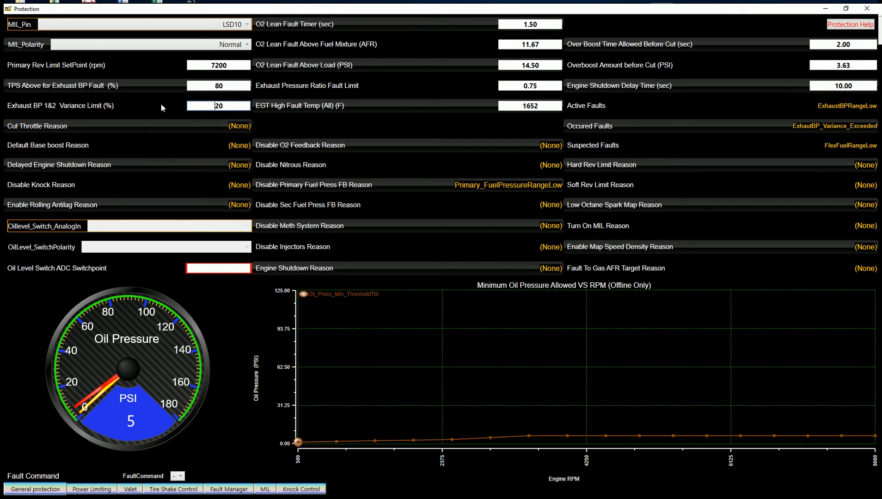
{"action": "mouse_move", "coordinate": [205, 106]}
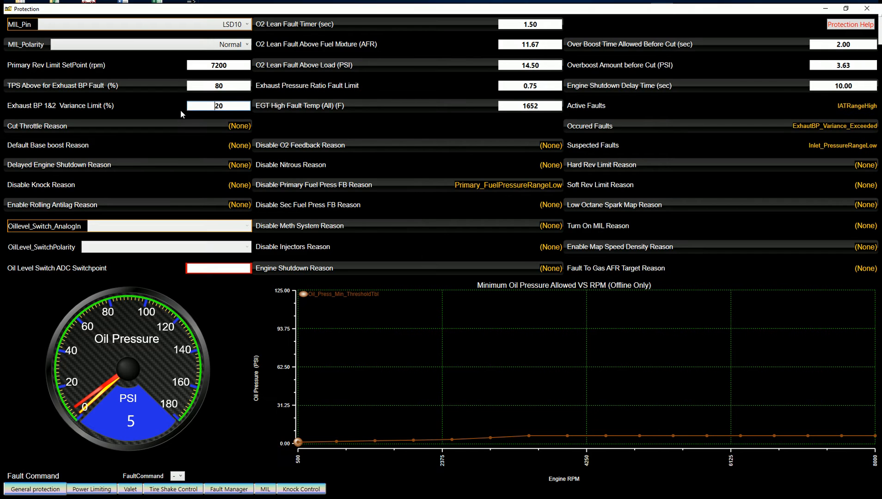
{"action": "mouse_move", "coordinate": [228, 108]}
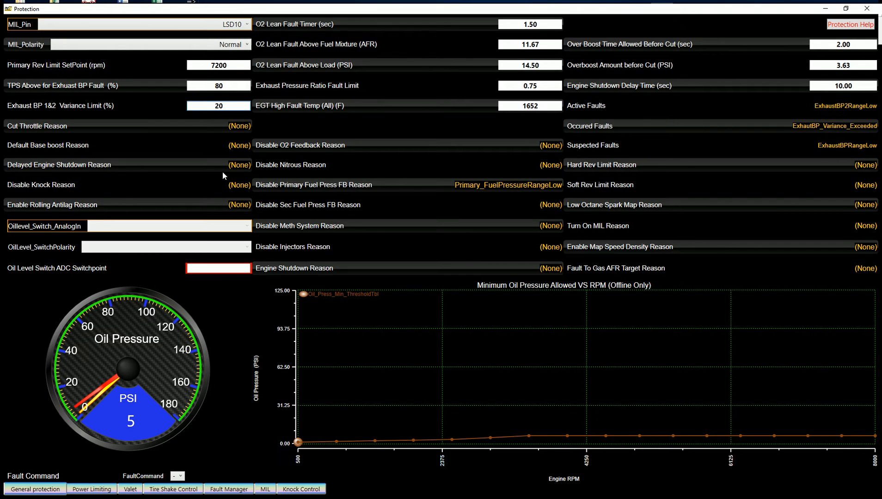
{"action": "mouse_move", "coordinate": [239, 125]}
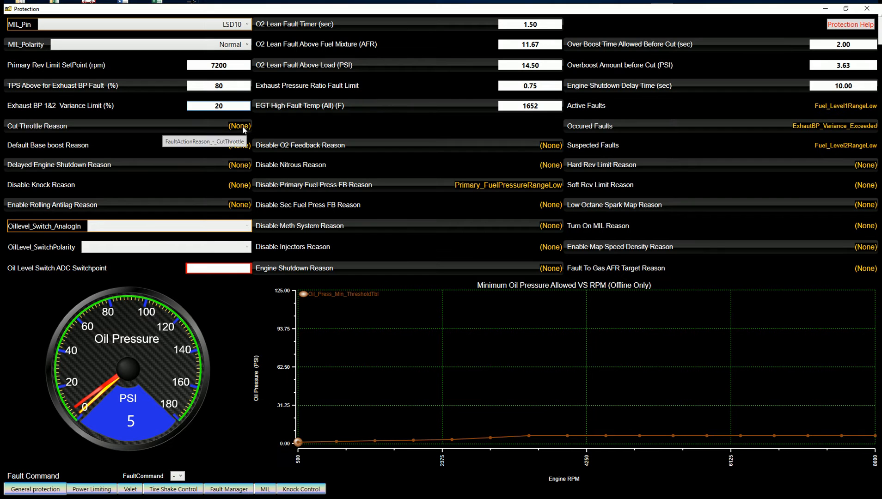
{"action": "mouse_move", "coordinate": [260, 138]}
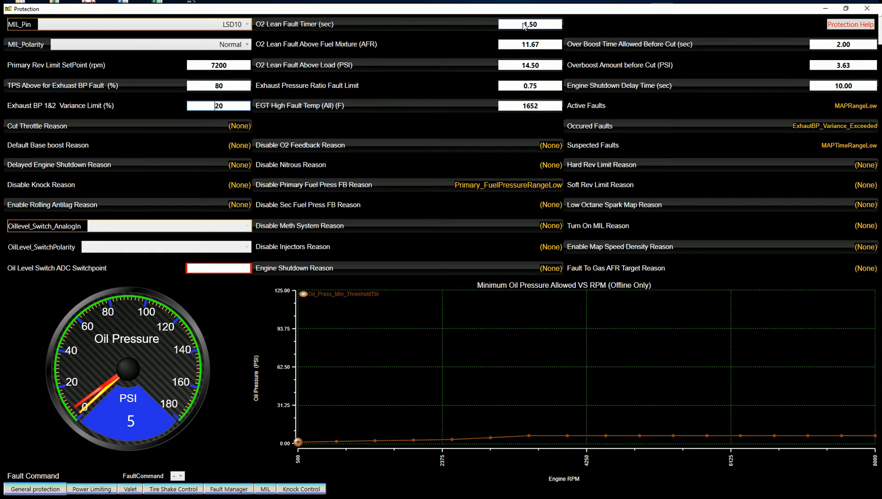
{"action": "mouse_move", "coordinate": [529, 31]}
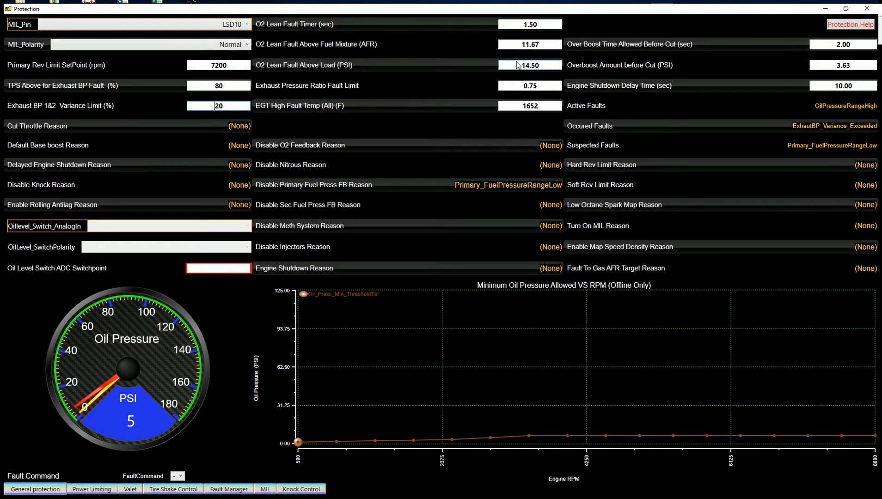
{"action": "mouse_move", "coordinate": [529, 24]}
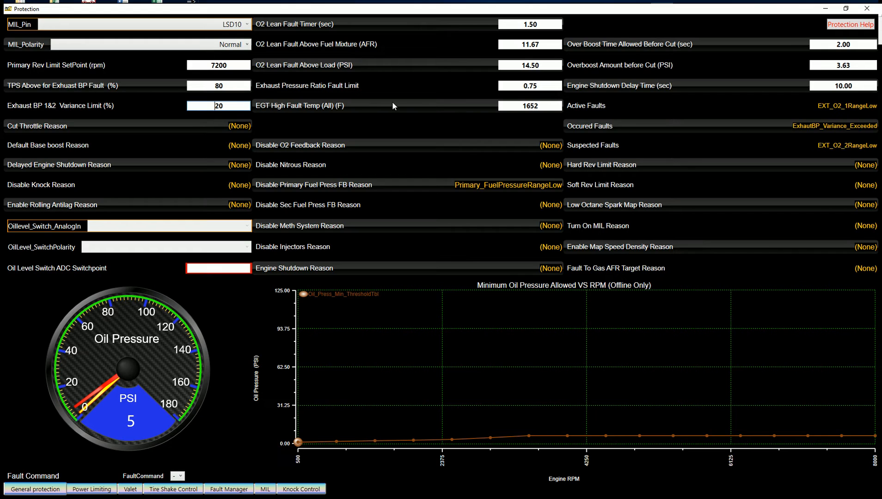
{"action": "mouse_move", "coordinate": [526, 106]}
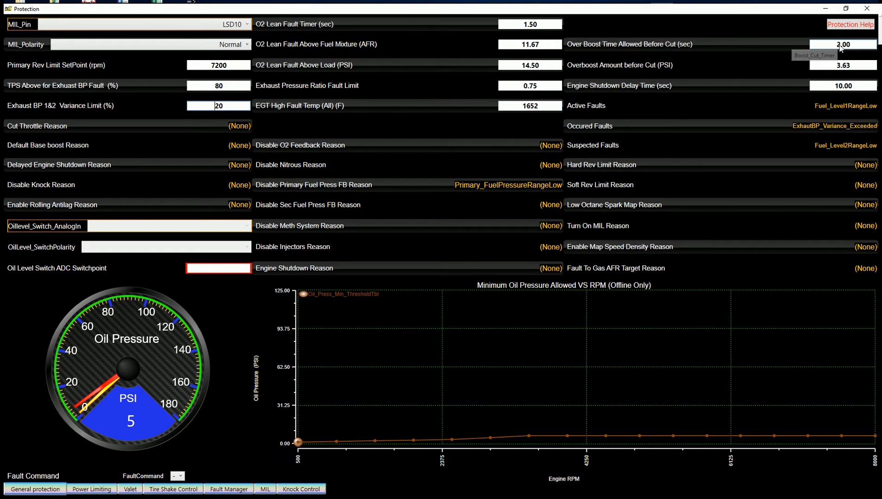
{"action": "mouse_move", "coordinate": [834, 71]}
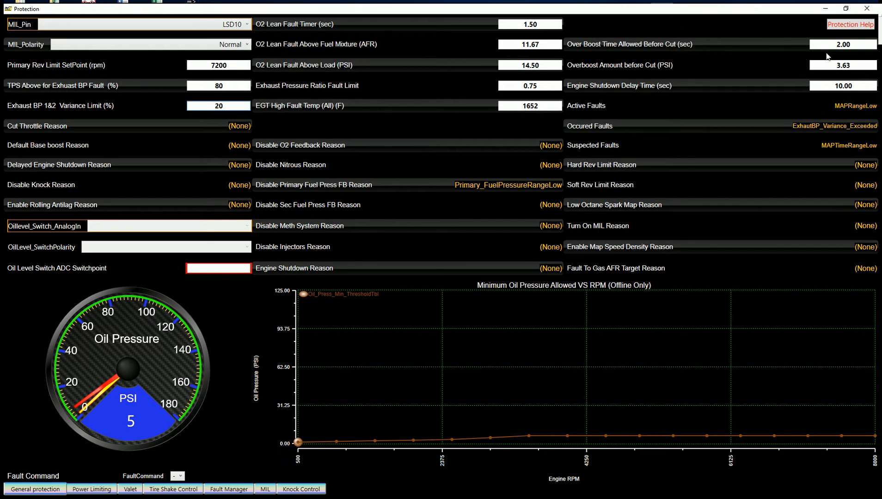
{"action": "mouse_move", "coordinate": [767, 88]}
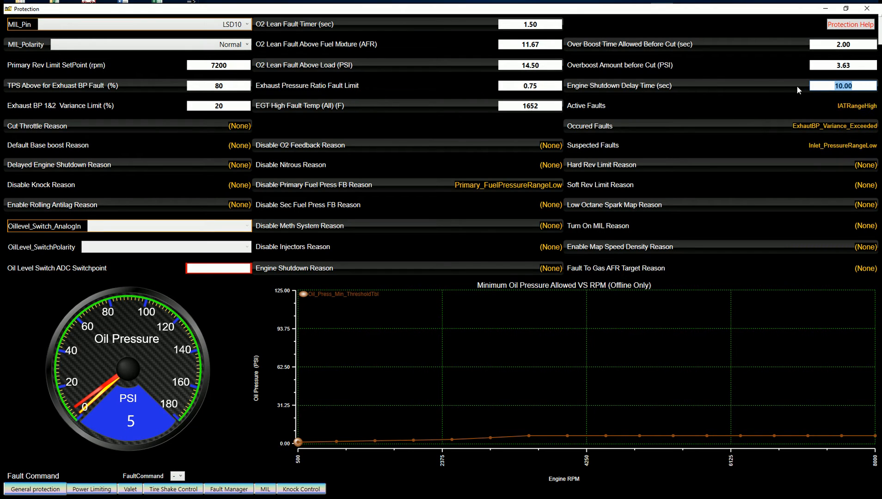
{"action": "mouse_move", "coordinate": [731, 90]}
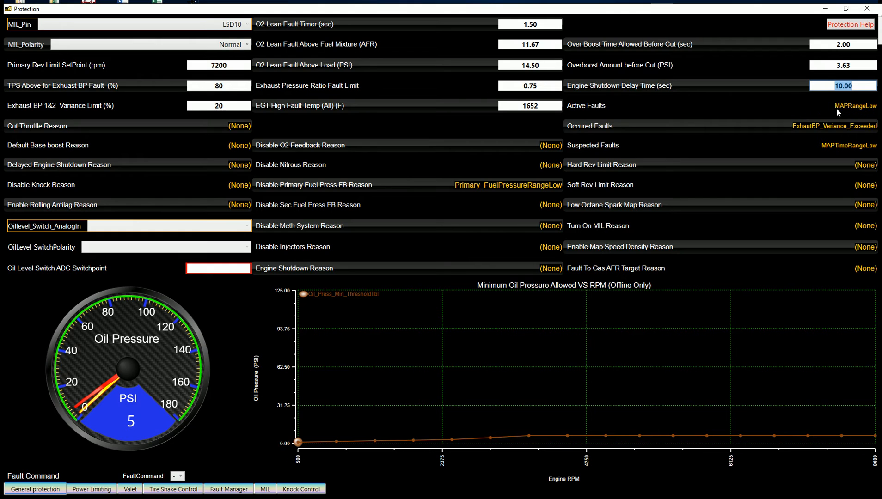
{"action": "mouse_move", "coordinate": [854, 108]}
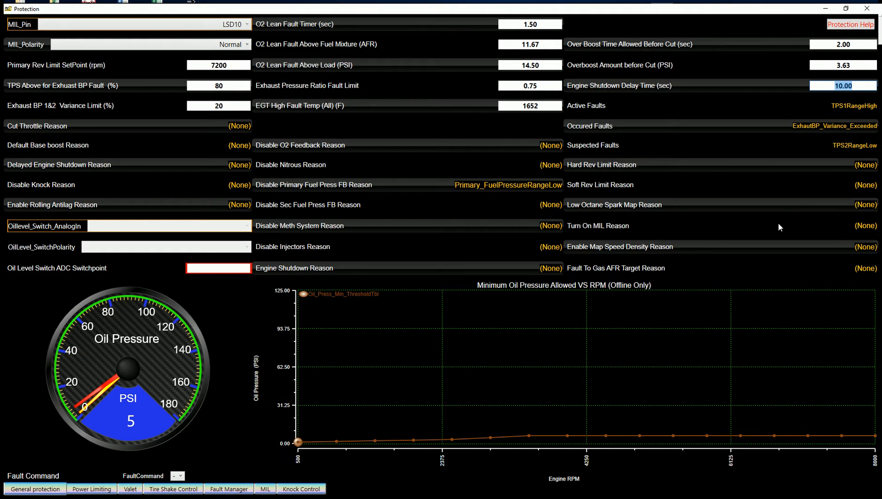
{"action": "mouse_move", "coordinate": [127, 377]}
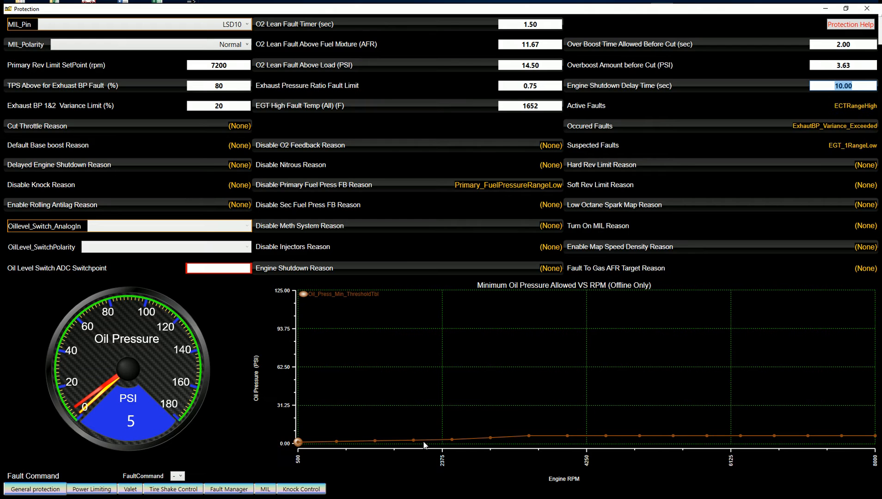
{"action": "mouse_move", "coordinate": [104, 368]}
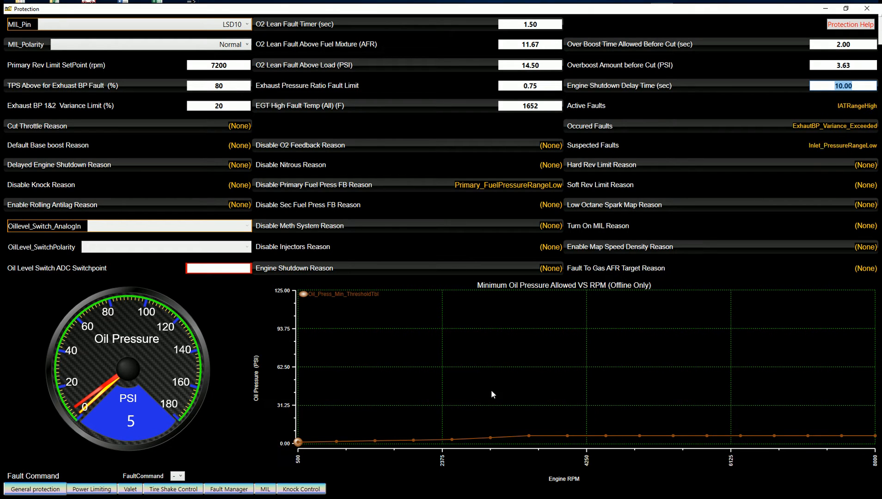
{"action": "mouse_move", "coordinate": [317, 412]}
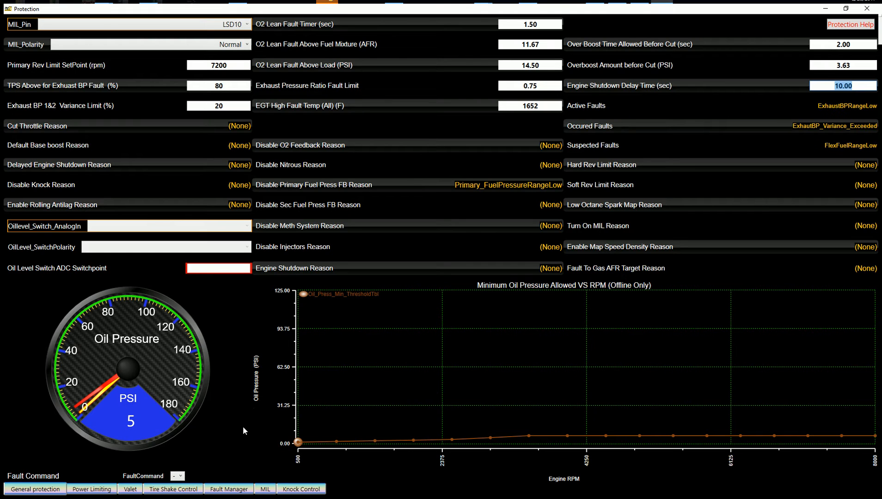
Show the Fault Manager table with Boost_Limit_Exceeded, code 234, base boost and soft rev limit
{"action": "left_click", "coordinate": [228, 489]}
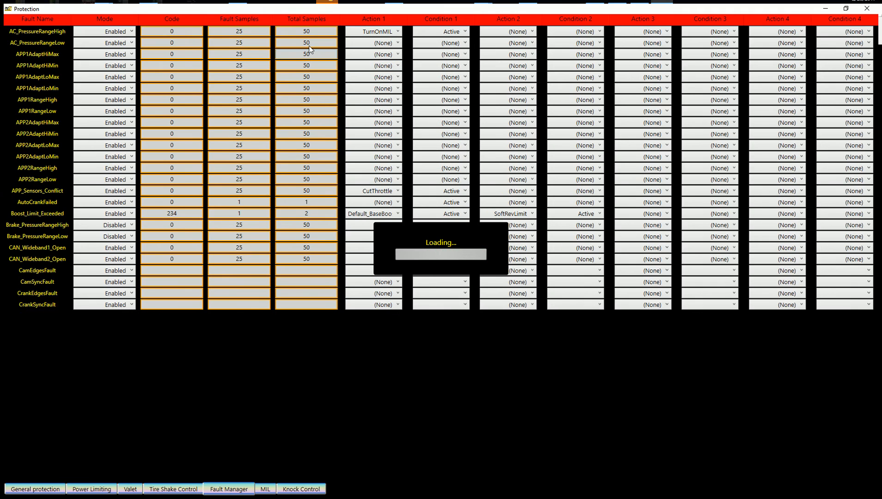
{"action": "mouse_move", "coordinate": [81, 12]}
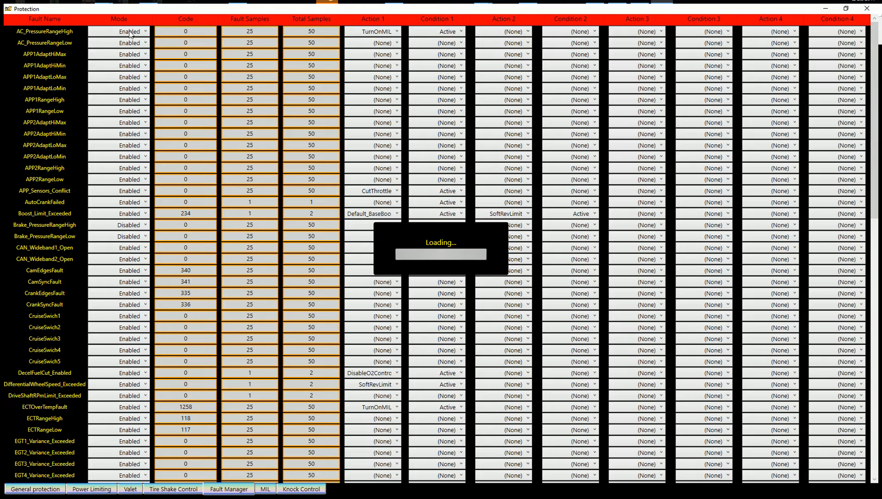
{"action": "mouse_move", "coordinate": [144, 35]}
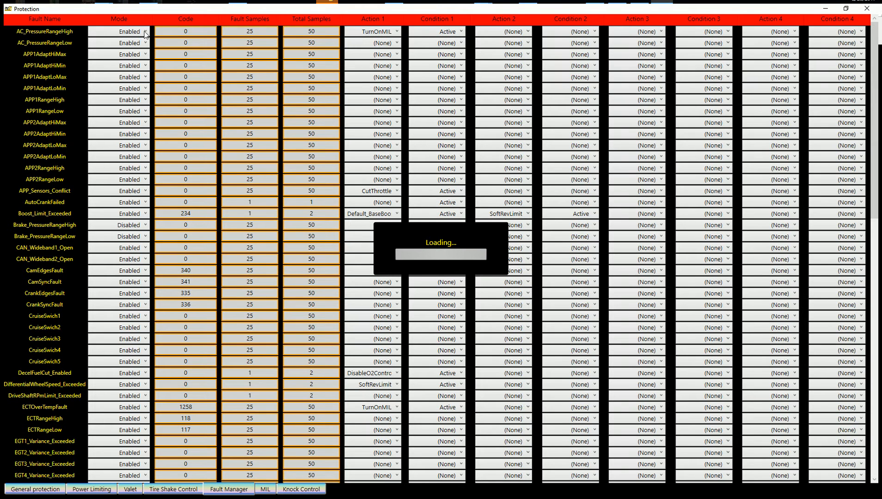
{"action": "mouse_move", "coordinate": [139, 66]}
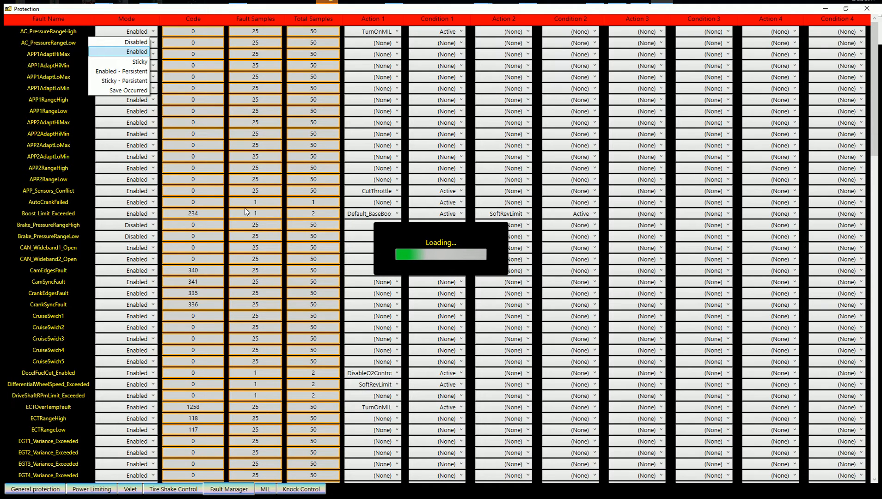
{"action": "mouse_move", "coordinate": [197, 212]}
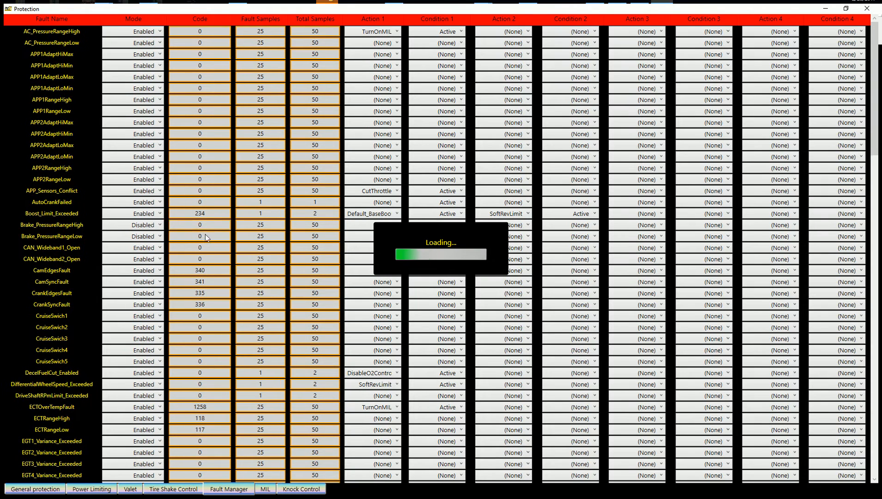
{"action": "mouse_move", "coordinate": [198, 214]}
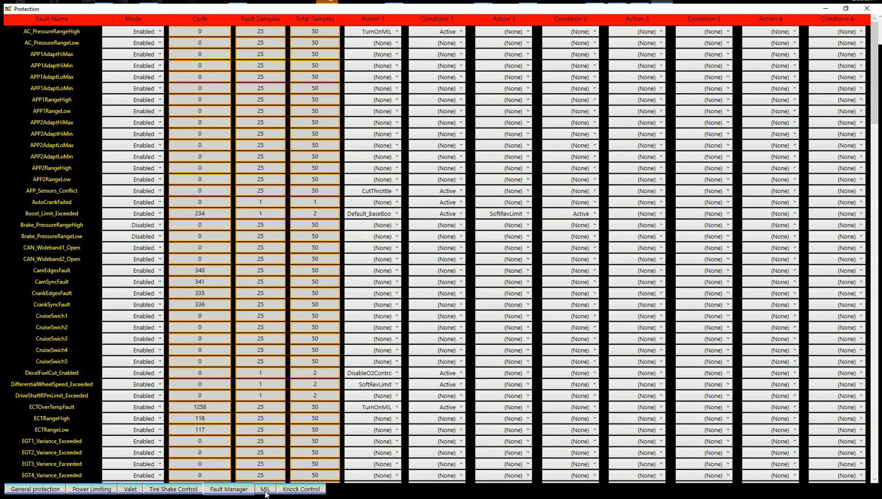
{"action": "left_click", "coordinate": [265, 488]}
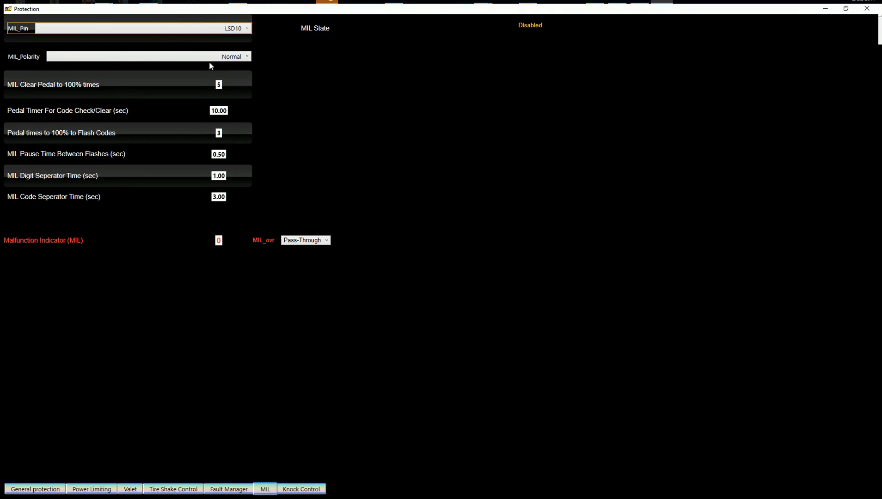
{"action": "mouse_move", "coordinate": [103, 87]}
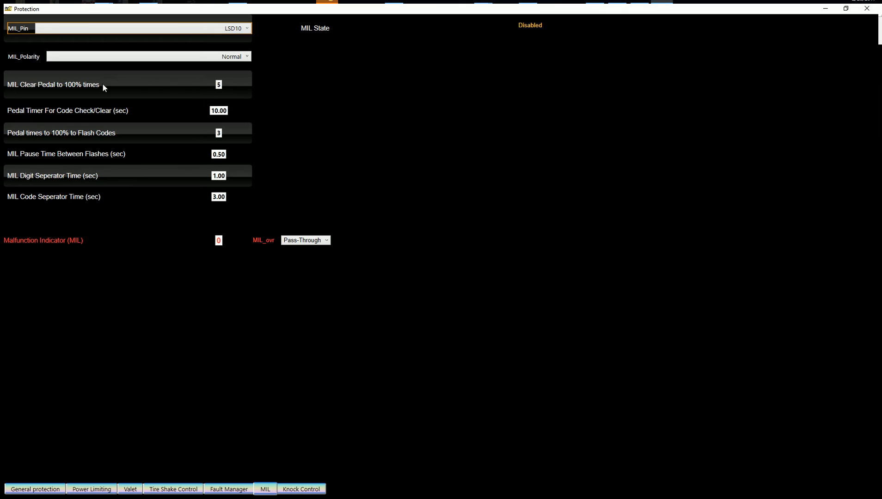
{"action": "mouse_move", "coordinate": [219, 87]}
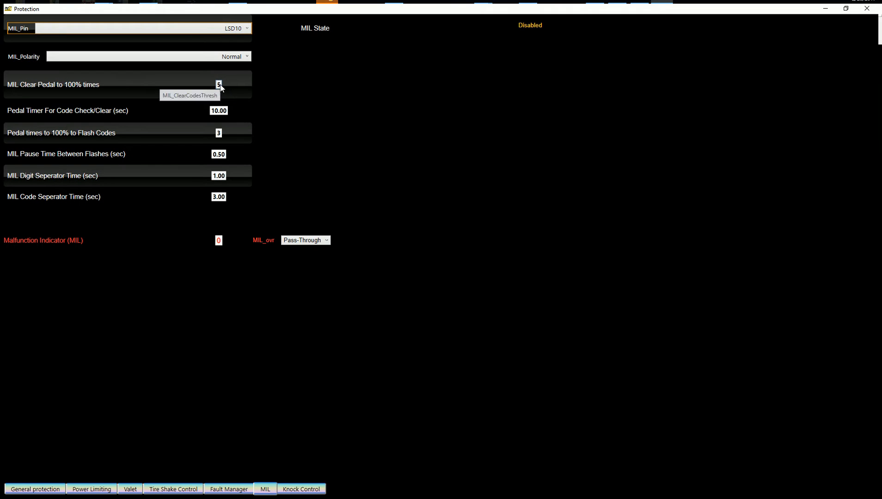
{"action": "mouse_move", "coordinate": [223, 114]}
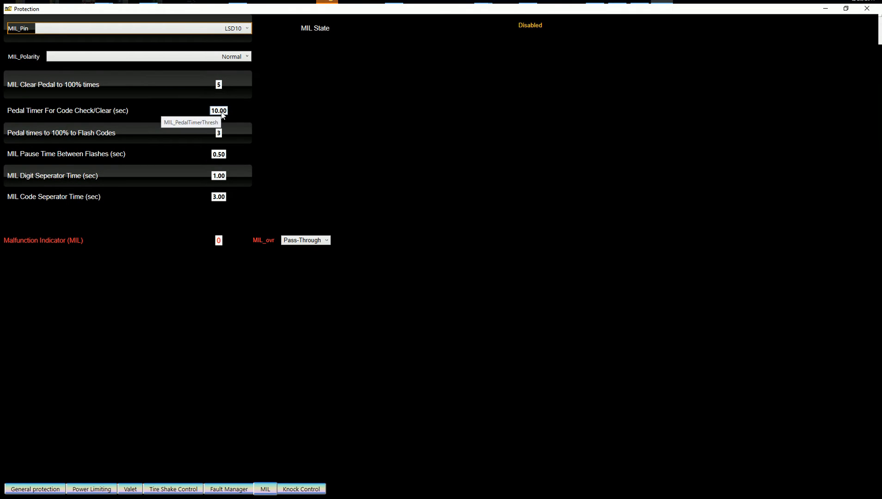
{"action": "mouse_move", "coordinate": [224, 125]}
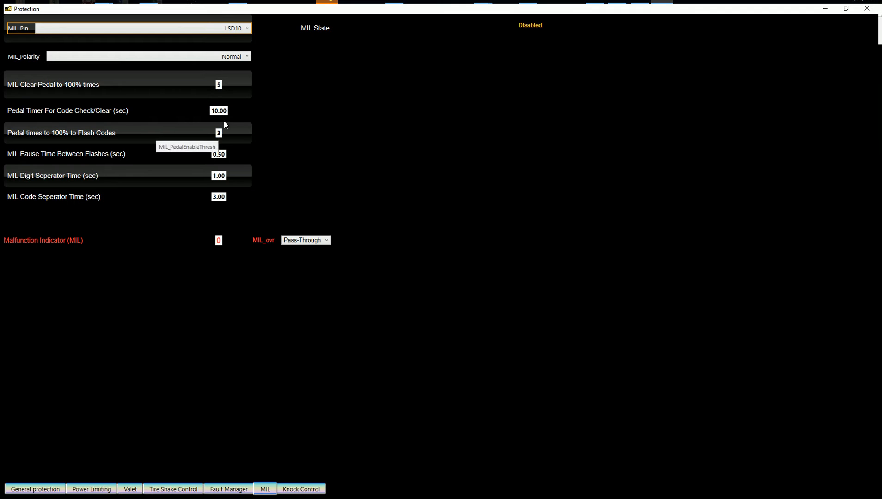
{"action": "mouse_move", "coordinate": [216, 136]}
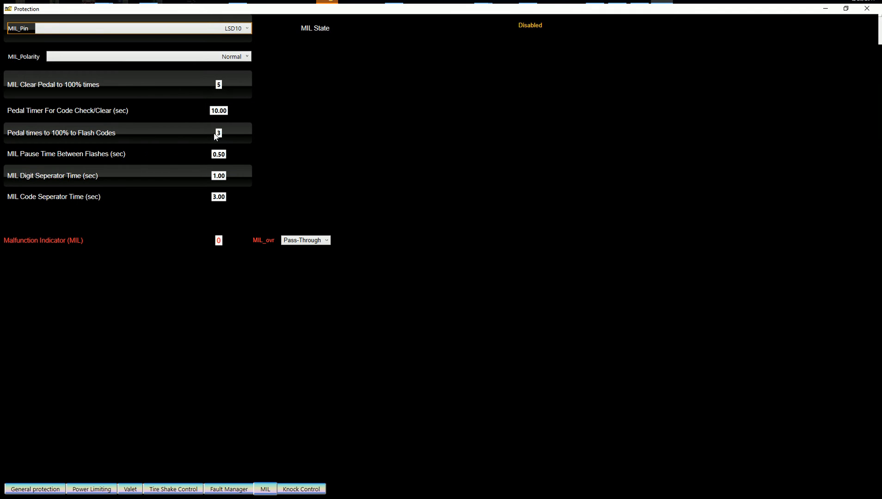
{"action": "mouse_move", "coordinate": [220, 180]}
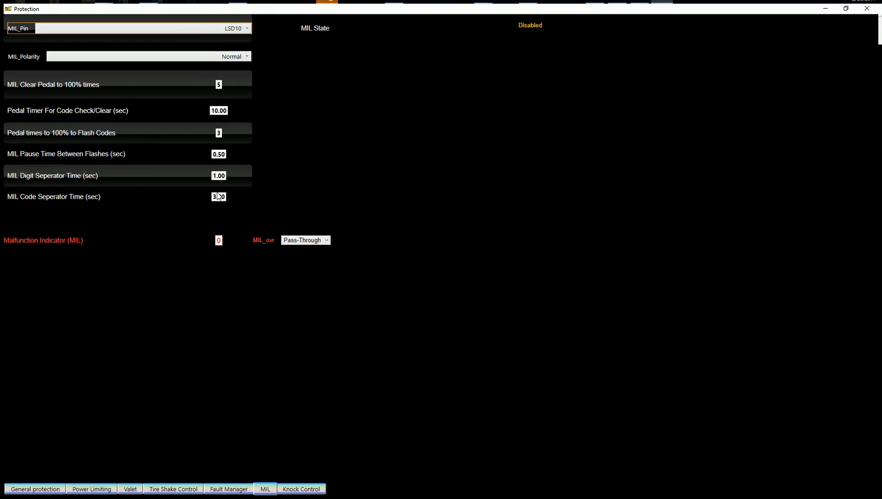
{"action": "mouse_move", "coordinate": [218, 197]}
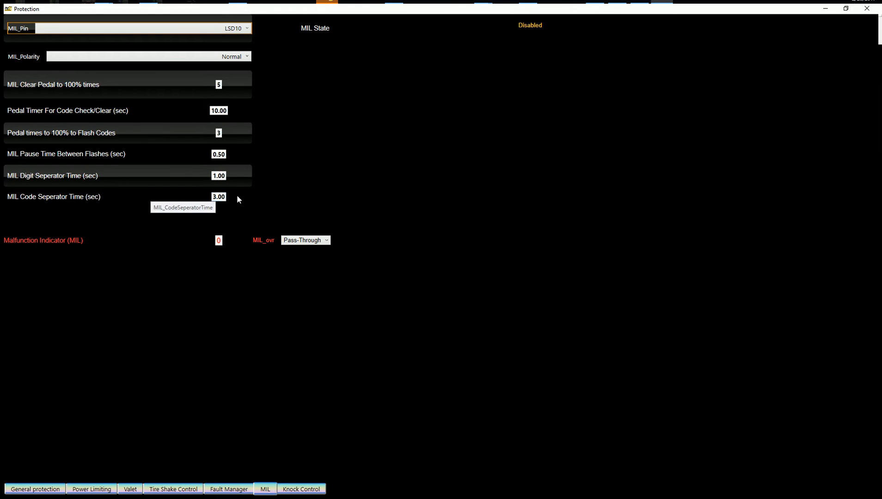
{"action": "mouse_move", "coordinate": [228, 491]}
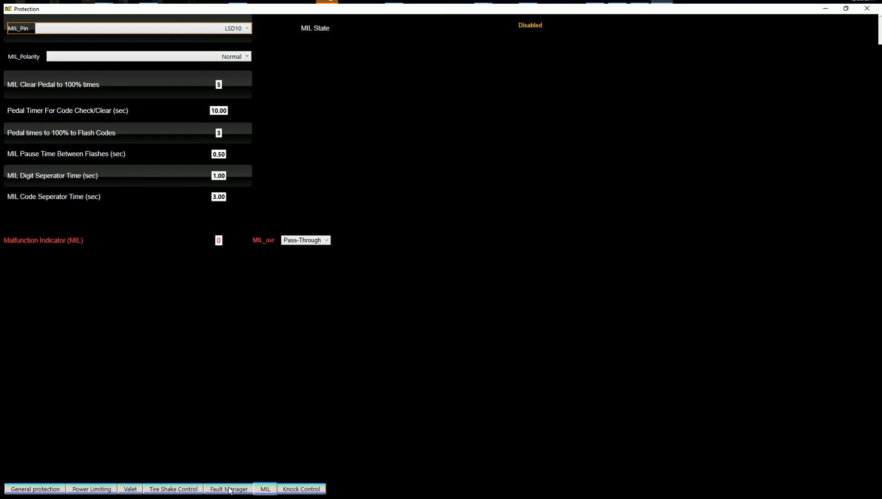
Return to the Fault Manager table listing fault modes, codes, sample counts and actions
{"action": "left_click", "coordinate": [228, 488]}
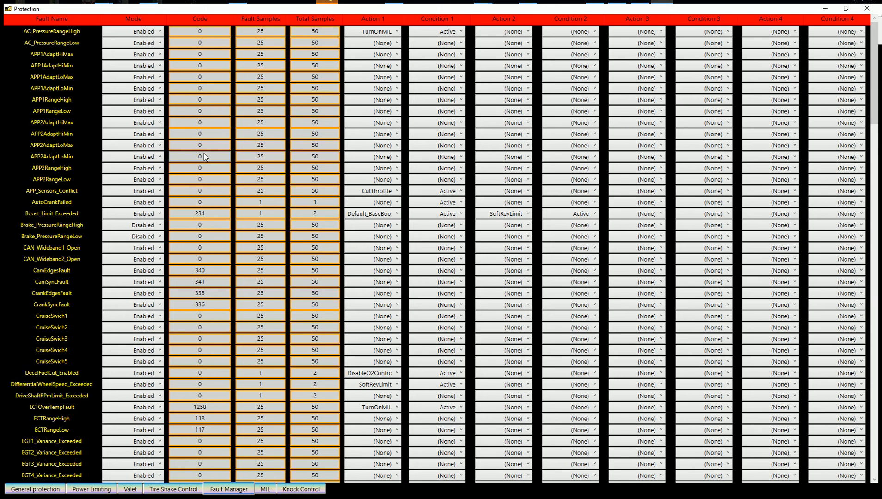
{"action": "mouse_move", "coordinate": [258, 164]}
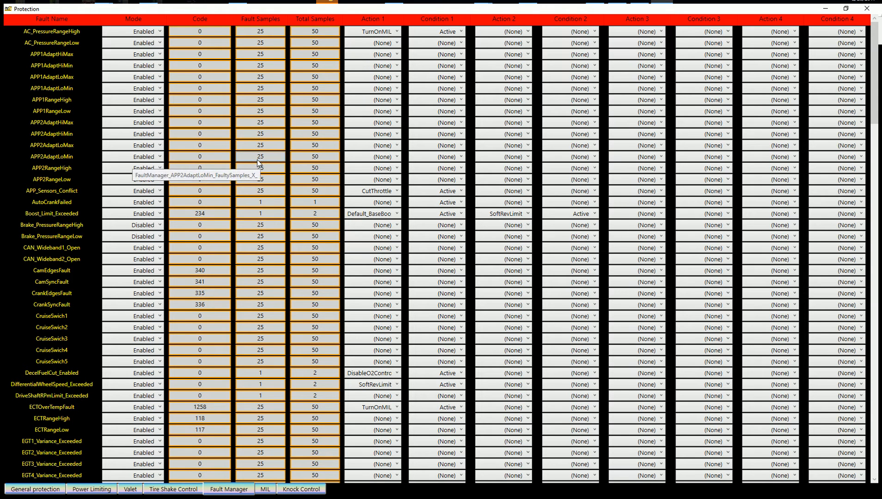
{"action": "mouse_move", "coordinate": [218, 198]}
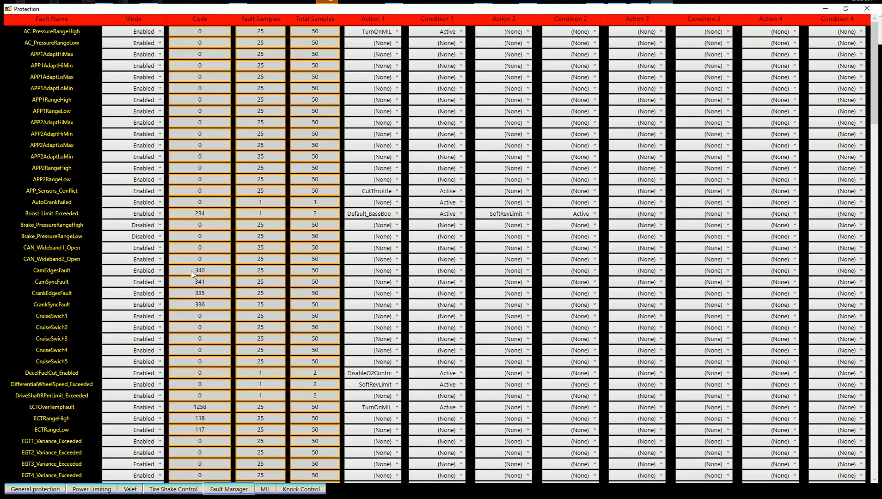
{"action": "mouse_move", "coordinate": [198, 214]}
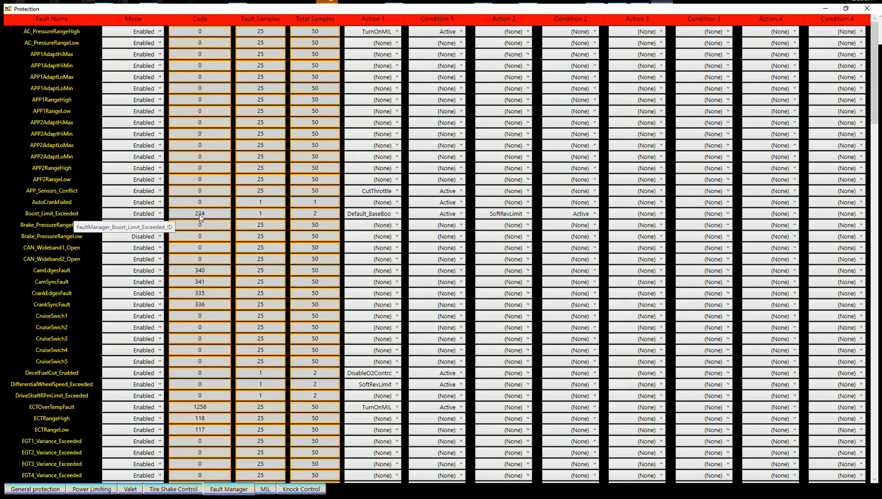
{"action": "mouse_move", "coordinate": [200, 282]}
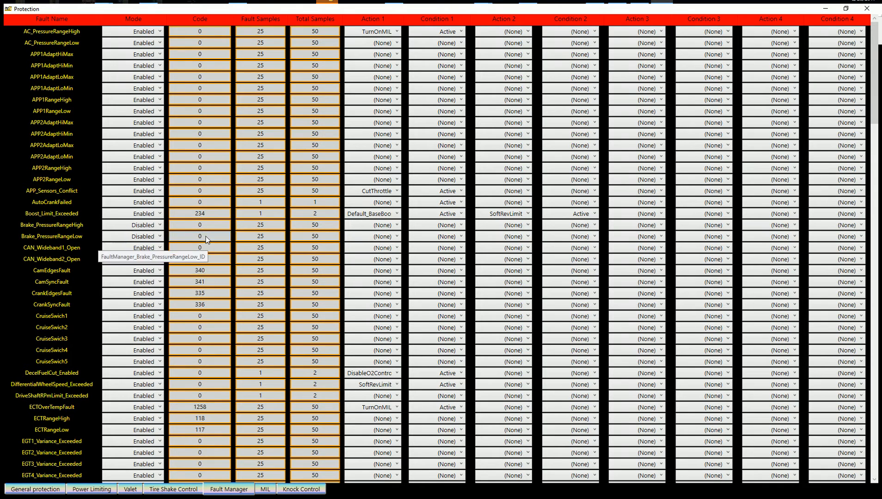
{"action": "mouse_move", "coordinate": [260, 18]}
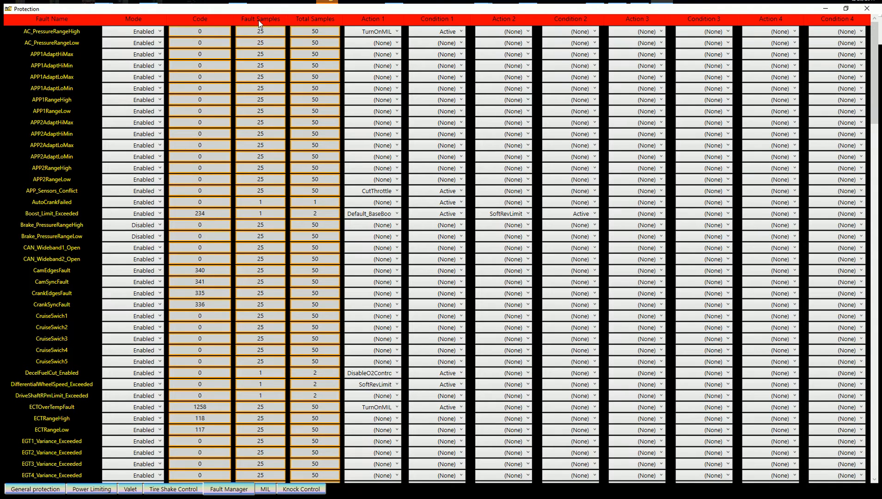
{"action": "mouse_move", "coordinate": [259, 31]}
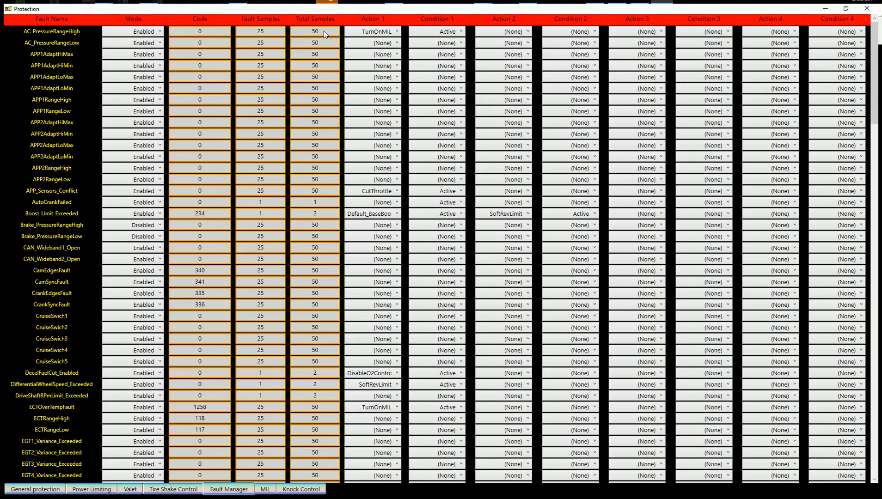
{"action": "mouse_move", "coordinate": [331, 38]}
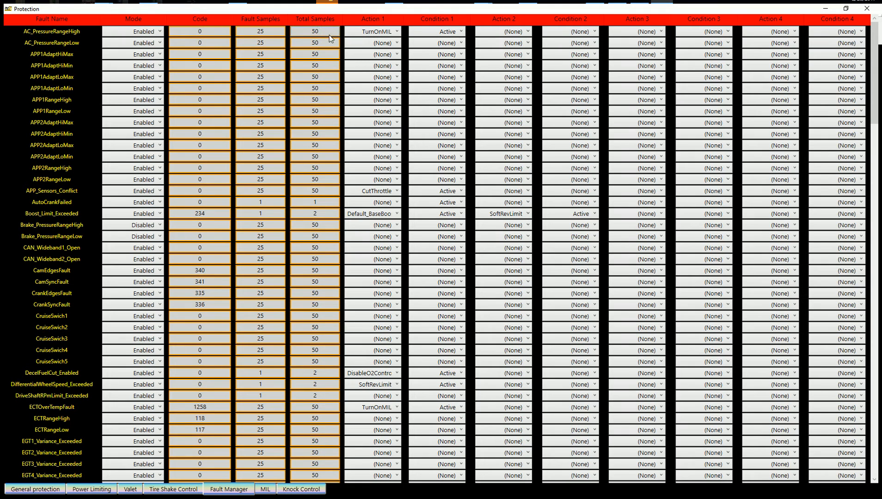
{"action": "mouse_move", "coordinate": [268, 195]}
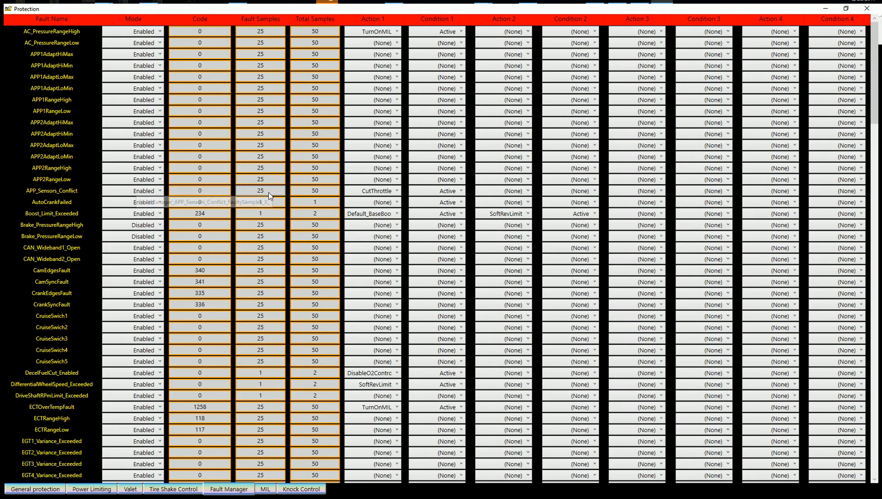
{"action": "mouse_move", "coordinate": [261, 217]}
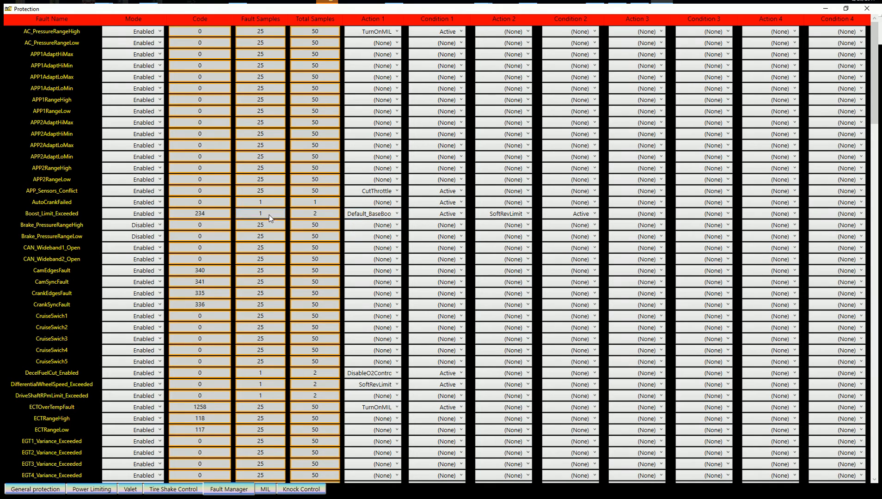
{"action": "mouse_move", "coordinate": [315, 156]}
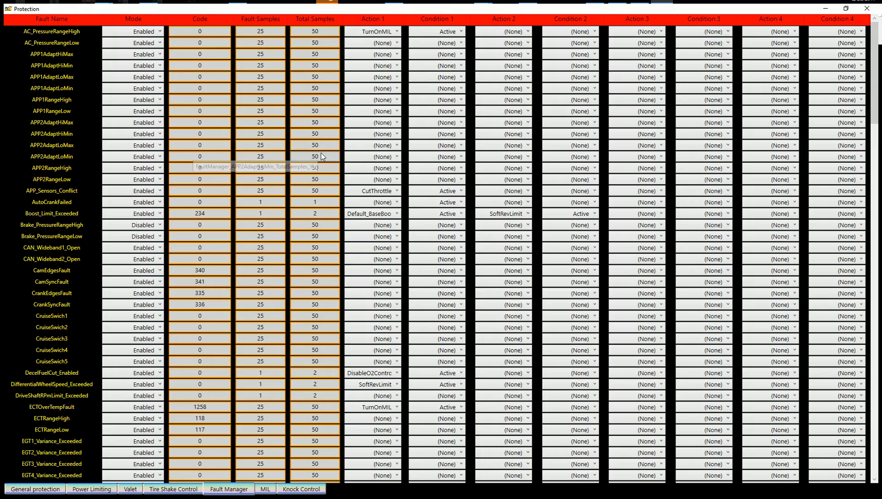
{"action": "mouse_move", "coordinate": [275, 180]}
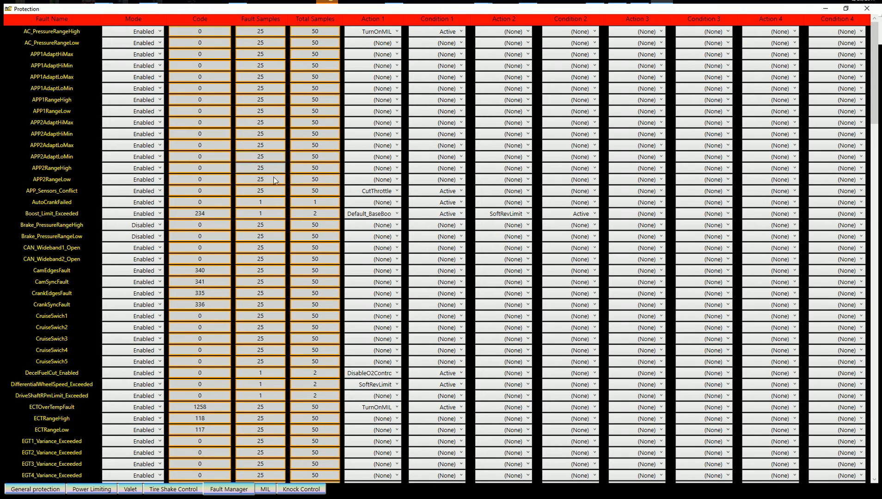
{"action": "mouse_move", "coordinate": [268, 236]}
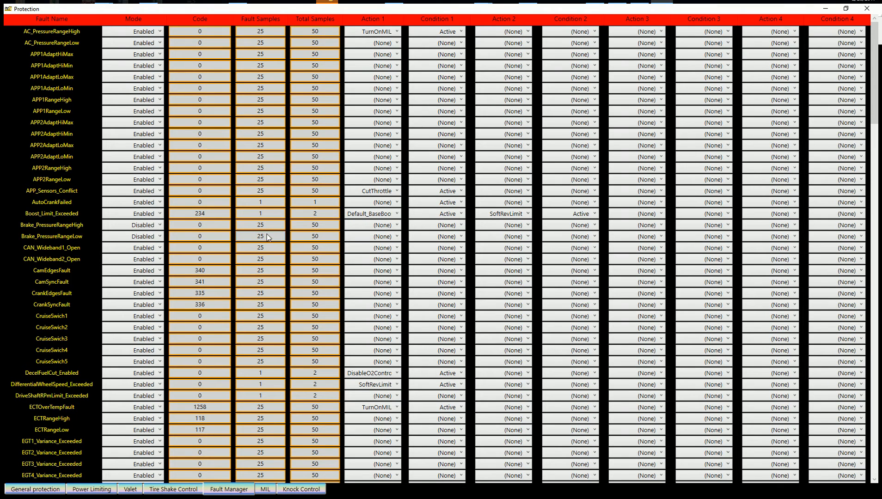
{"action": "mouse_move", "coordinate": [314, 161]}
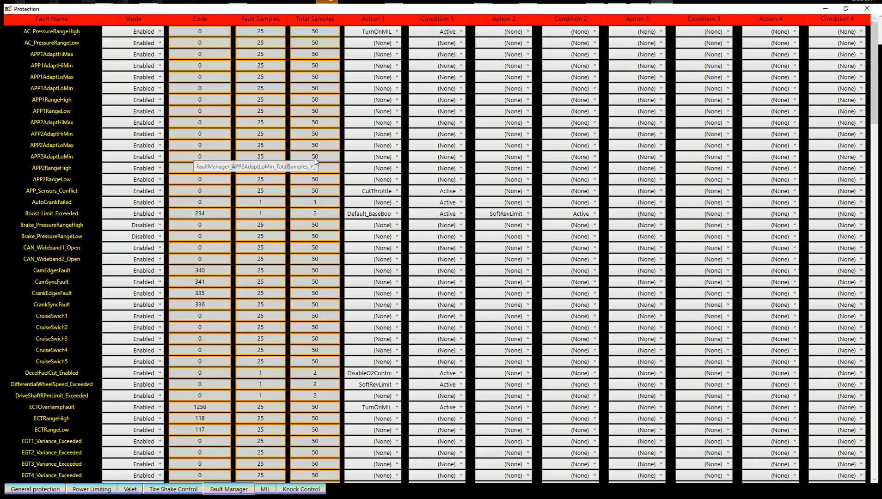
{"action": "mouse_move", "coordinate": [260, 156]}
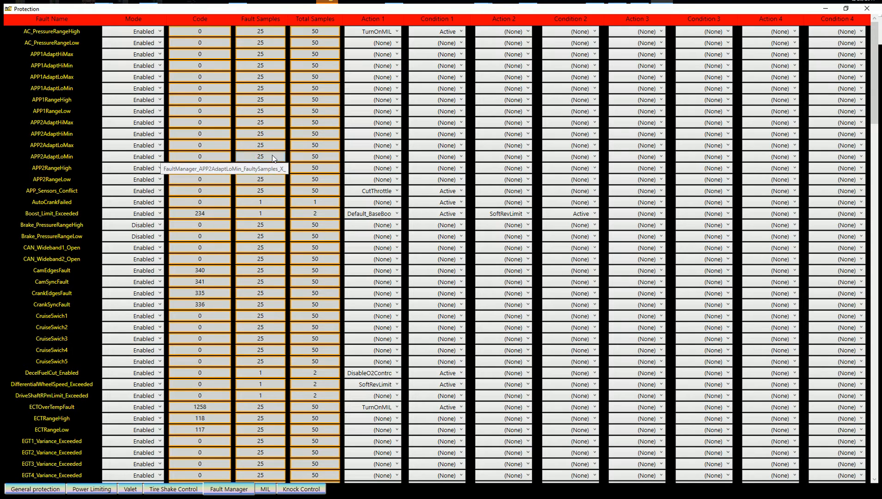
{"action": "mouse_move", "coordinate": [303, 153]}
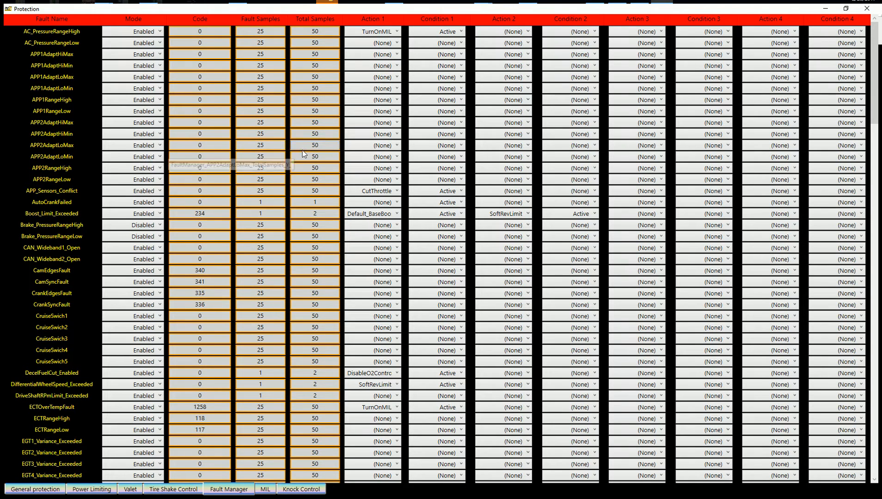
{"action": "mouse_move", "coordinate": [286, 139]}
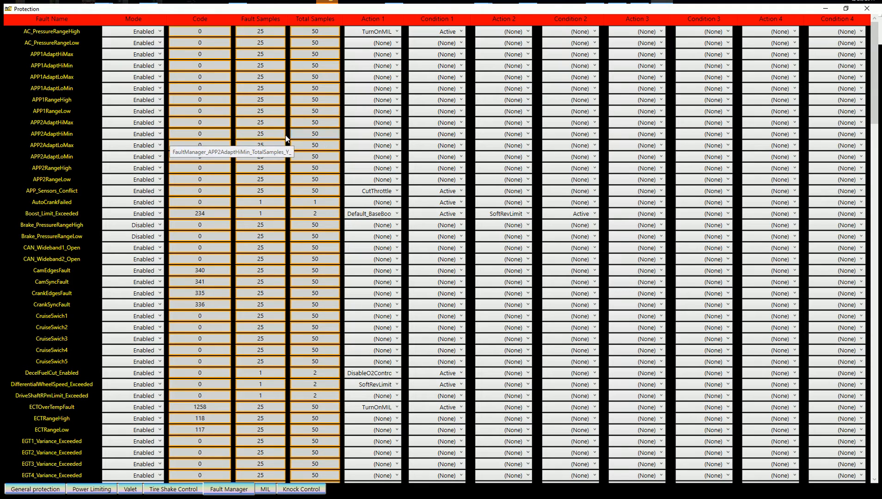
{"action": "mouse_move", "coordinate": [319, 153]}
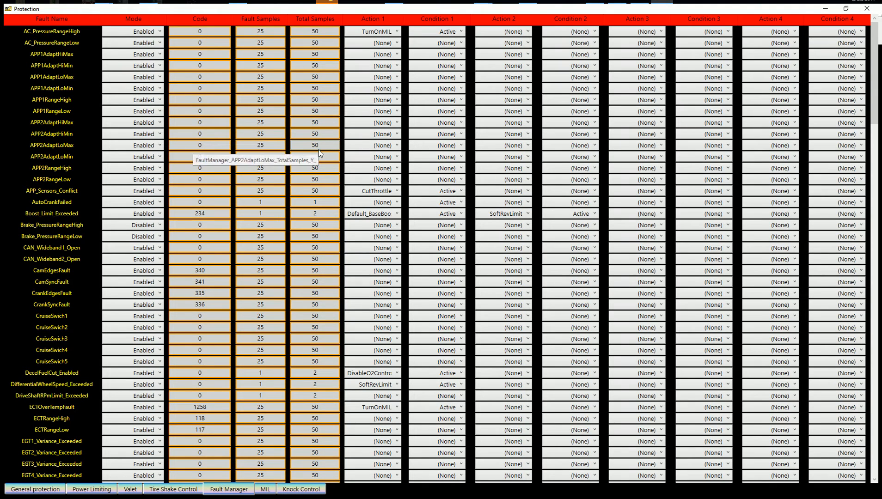
{"action": "mouse_move", "coordinate": [271, 152]}
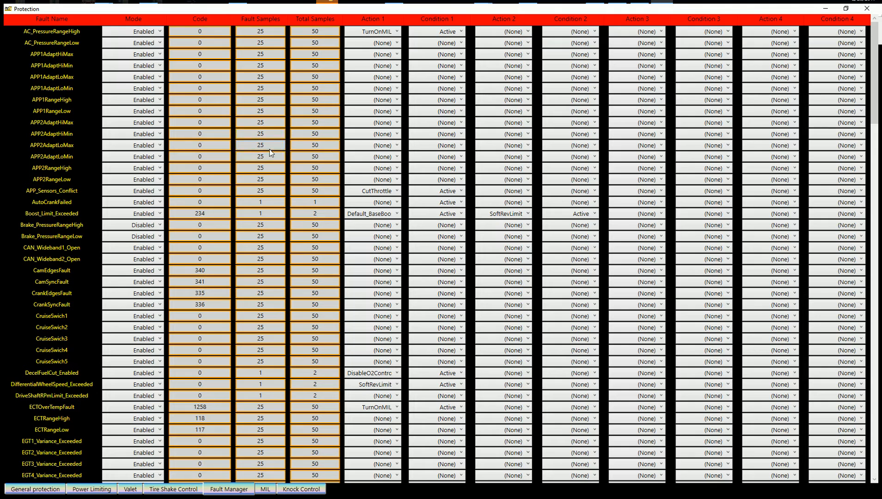
{"action": "mouse_move", "coordinate": [394, 151]}
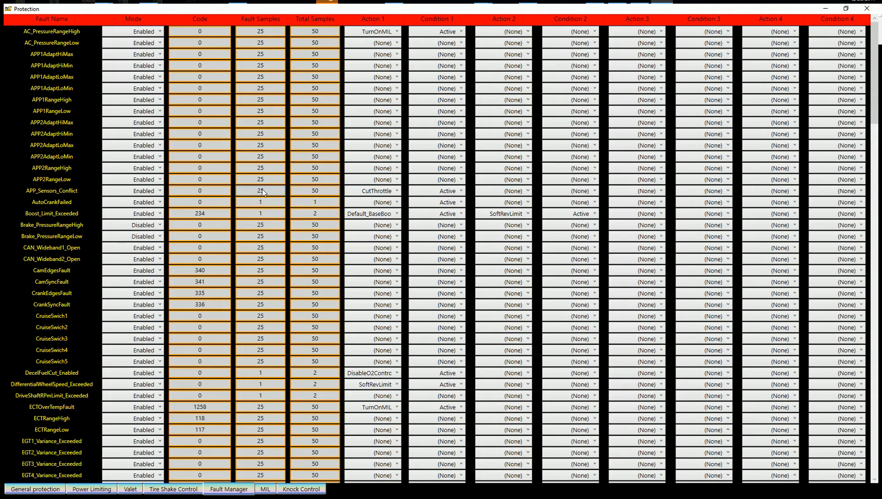
{"action": "mouse_move", "coordinate": [339, 192]}
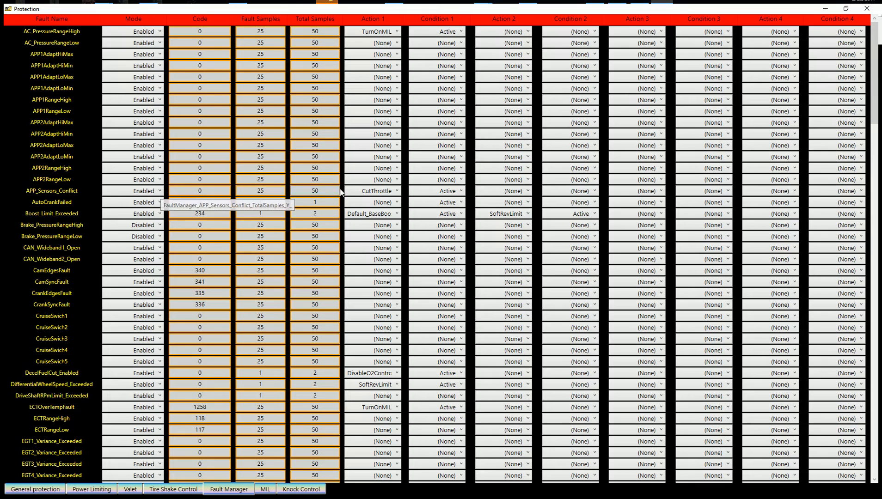
{"action": "mouse_move", "coordinate": [335, 195]}
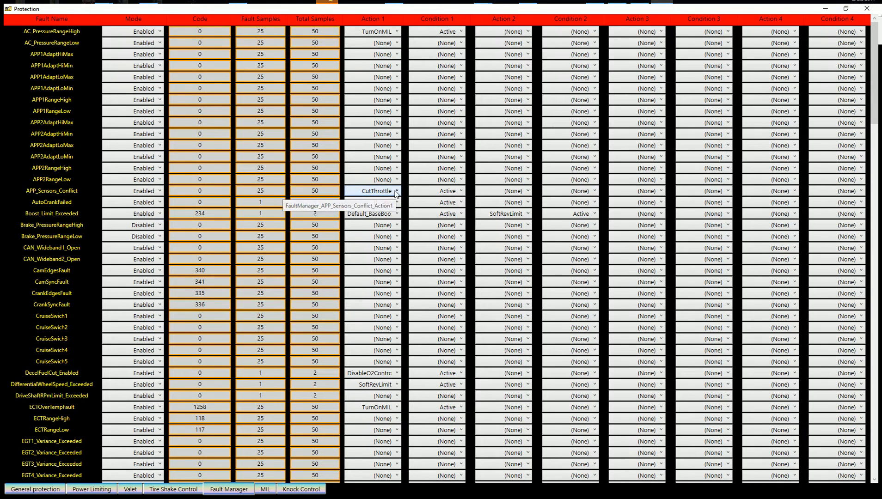
Add TurnOnMIL as APP_Sensors_Conflict's second action with condition Active
{"action": "left_click", "coordinate": [502, 191]}
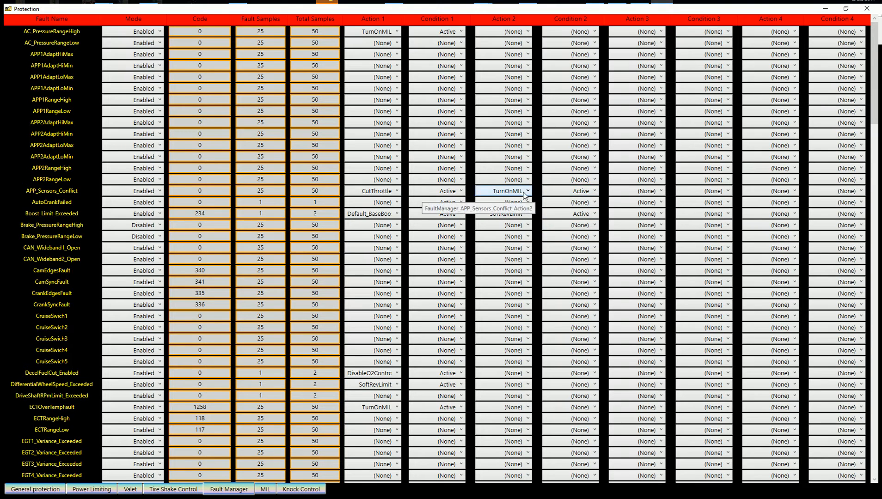
{"action": "mouse_move", "coordinate": [570, 190]}
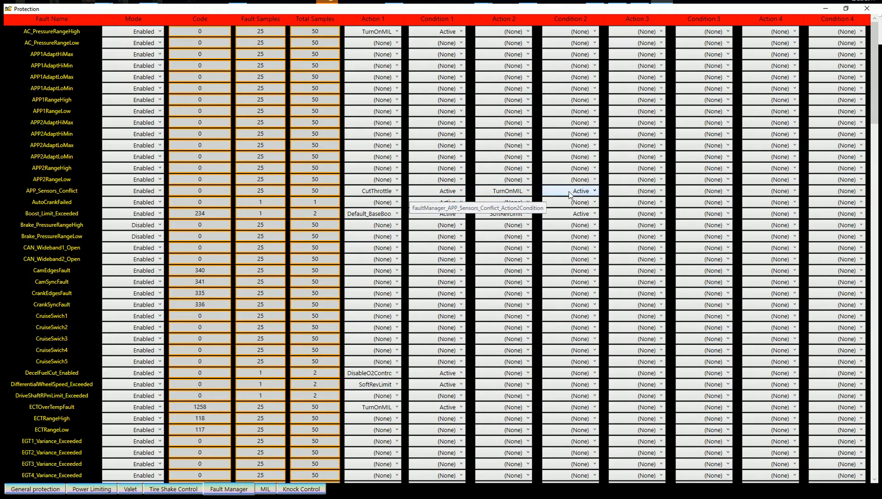
{"action": "mouse_move", "coordinate": [231, 191]}
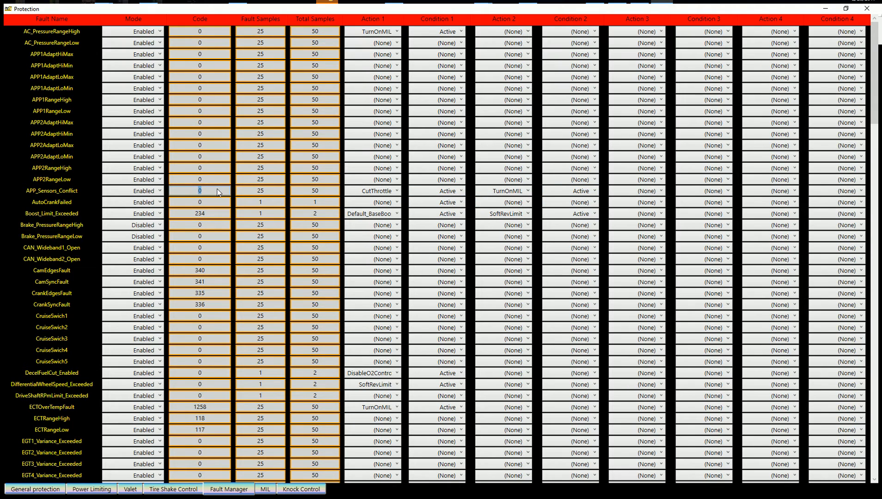
Enter code 1234 for the APP_Sensors_Conflict fault
{"action": "type", "text": "1234"}
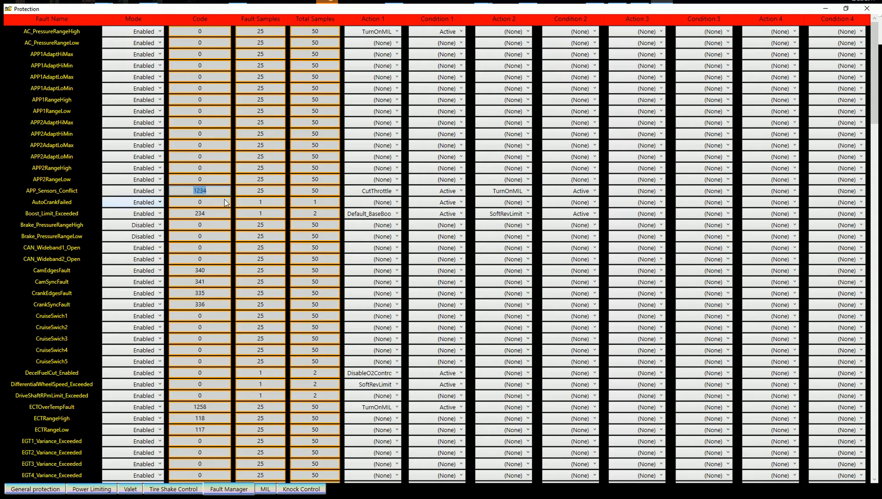
{"action": "mouse_move", "coordinate": [341, 203]}
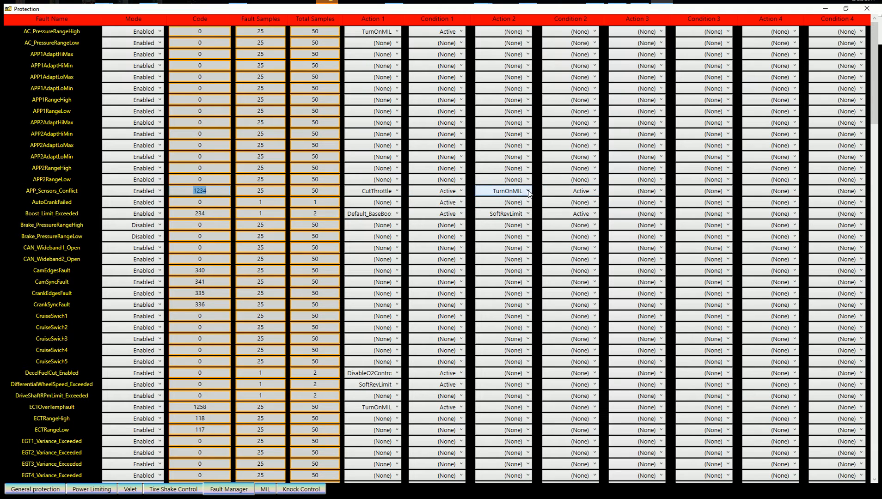
Open APP_Sensors_Conflict's Action 2 list showing CutThrottle, DelayedEngineShutdown and other actions
{"action": "left_click", "coordinate": [526, 191]}
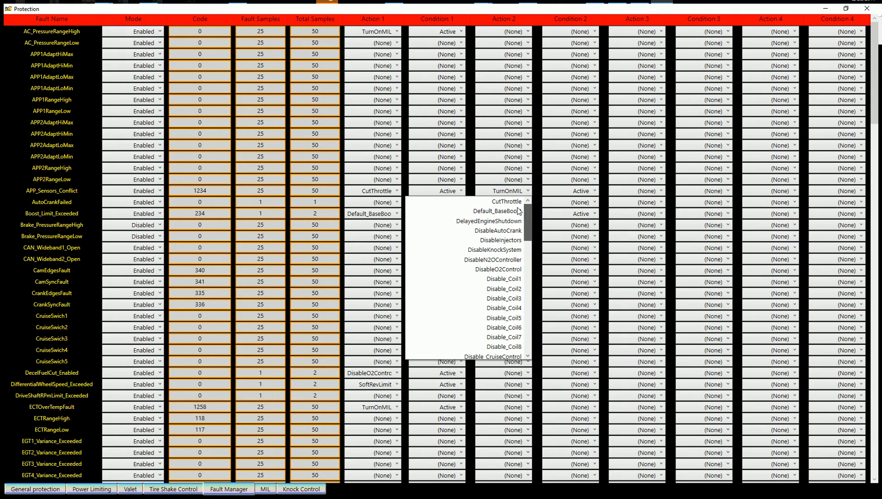
{"action": "mouse_move", "coordinate": [498, 211]}
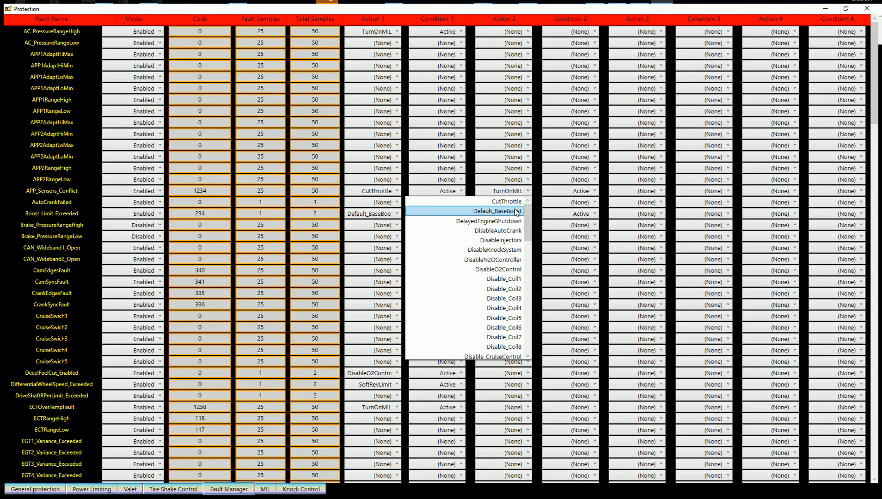
{"action": "mouse_move", "coordinate": [494, 230]}
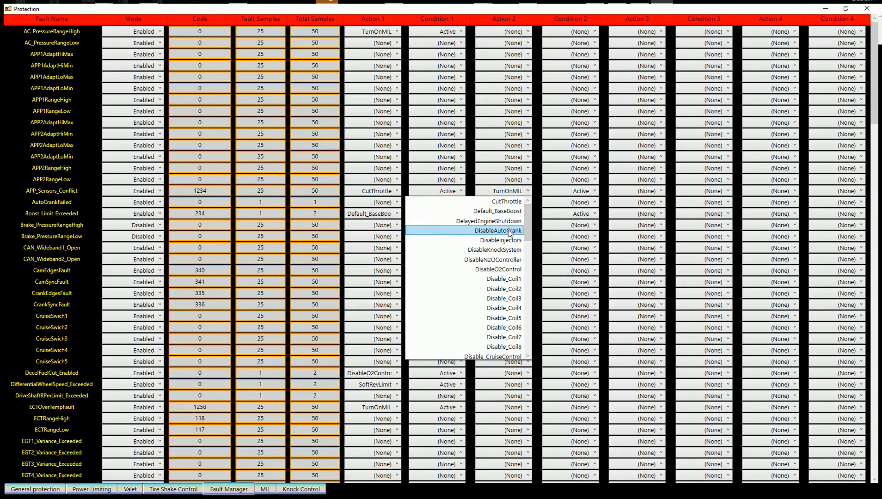
{"action": "mouse_move", "coordinate": [522, 233]}
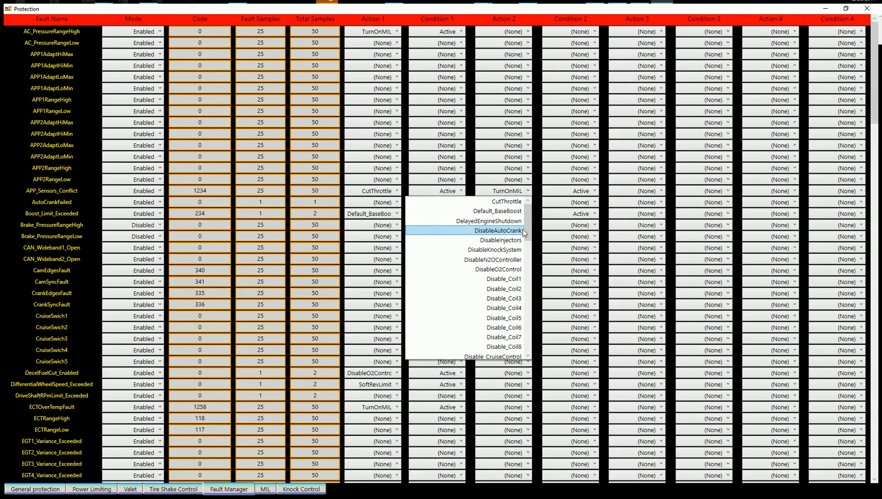
{"action": "mouse_move", "coordinate": [495, 240]}
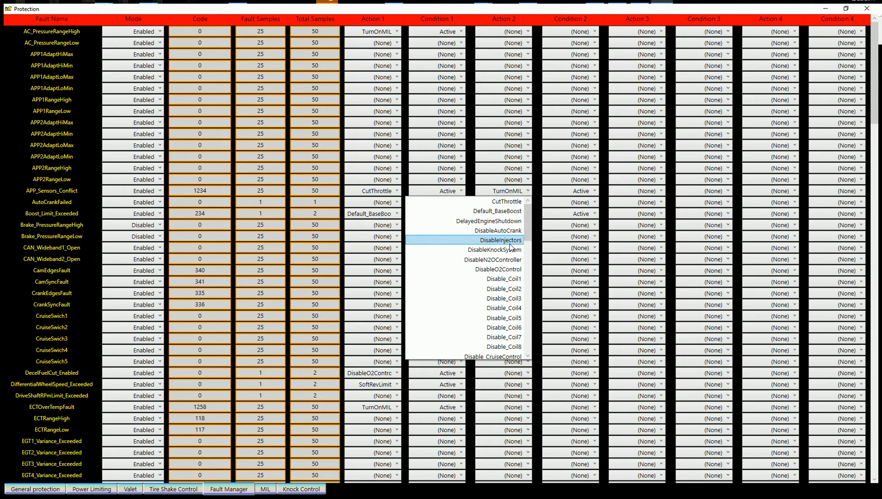
{"action": "mouse_move", "coordinate": [492, 250]}
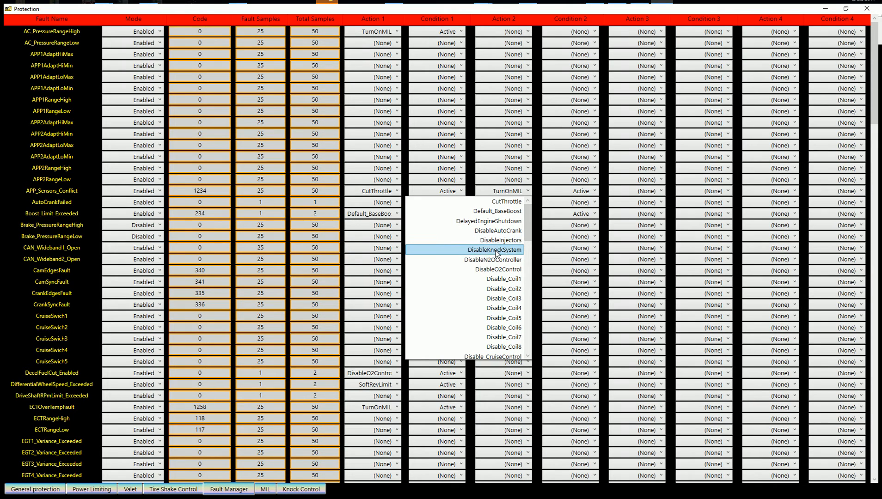
{"action": "mouse_move", "coordinate": [488, 256]}
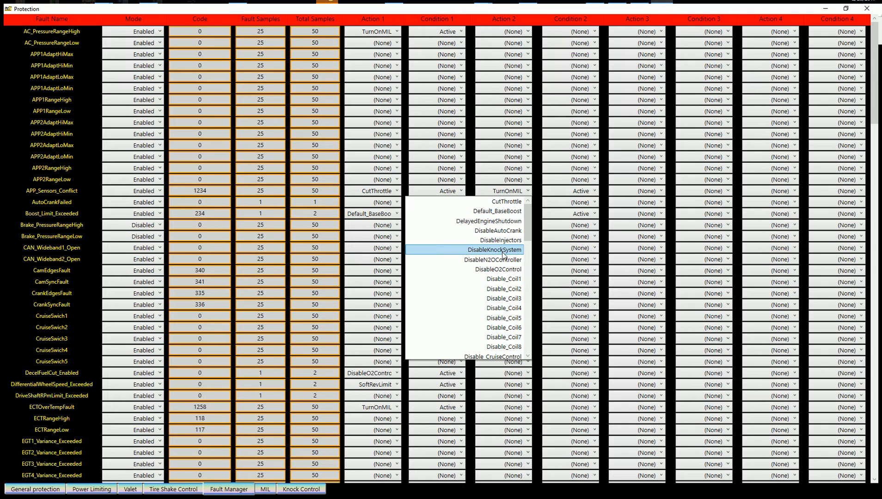
{"action": "mouse_move", "coordinate": [491, 259]}
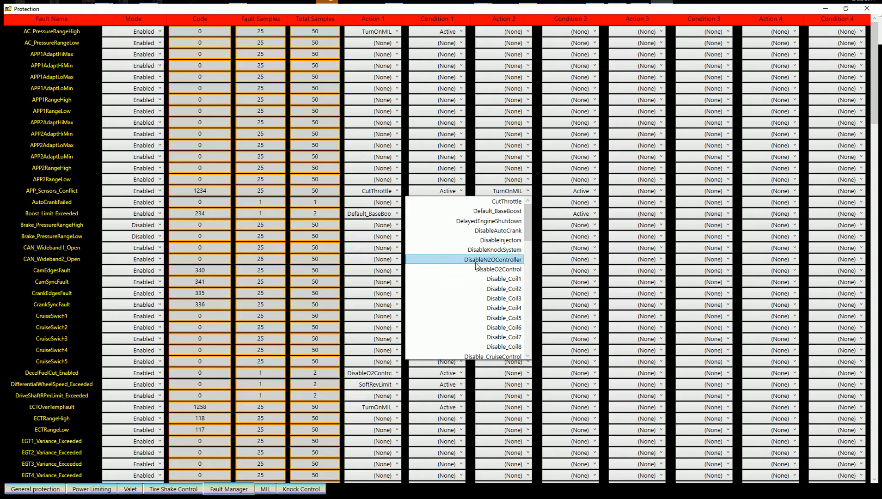
{"action": "mouse_move", "coordinate": [508, 265]}
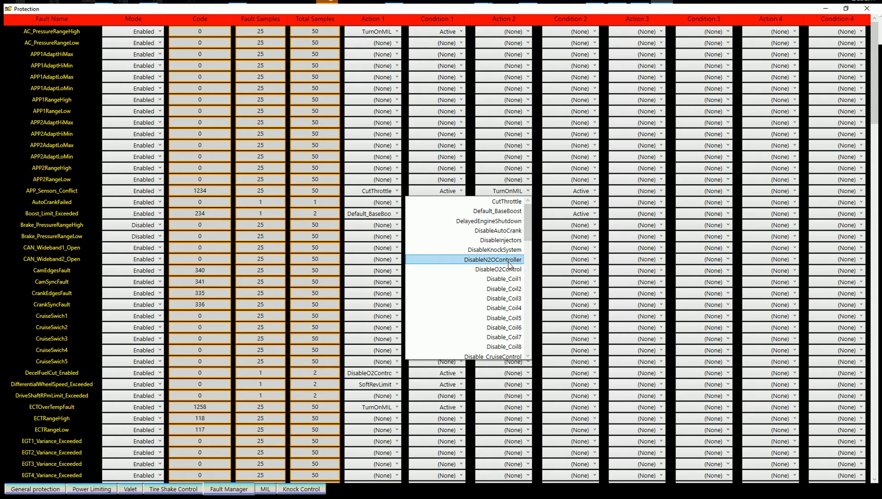
{"action": "mouse_move", "coordinate": [509, 266]}
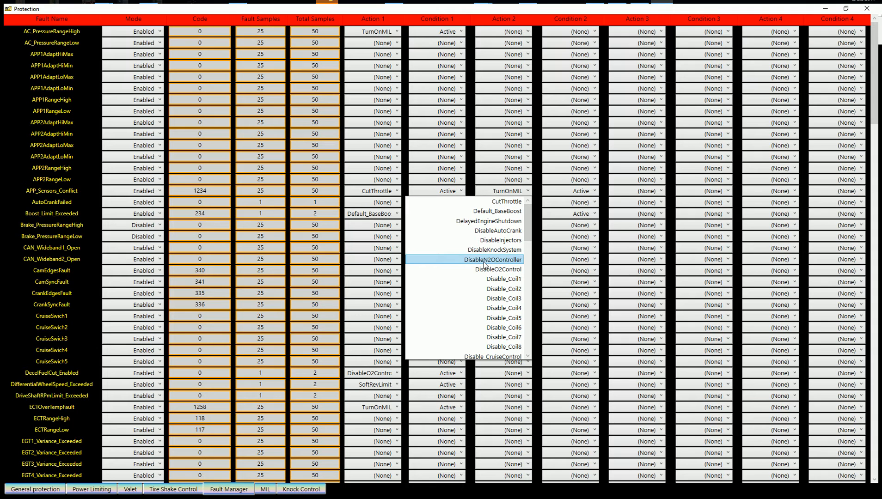
{"action": "mouse_move", "coordinate": [485, 269]}
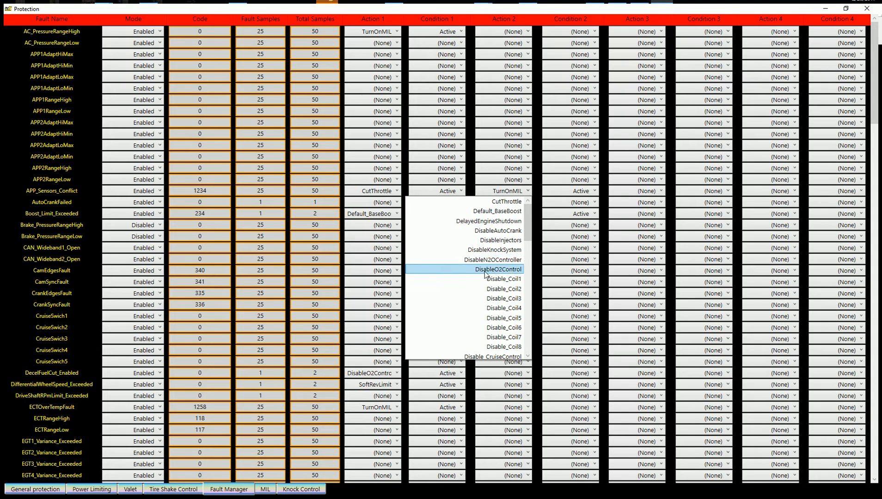
{"action": "mouse_move", "coordinate": [492, 259]}
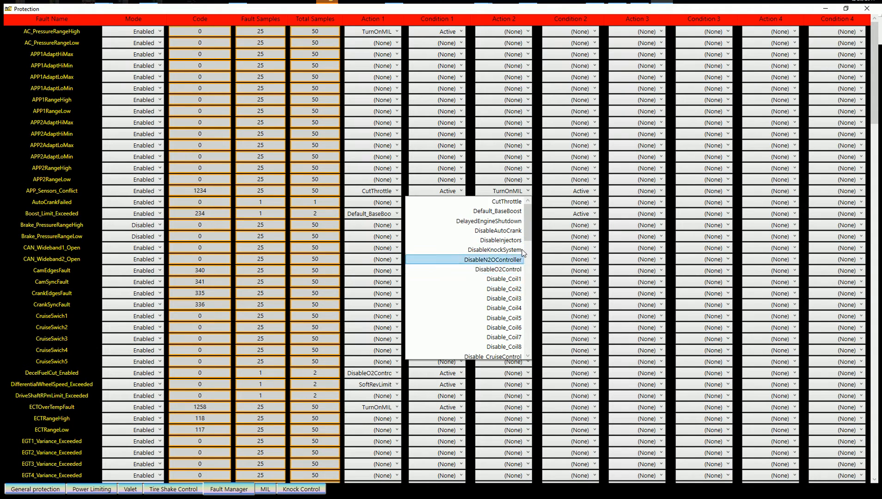
{"action": "scroll", "scroll_direction": "down", "scroll_amount": 3}
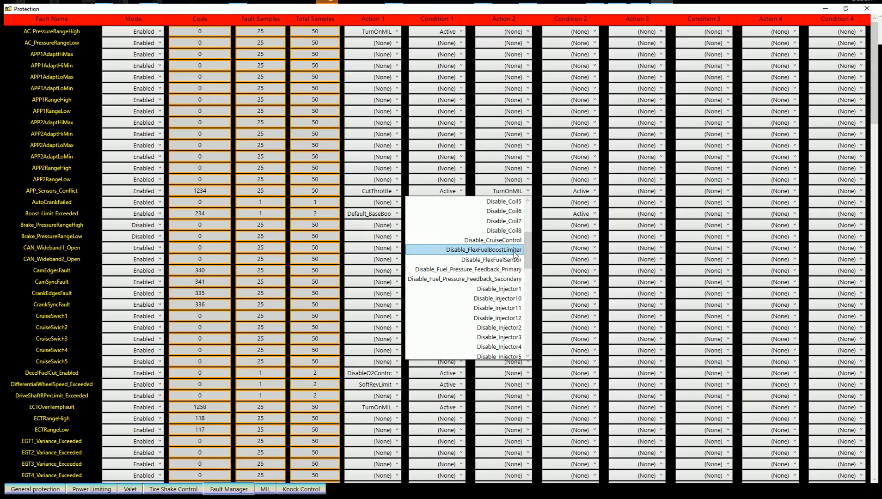
{"action": "mouse_move", "coordinate": [490, 259]}
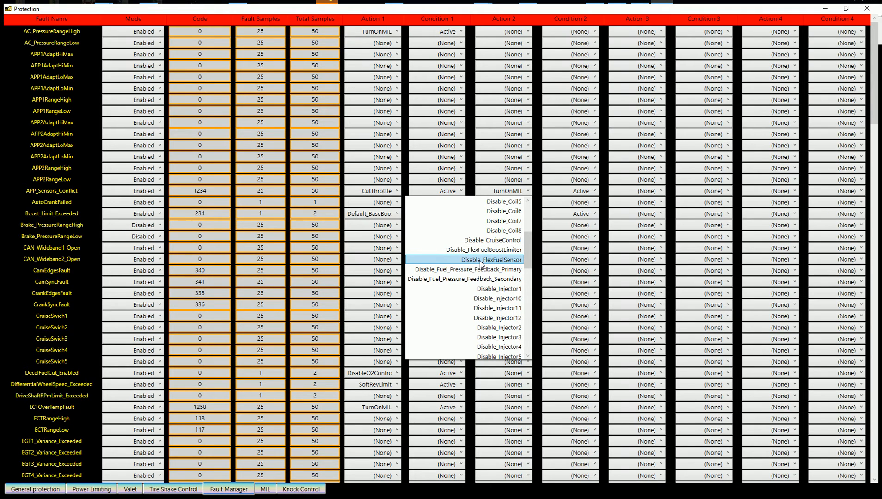
{"action": "mouse_move", "coordinate": [481, 250]}
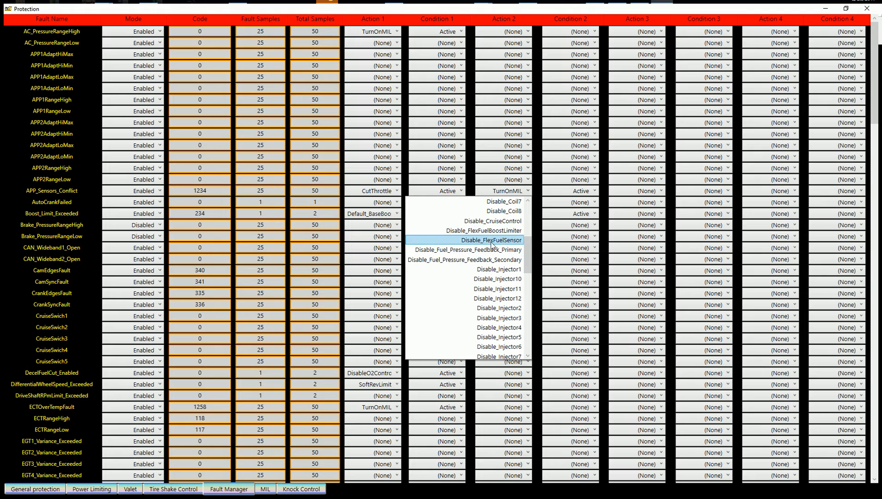
{"action": "mouse_move", "coordinate": [484, 288]}
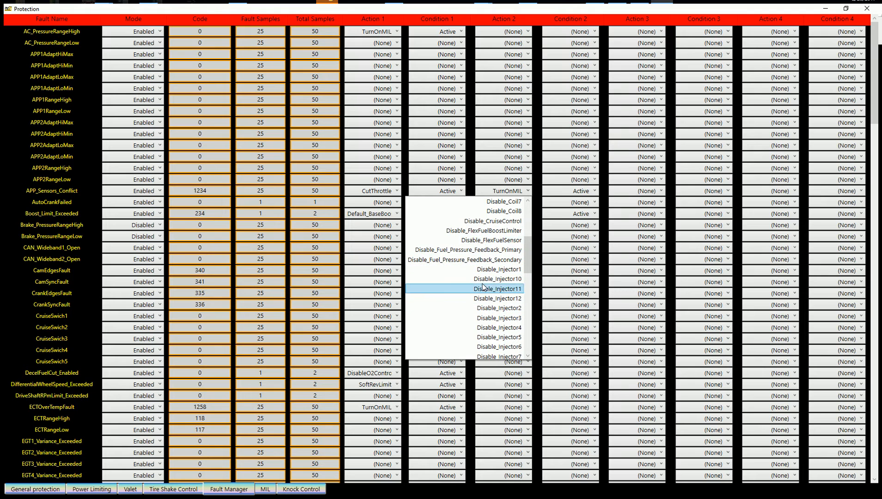
{"action": "mouse_move", "coordinate": [465, 249]}
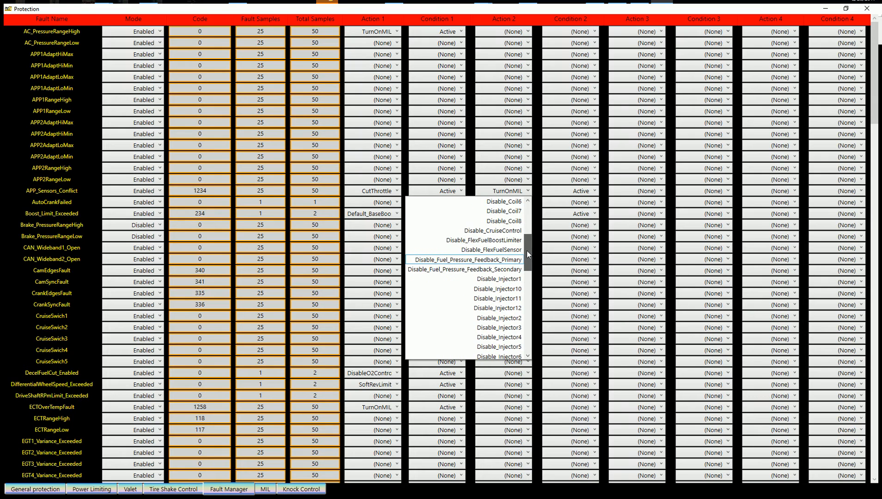
{"action": "scroll", "scroll_direction": "down", "scroll_amount": 3}
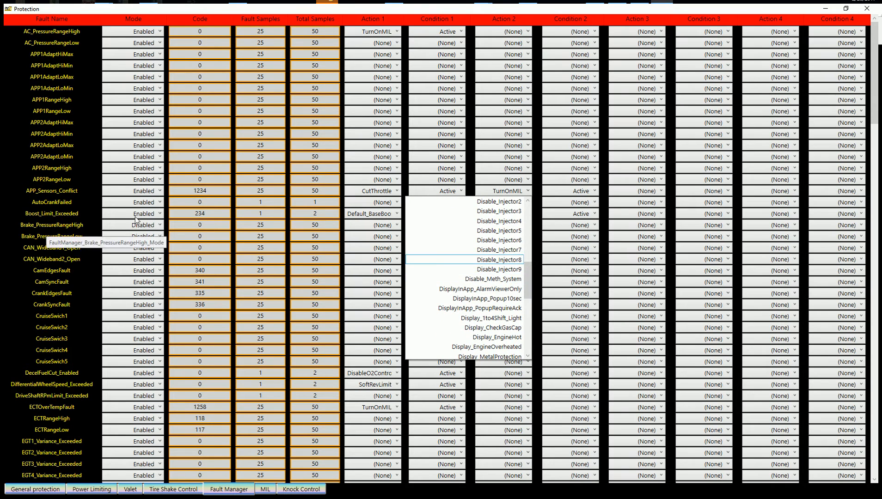
{"action": "mouse_move", "coordinate": [135, 152]}
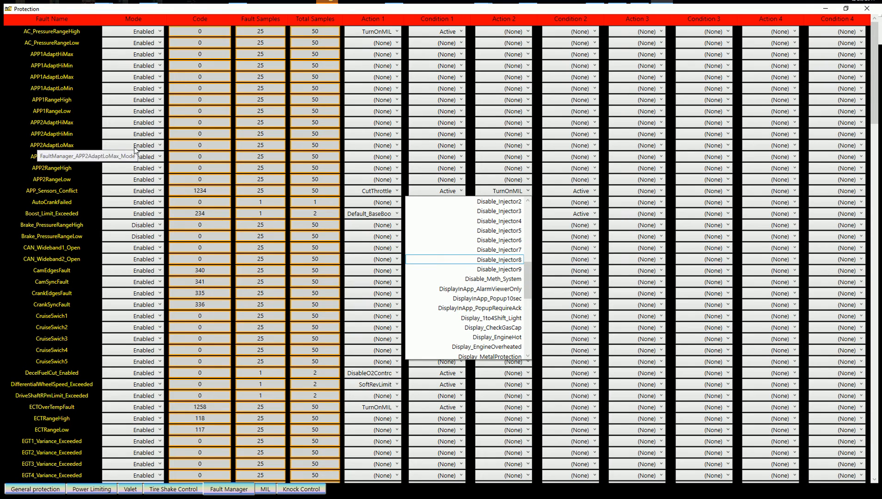
{"action": "mouse_move", "coordinate": [132, 151]}
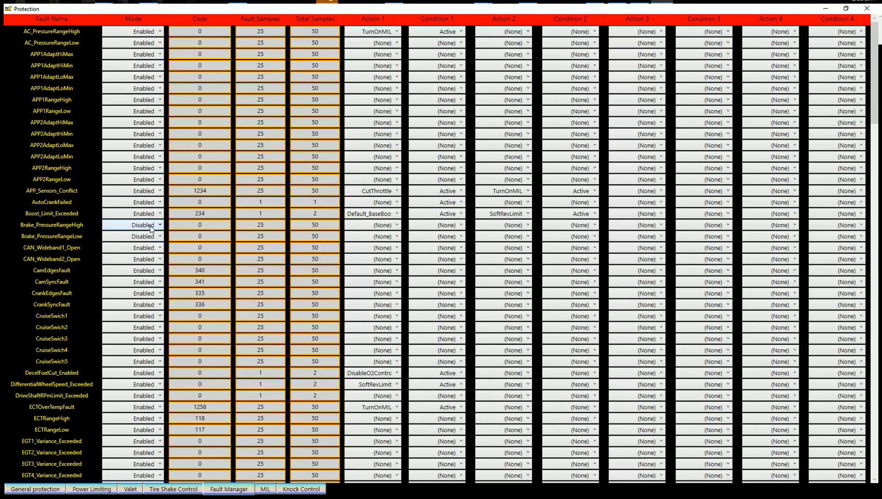
{"action": "mouse_move", "coordinate": [200, 224]}
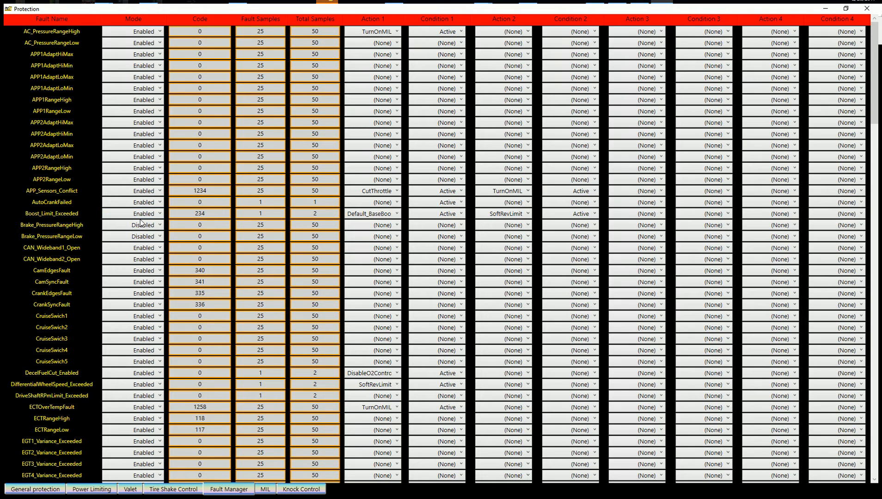
{"action": "mouse_move", "coordinate": [140, 226]}
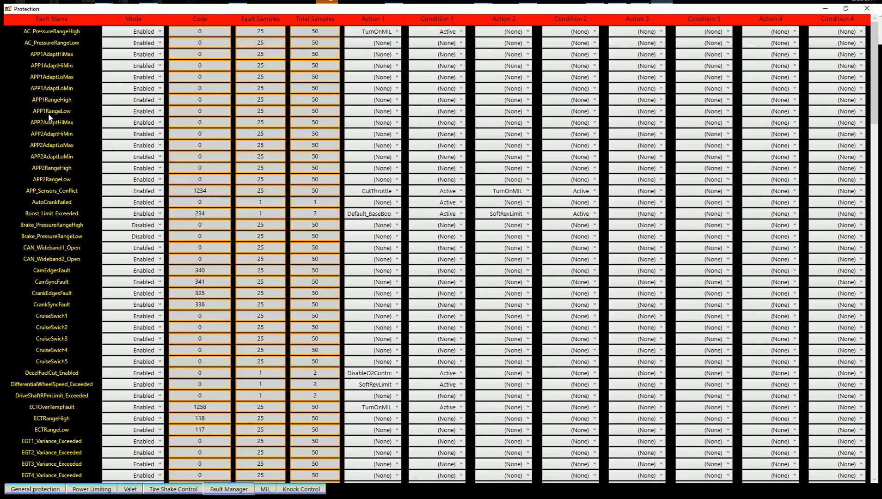
{"action": "mouse_move", "coordinate": [63, 64]}
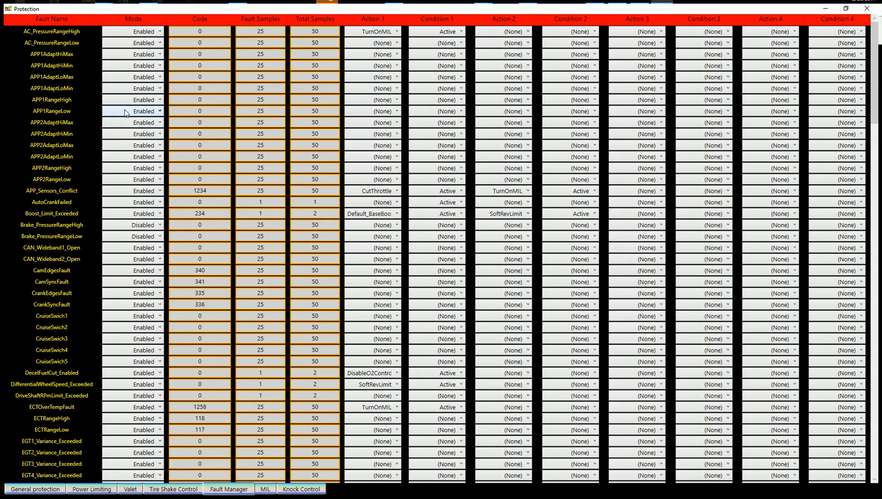
{"action": "mouse_move", "coordinate": [145, 156]}
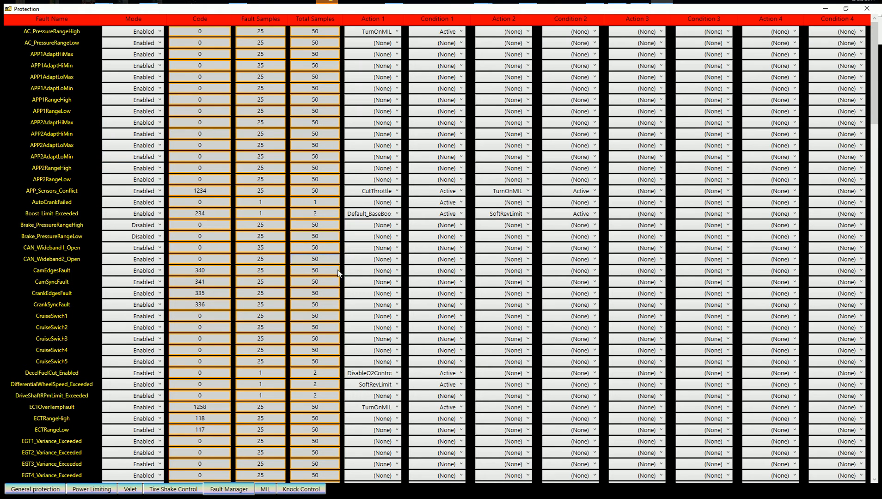
{"action": "scroll", "scroll_direction": "down", "scroll_amount": 3}
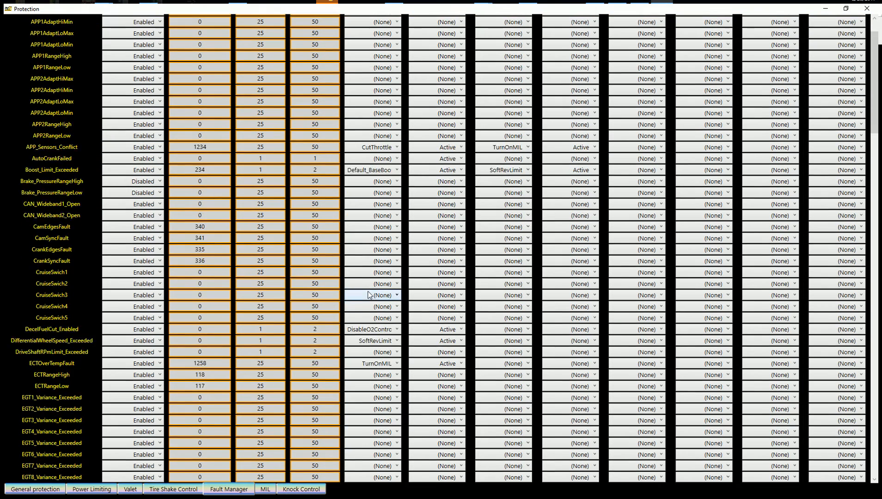
{"action": "scroll", "scroll_direction": "down", "scroll_amount": 3}
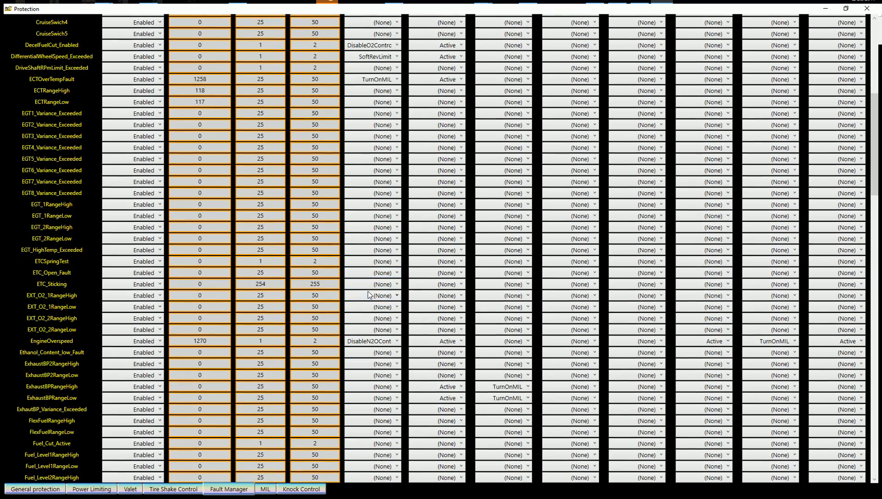
{"action": "scroll", "scroll_direction": "down", "scroll_amount": 3}
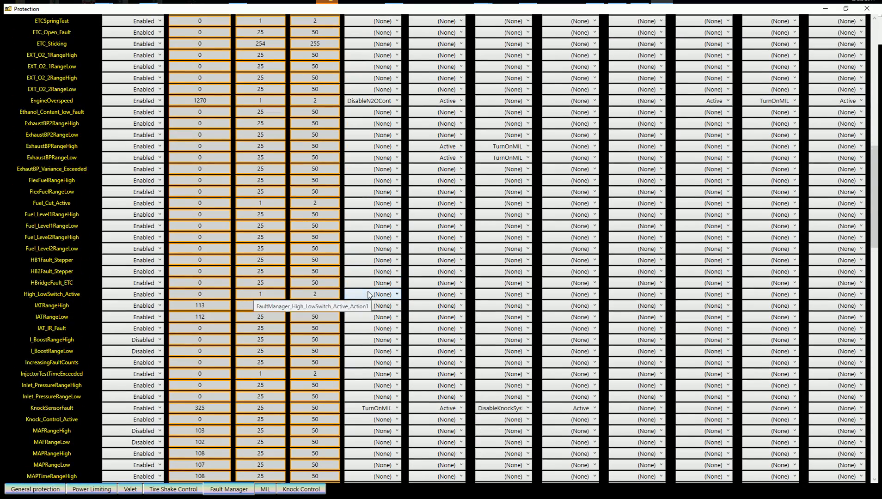
{"action": "scroll", "scroll_direction": "down", "scroll_amount": 3}
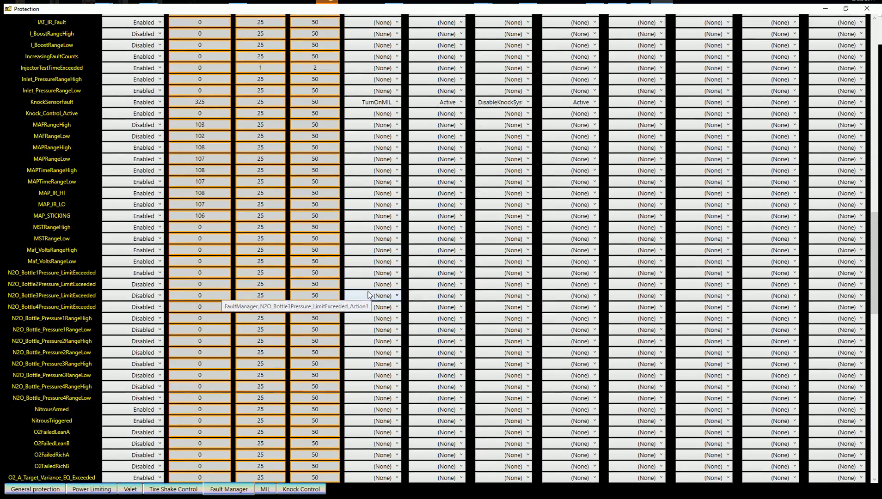
{"action": "scroll", "scroll_direction": "down", "scroll_amount": 3}
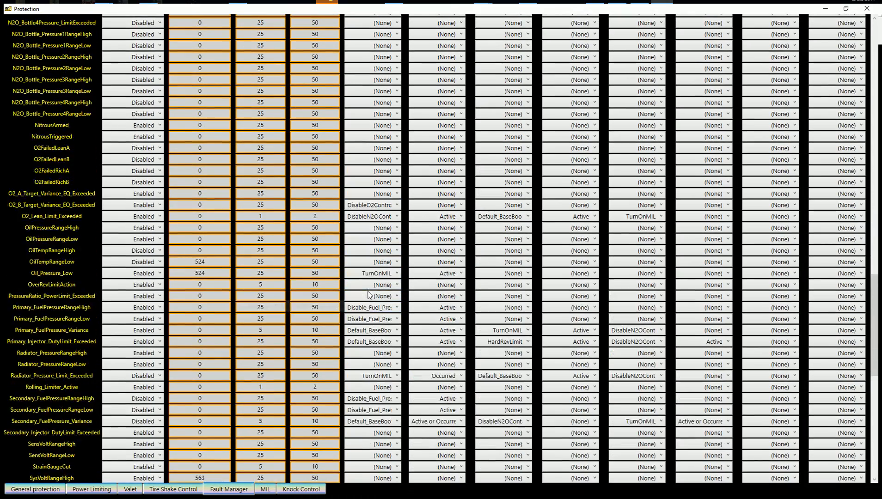
{"action": "scroll", "scroll_direction": "up", "scroll_amount": 3}
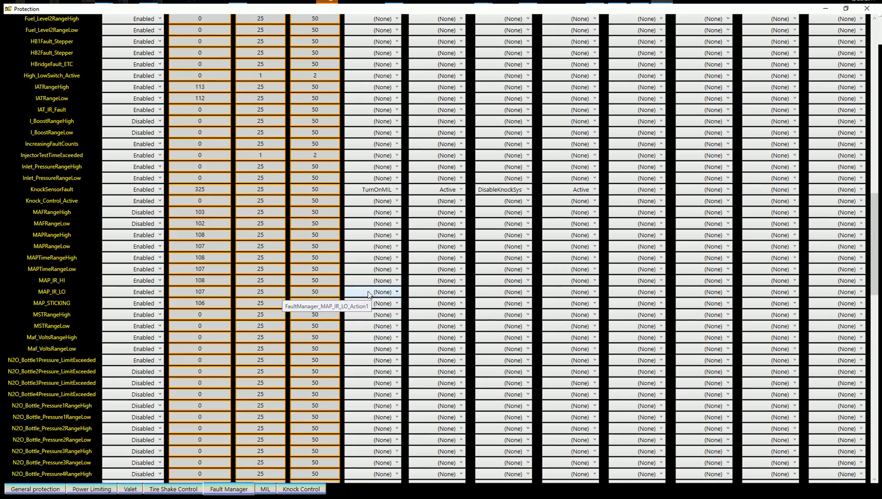
{"action": "scroll", "scroll_direction": "up", "scroll_amount": 3}
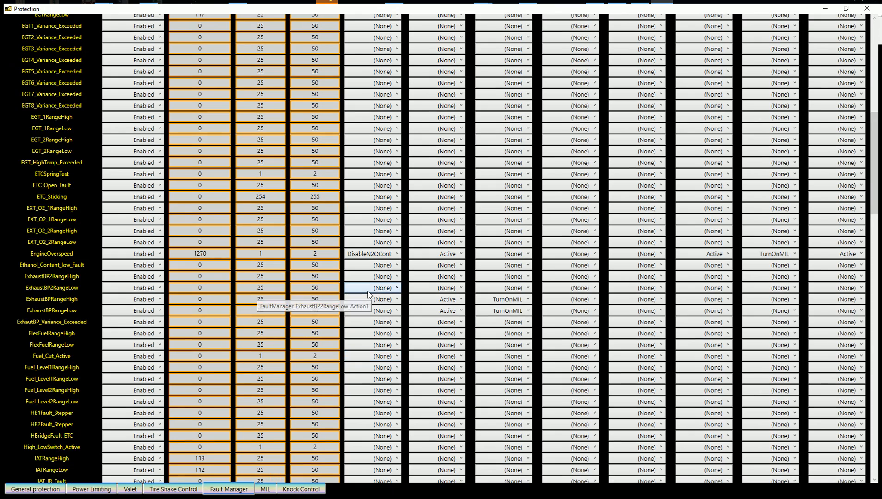
{"action": "scroll", "scroll_direction": "up", "scroll_amount": 3}
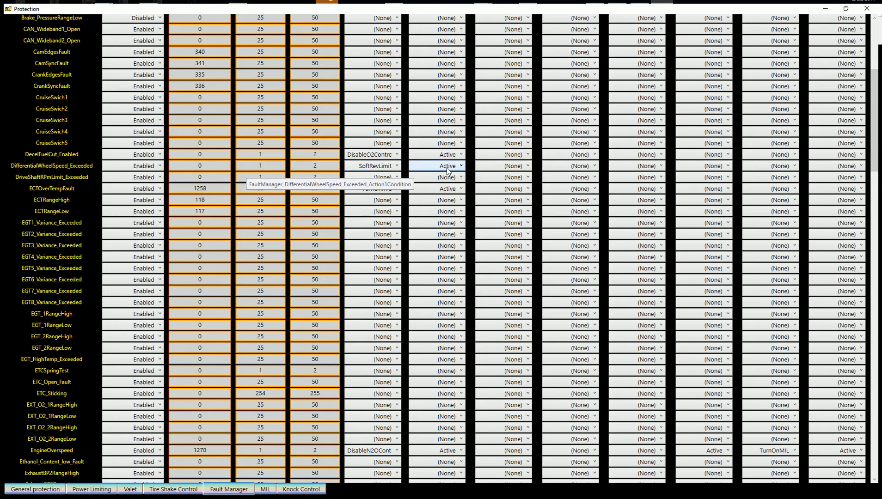
{"action": "mouse_move", "coordinate": [487, 172]}
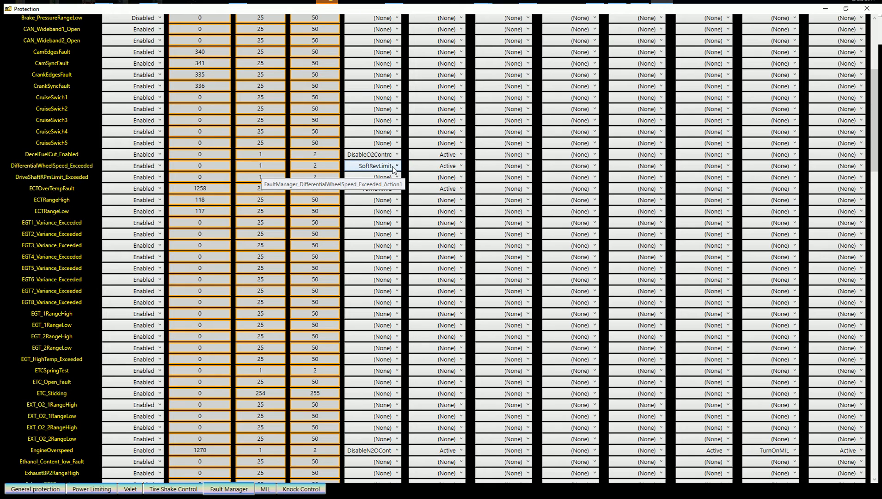
{"action": "mouse_move", "coordinate": [388, 170]}
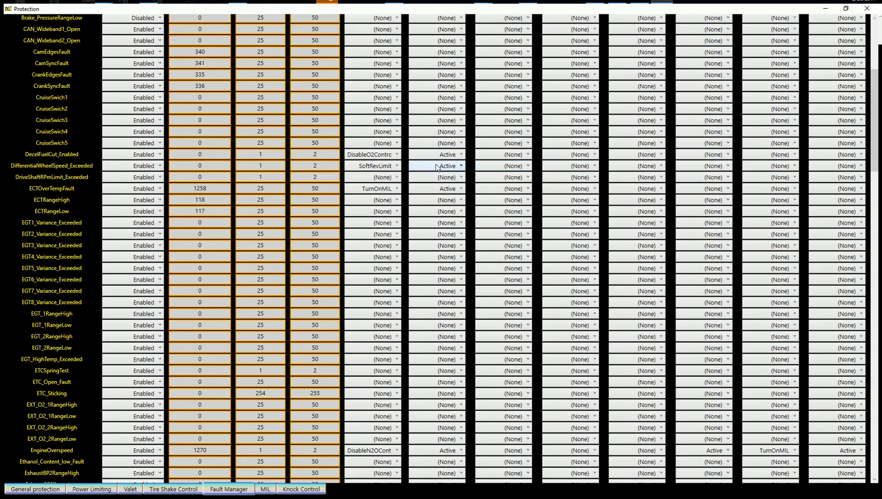
{"action": "mouse_move", "coordinate": [436, 165]}
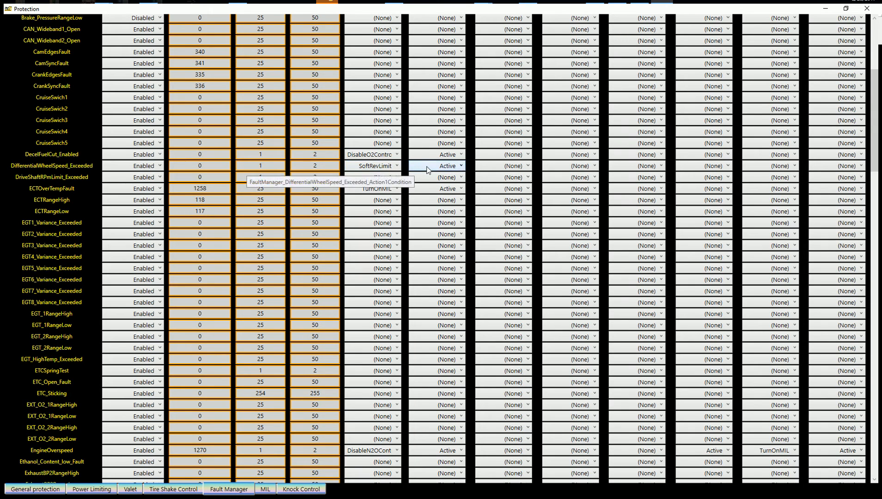
{"action": "mouse_move", "coordinate": [412, 190]}
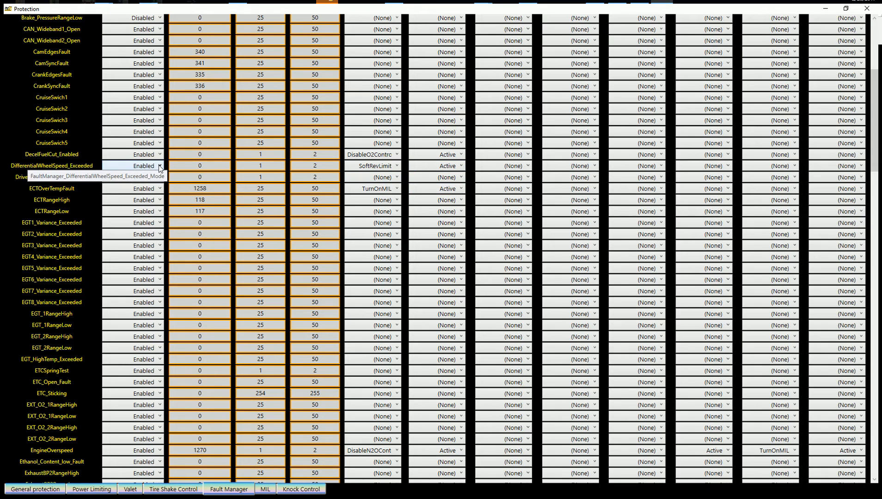
{"action": "left_click", "coordinate": [158, 177]}
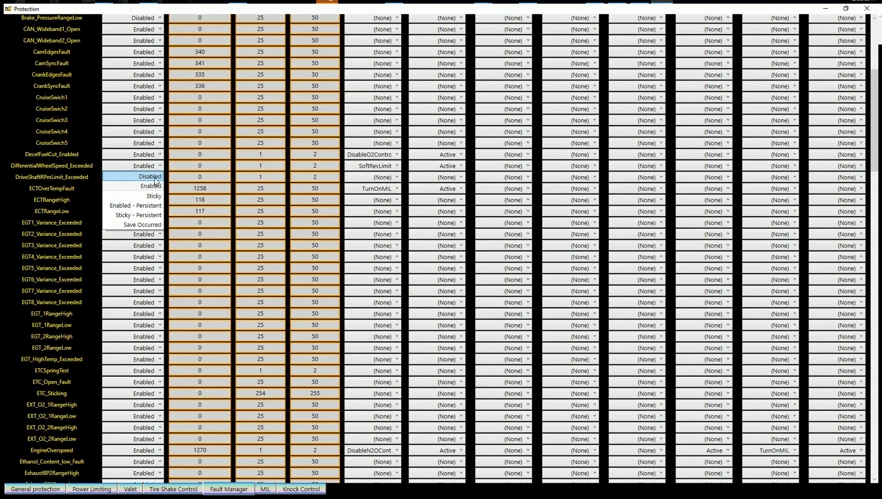
{"action": "mouse_move", "coordinate": [148, 186]}
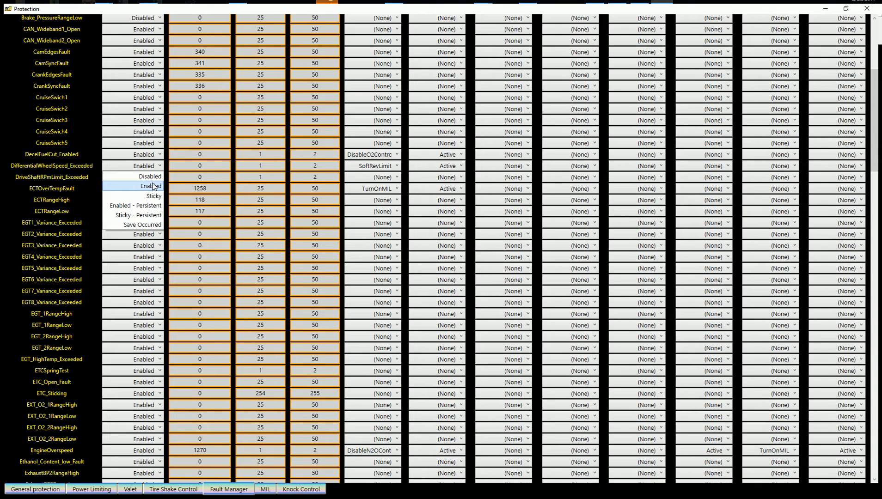
{"action": "mouse_move", "coordinate": [153, 196]}
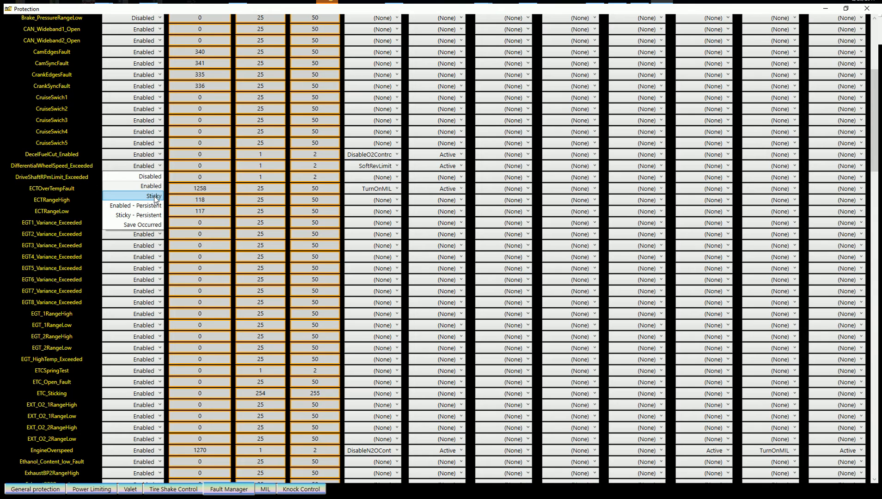
{"action": "mouse_move", "coordinate": [152, 206]}
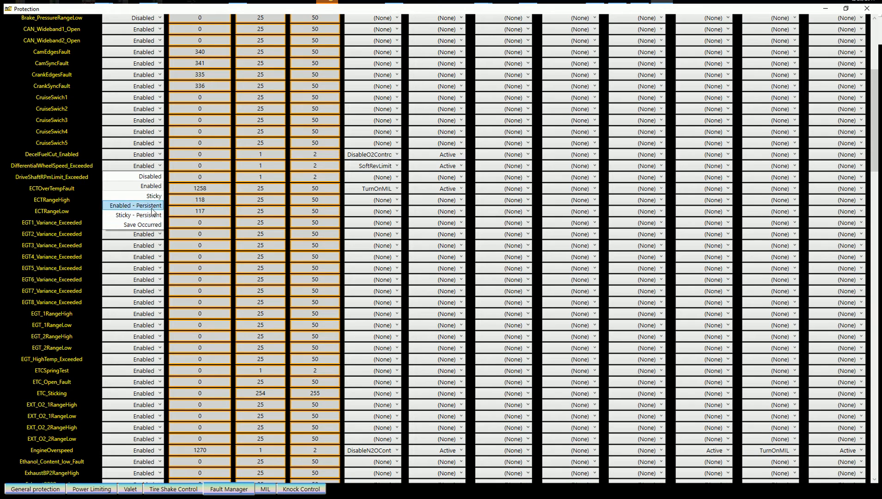
{"action": "mouse_move", "coordinate": [145, 225]}
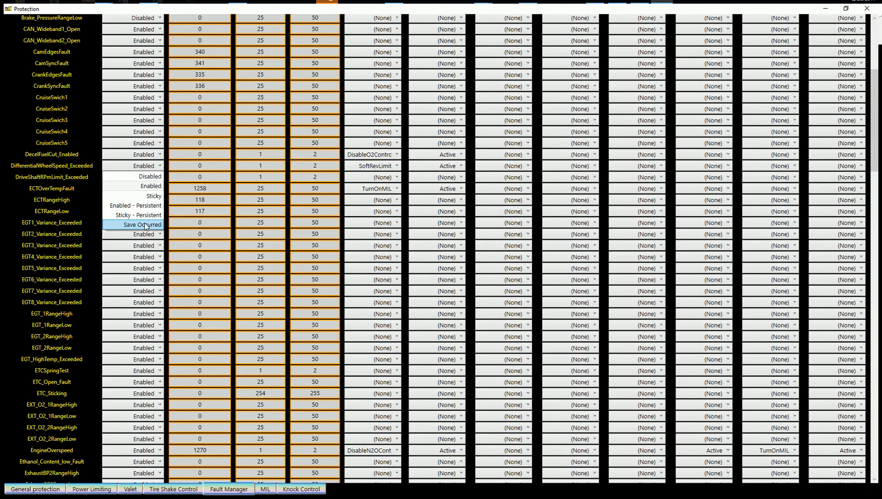
{"action": "mouse_move", "coordinate": [137, 215]}
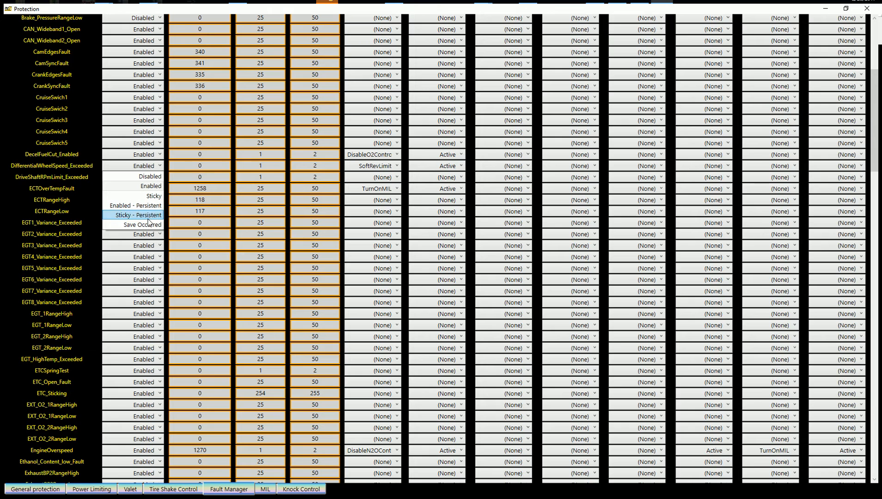
{"action": "mouse_move", "coordinate": [133, 205]}
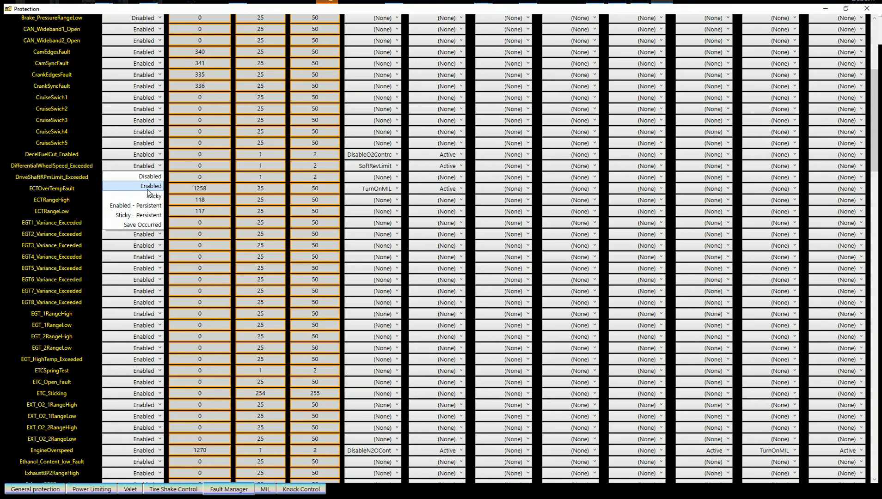
{"action": "mouse_move", "coordinate": [149, 176]}
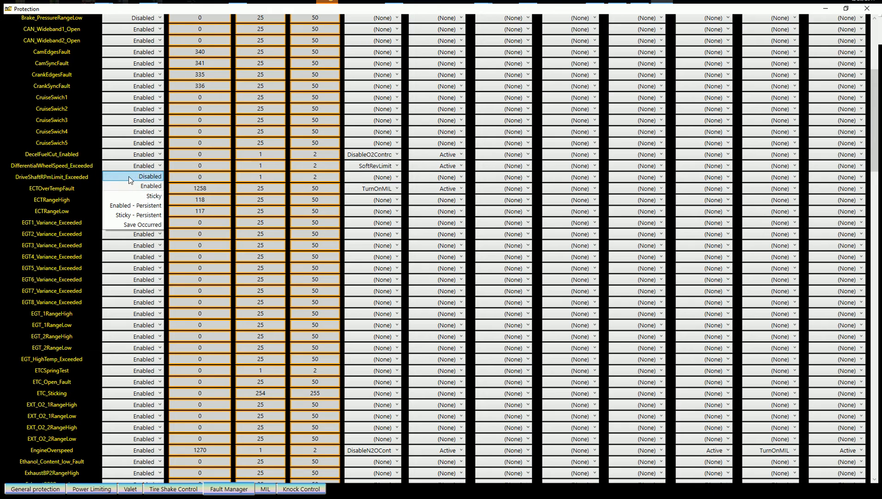
{"action": "mouse_move", "coordinate": [135, 186]}
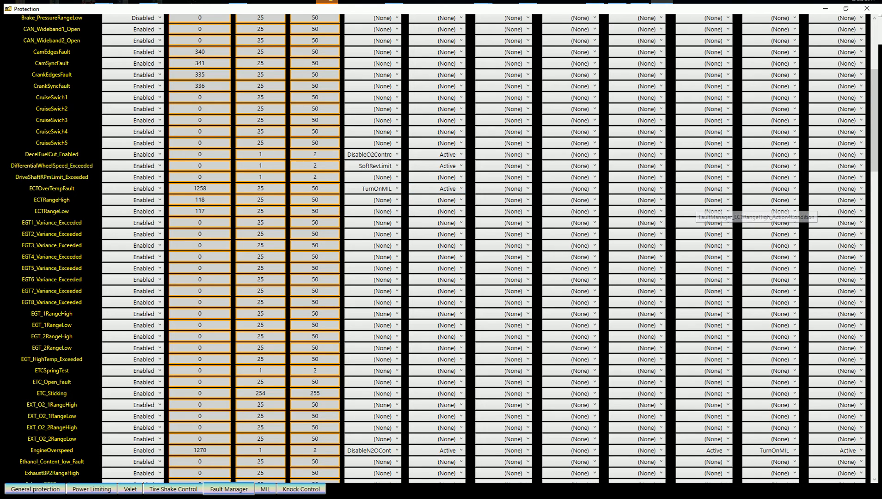
{"action": "left_click", "coordinate": [456, 188]}
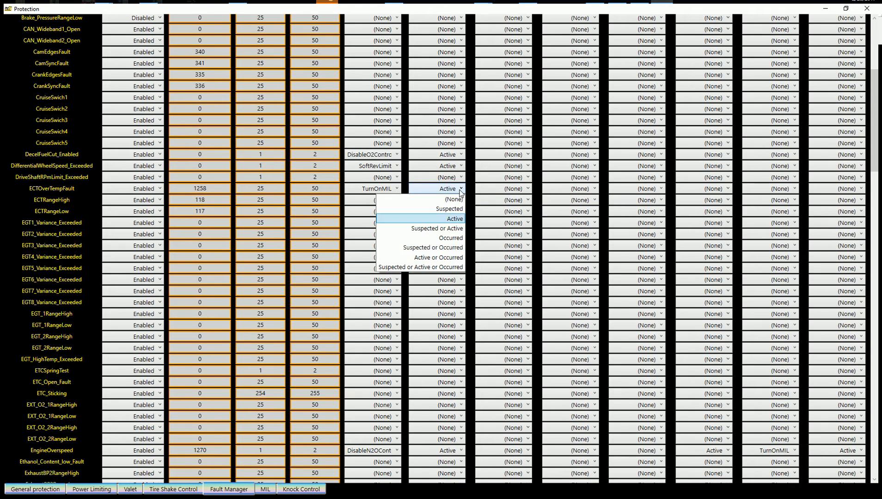
{"action": "mouse_move", "coordinate": [449, 209]}
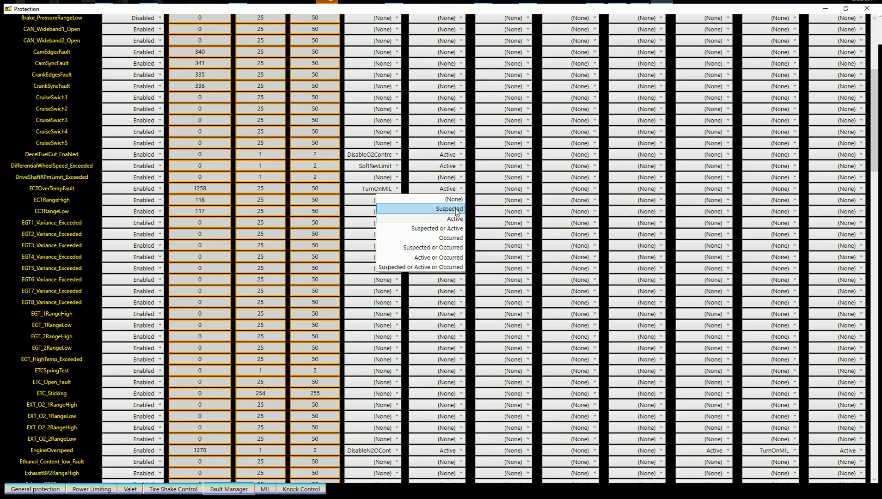
{"action": "mouse_move", "coordinate": [450, 215]}
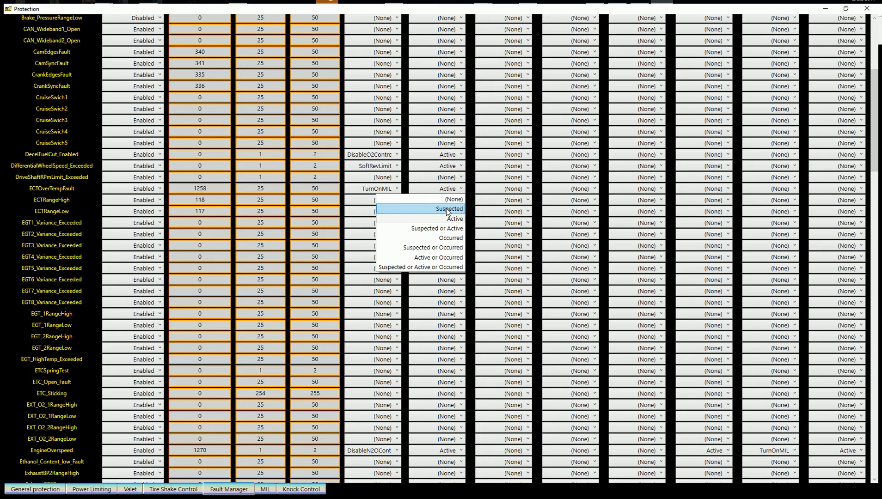
{"action": "mouse_move", "coordinate": [329, 214]}
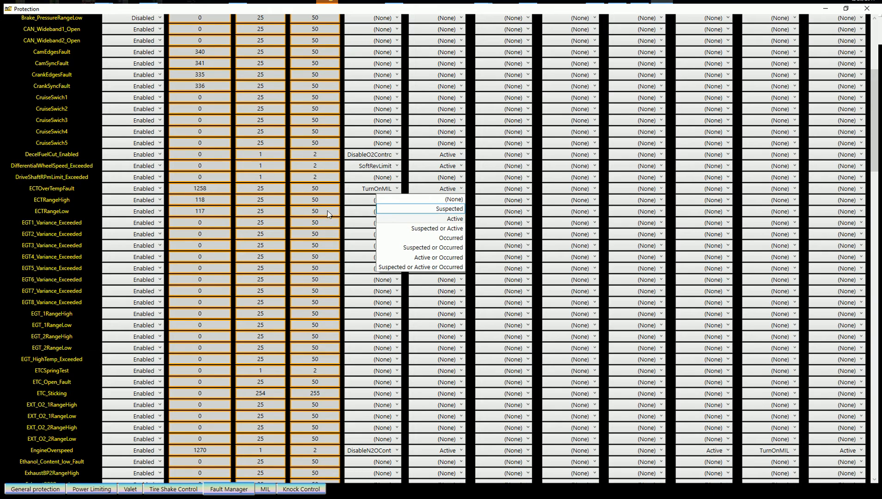
{"action": "mouse_move", "coordinate": [281, 205]}
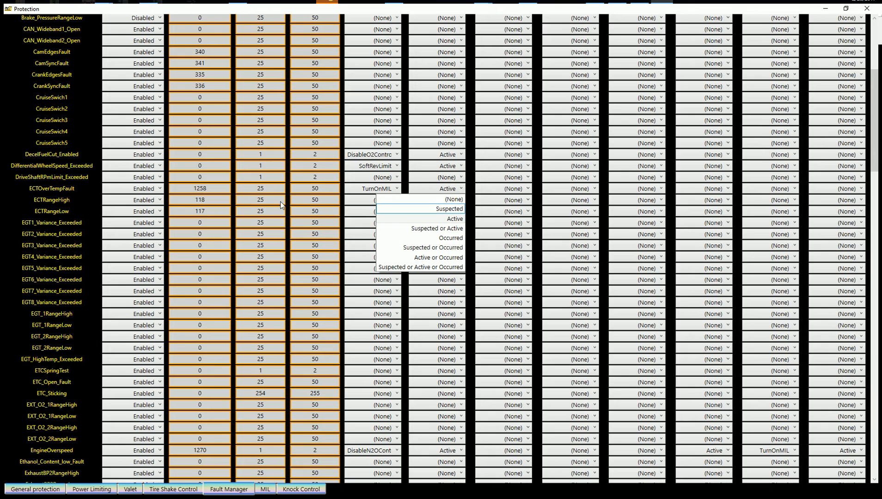
{"action": "mouse_move", "coordinate": [302, 194]}
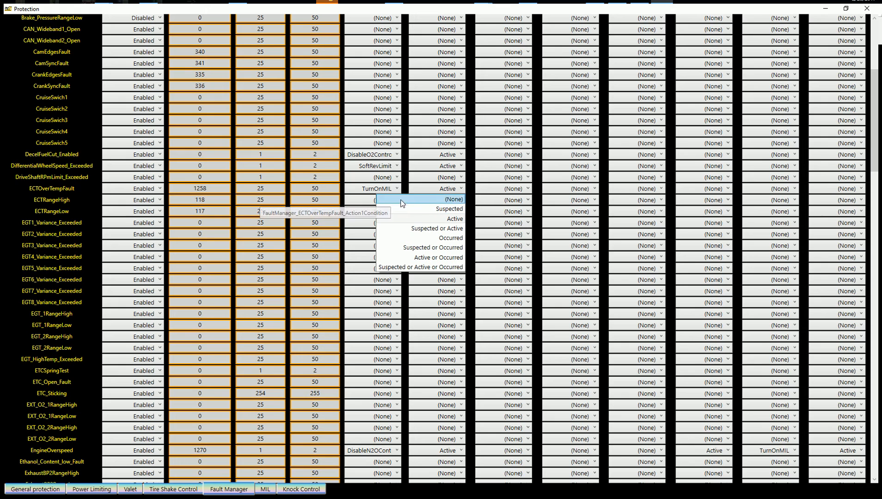
{"action": "mouse_move", "coordinate": [450, 238]}
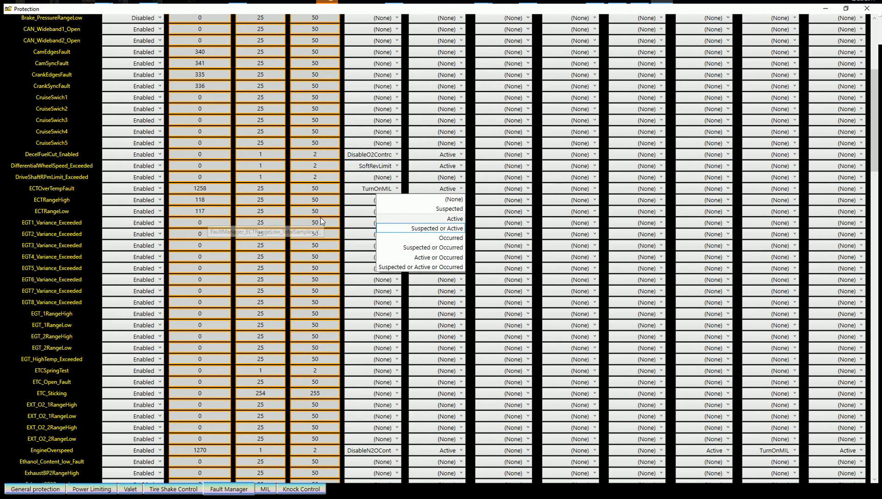
{"action": "mouse_move", "coordinate": [420, 257]}
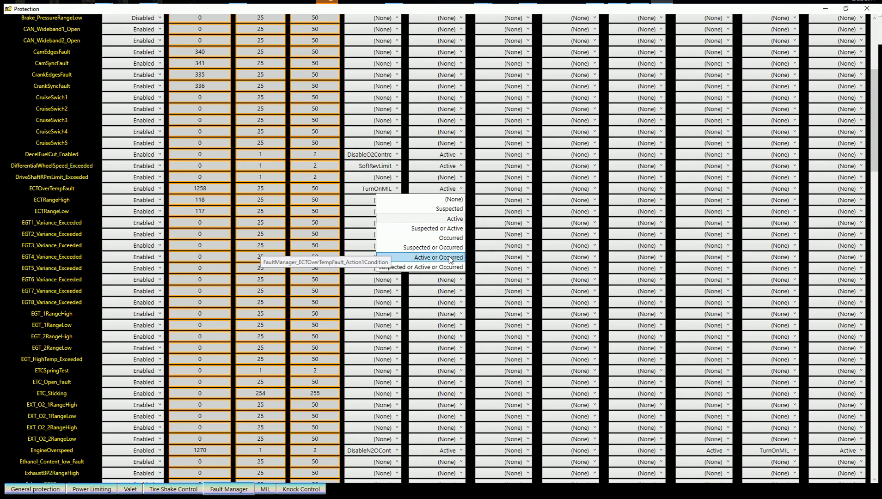
{"action": "mouse_move", "coordinate": [443, 257]}
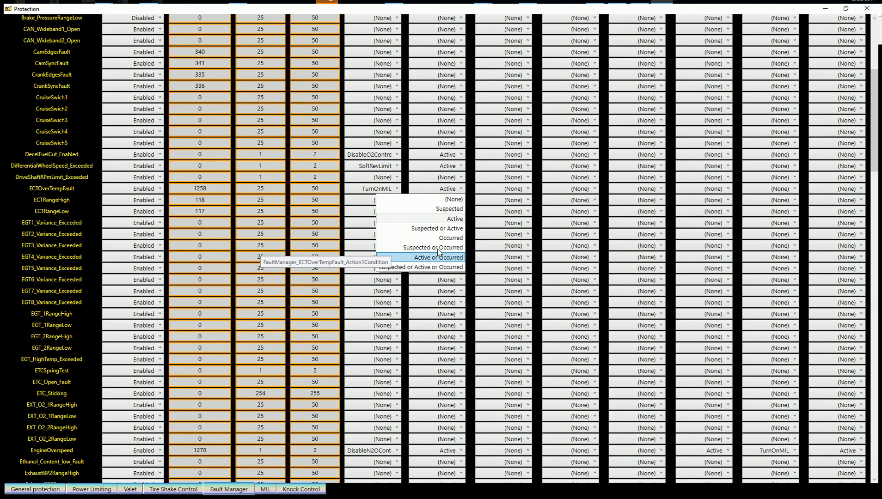
{"action": "mouse_move", "coordinate": [439, 247]}
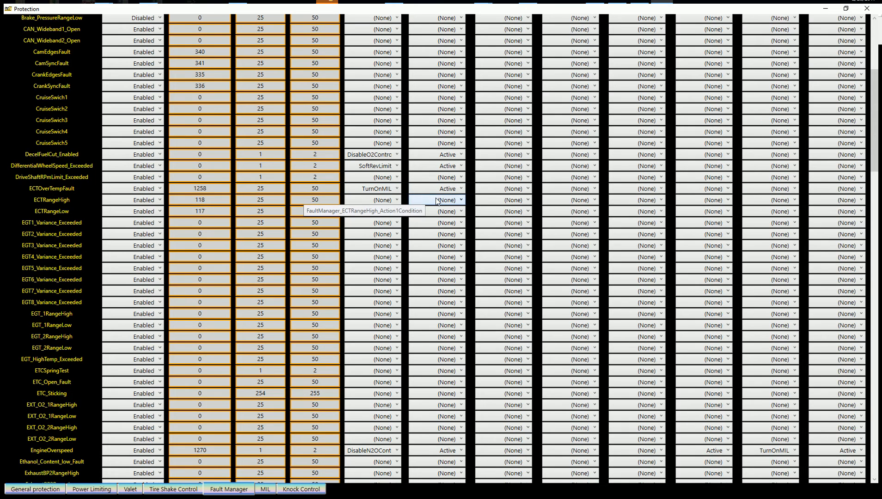
{"action": "mouse_move", "coordinate": [438, 203]}
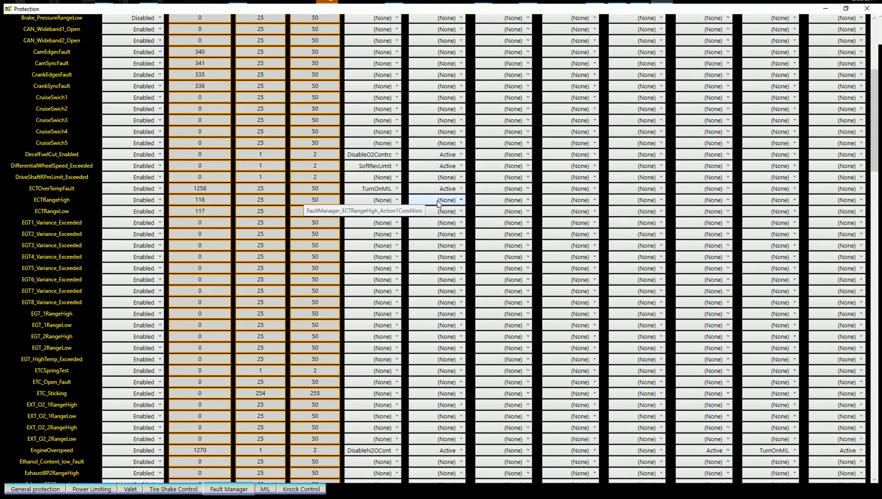
{"action": "mouse_move", "coordinate": [447, 188]}
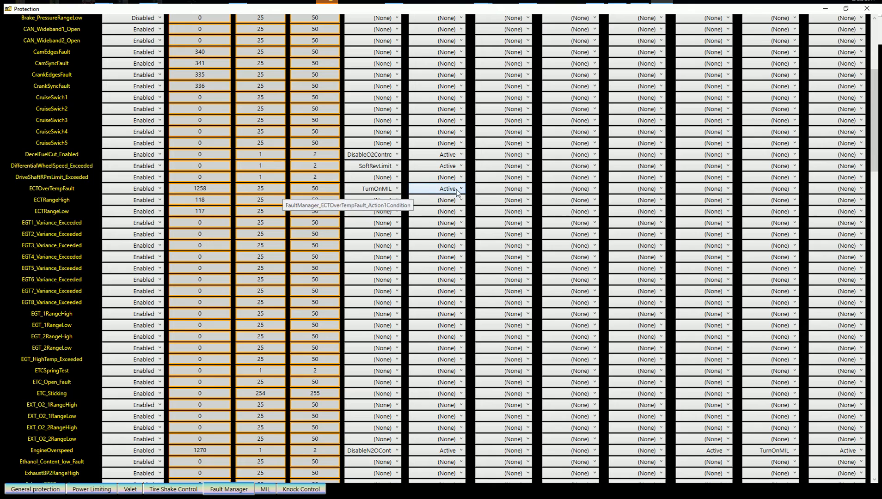
{"action": "mouse_move", "coordinate": [467, 193]}
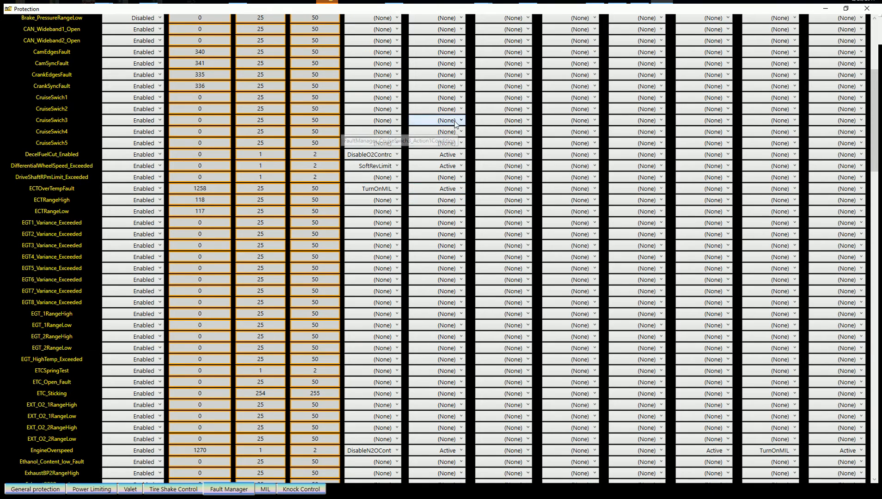
{"action": "scroll", "scroll_direction": "up", "scroll_amount": 3}
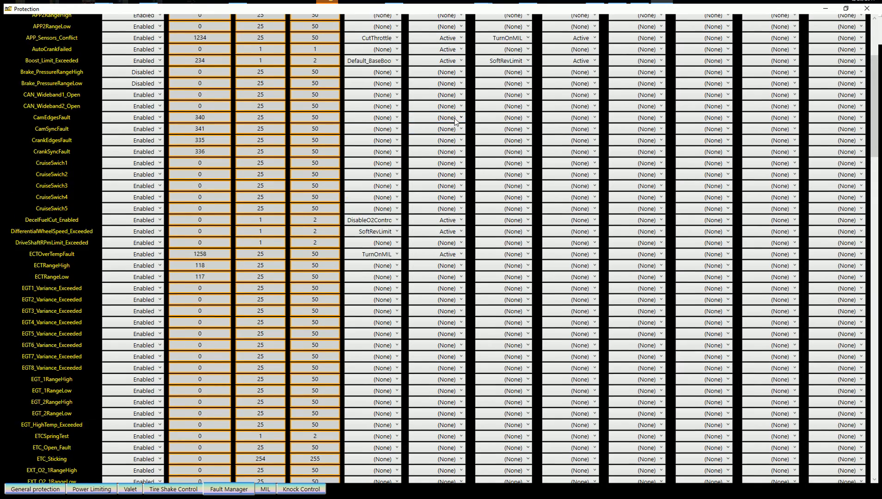
{"action": "scroll", "scroll_direction": "up", "scroll_amount": 3}
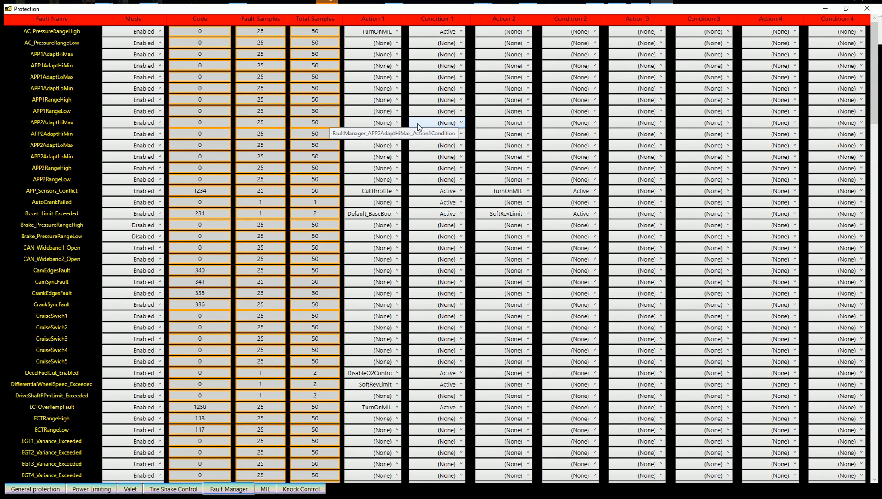
{"action": "mouse_move", "coordinate": [454, 132]}
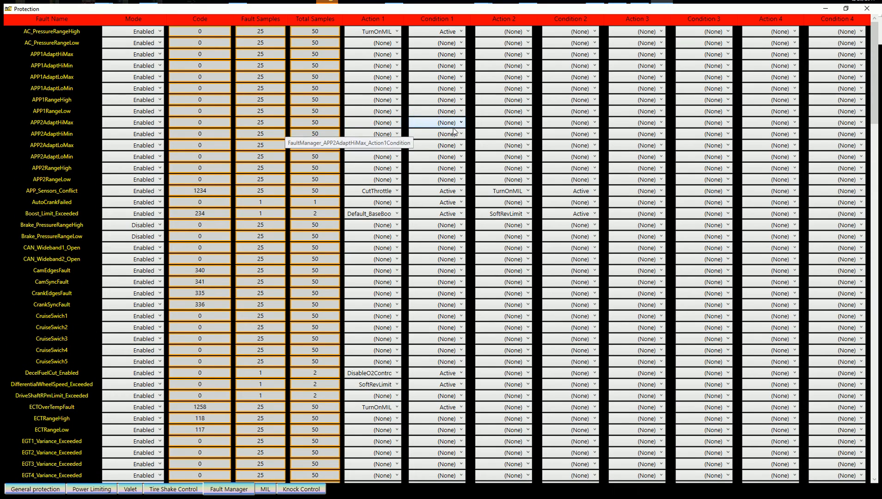
{"action": "scroll", "scroll_direction": "down", "scroll_amount": 3}
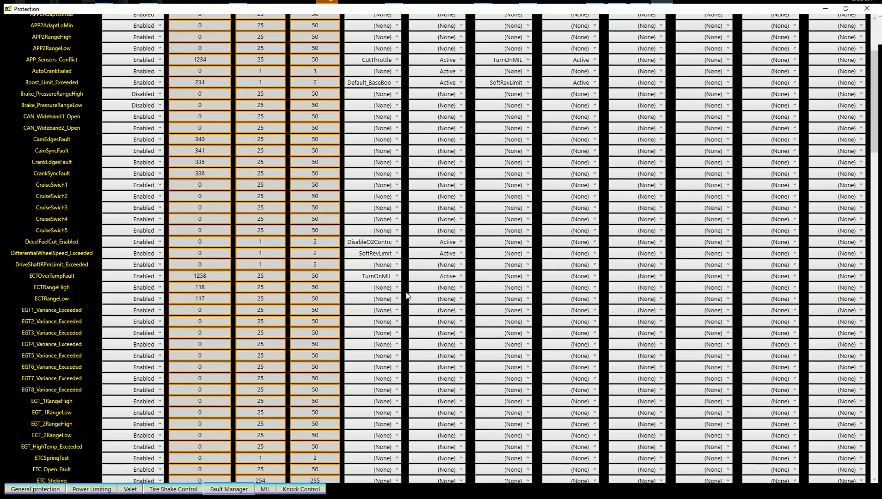
{"action": "scroll", "scroll_direction": "down", "scroll_amount": 3}
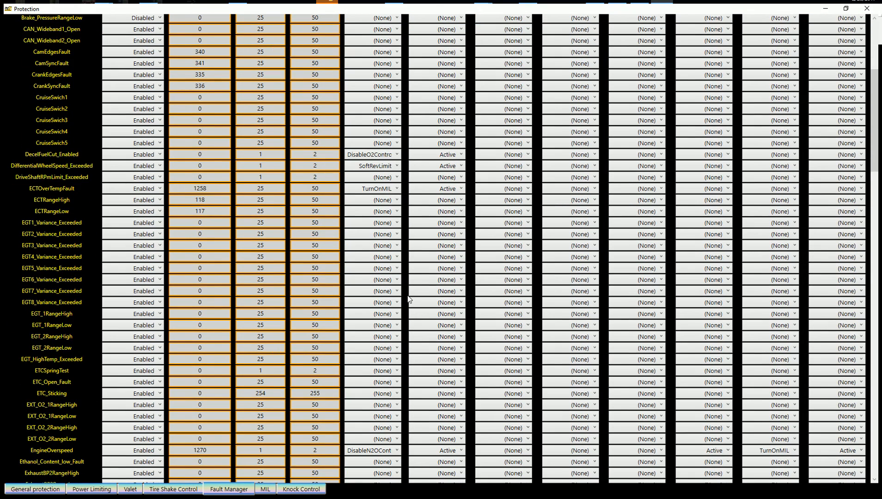
{"action": "scroll", "scroll_direction": "down", "scroll_amount": 3}
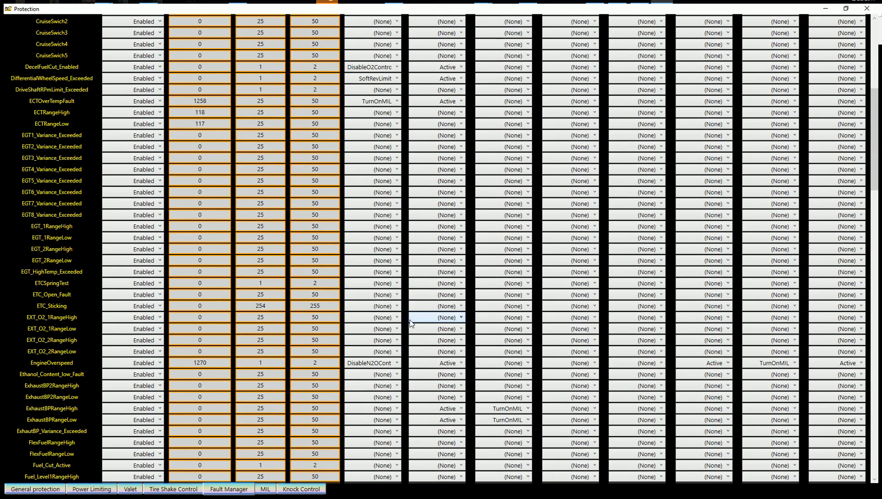
{"action": "mouse_move", "coordinate": [436, 317]}
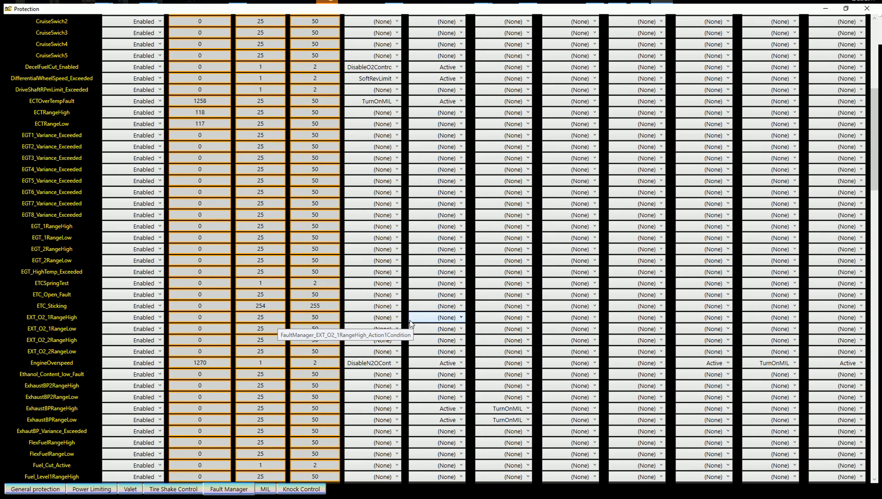
{"action": "mouse_move", "coordinate": [409, 323]}
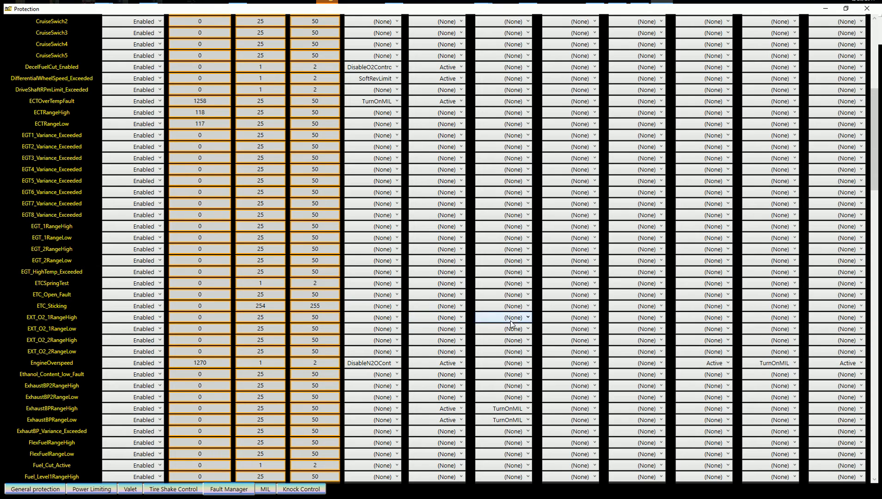
{"action": "mouse_move", "coordinate": [503, 295]}
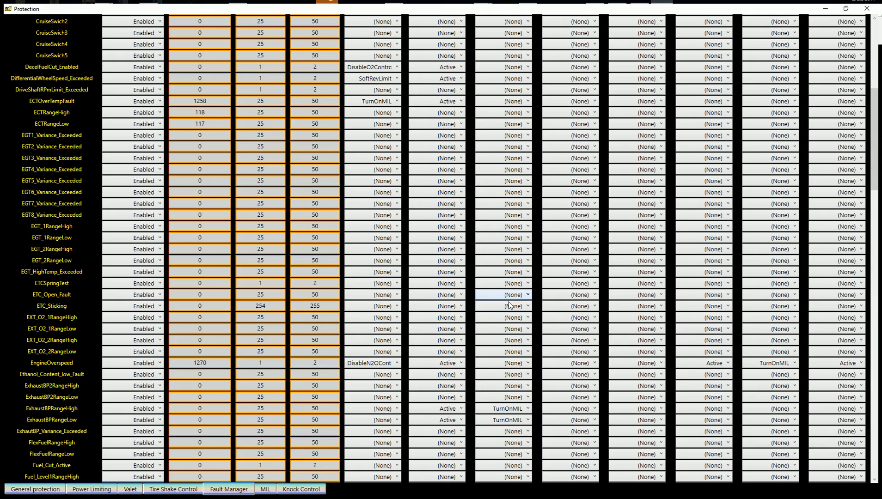
{"action": "mouse_move", "coordinate": [415, 317]}
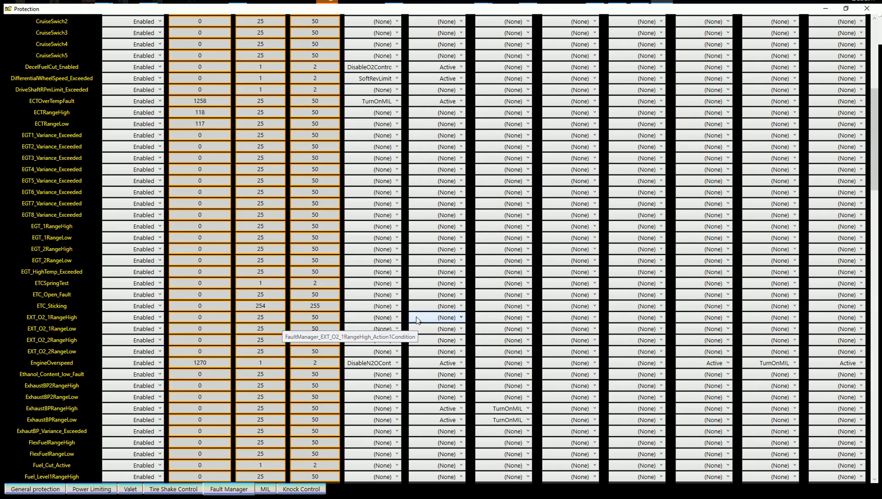
{"action": "mouse_move", "coordinate": [436, 169]}
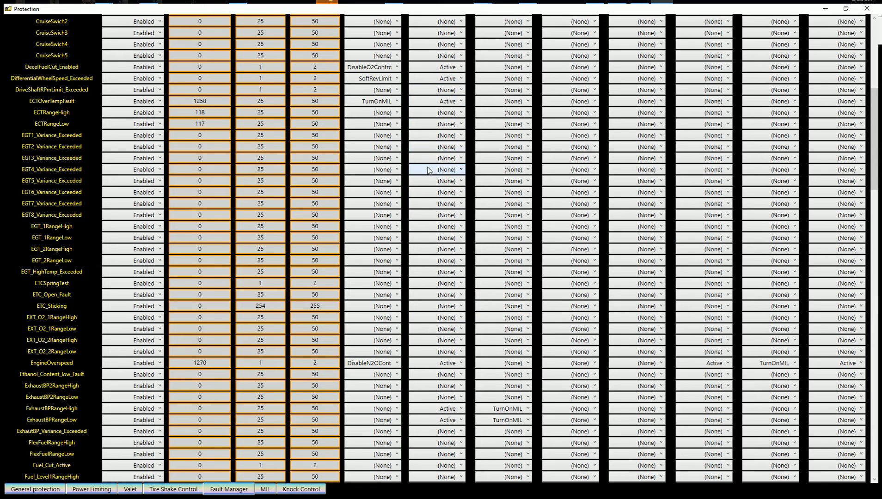
{"action": "mouse_move", "coordinate": [576, 271]}
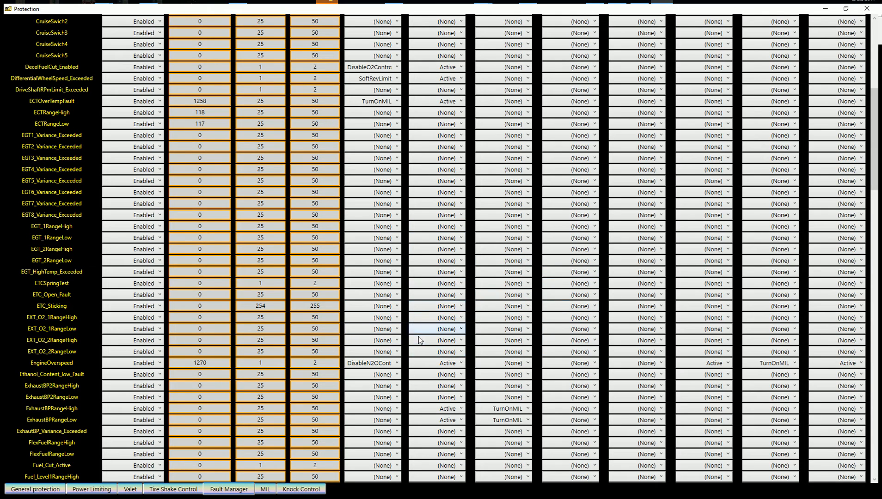
{"action": "mouse_move", "coordinate": [436, 340]}
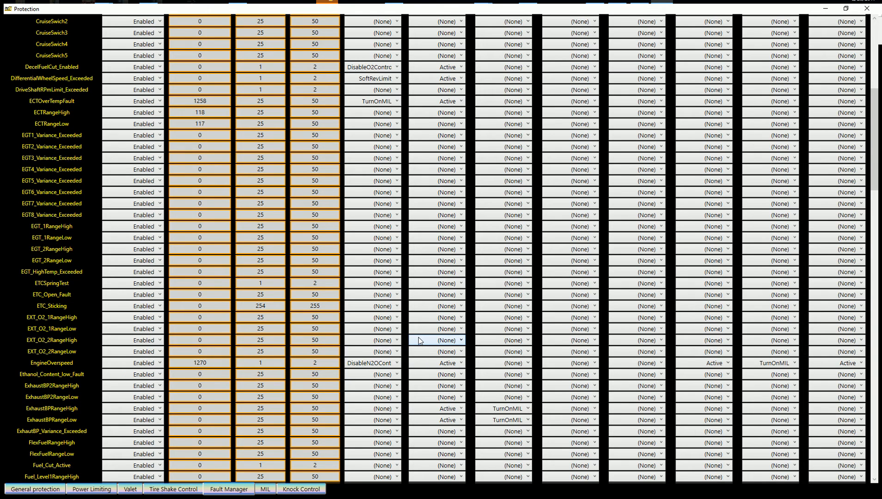
{"action": "mouse_move", "coordinate": [472, 271]}
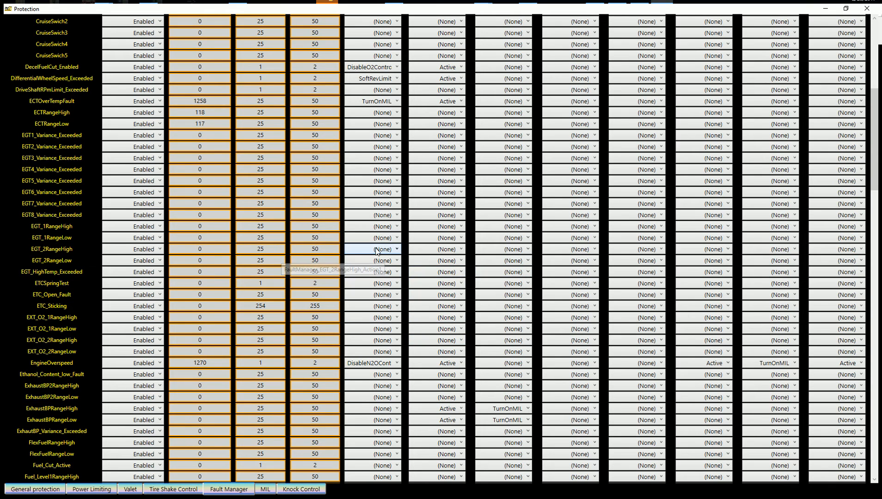
{"action": "scroll", "scroll_direction": "up", "scroll_amount": 3}
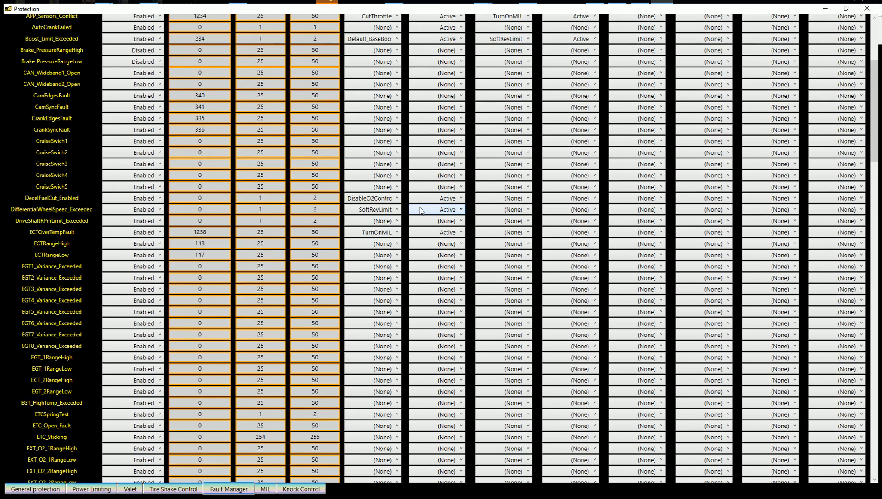
{"action": "scroll", "scroll_direction": "up", "scroll_amount": 3}
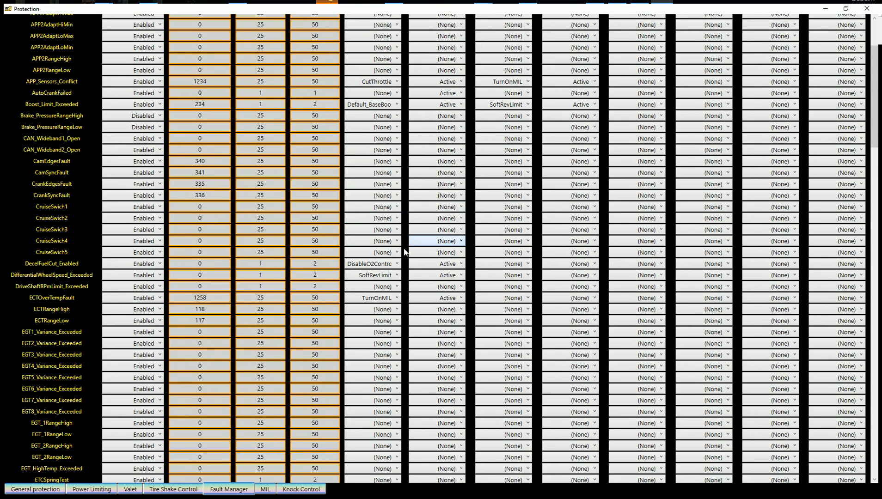
{"action": "scroll", "scroll_direction": "down", "scroll_amount": 3}
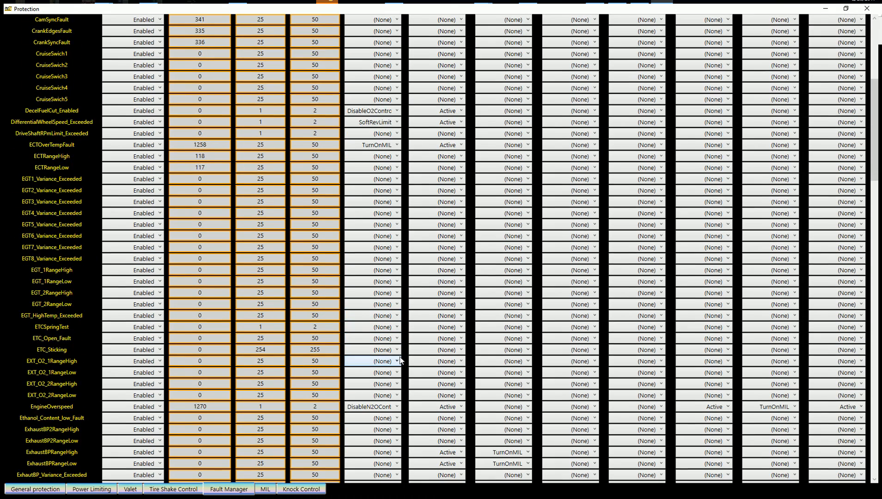
{"action": "scroll", "scroll_direction": "down", "scroll_amount": 3}
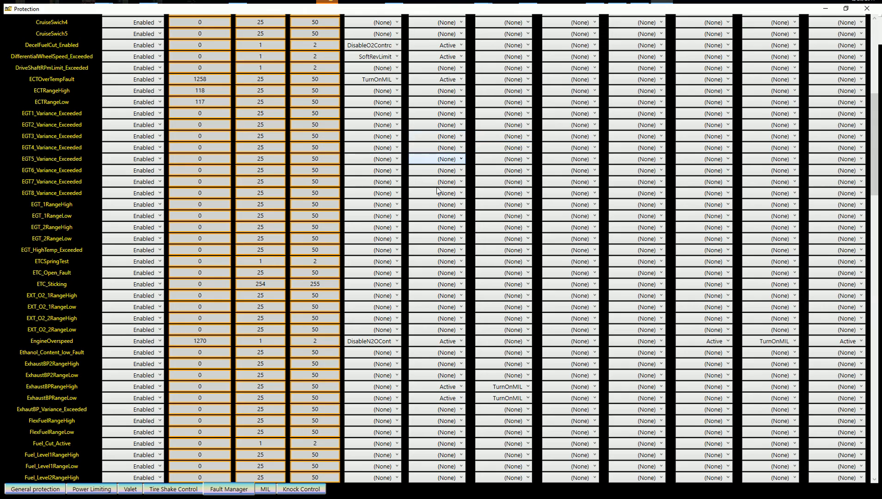
{"action": "scroll", "scroll_direction": "down", "scroll_amount": 3}
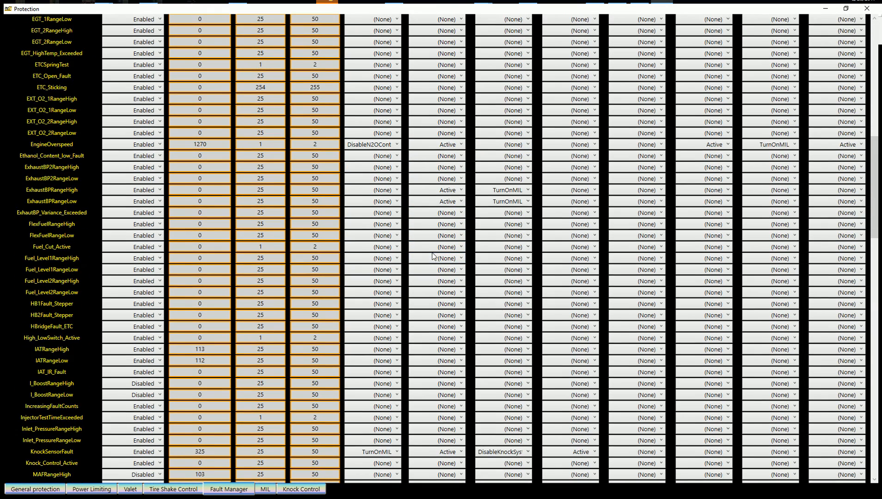
{"action": "scroll", "scroll_direction": "down", "scroll_amount": 3}
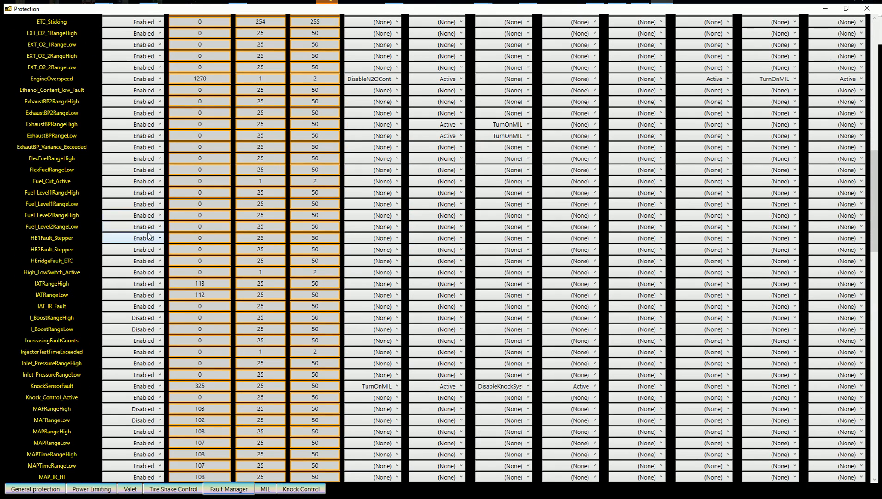
{"action": "mouse_move", "coordinate": [133, 229]}
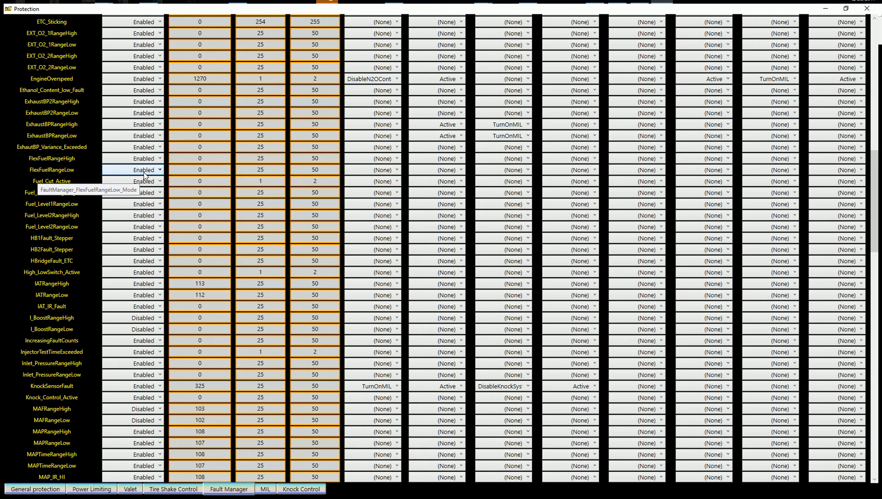
{"action": "mouse_move", "coordinate": [382, 226]}
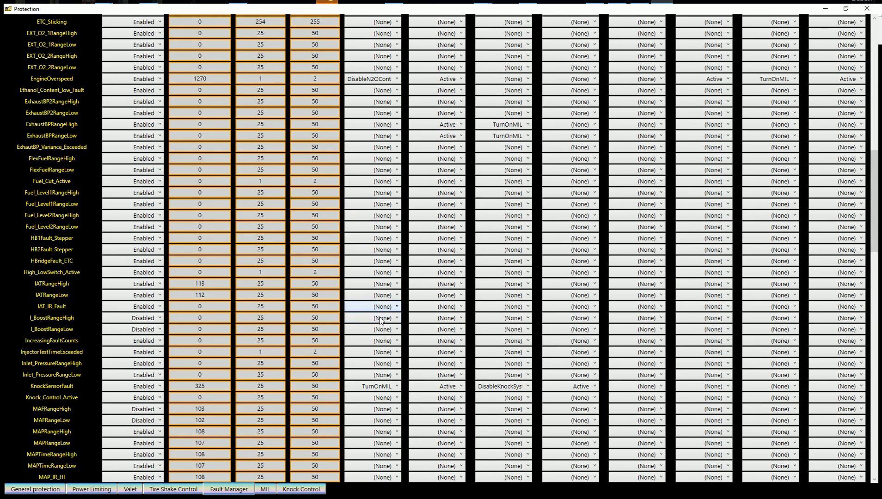
{"action": "mouse_move", "coordinate": [314, 465]}
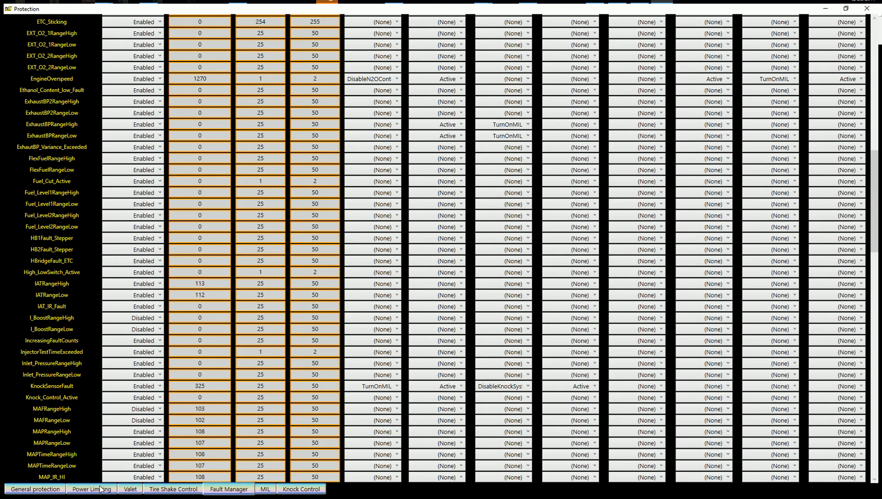
{"action": "left_click", "coordinate": [91, 488]}
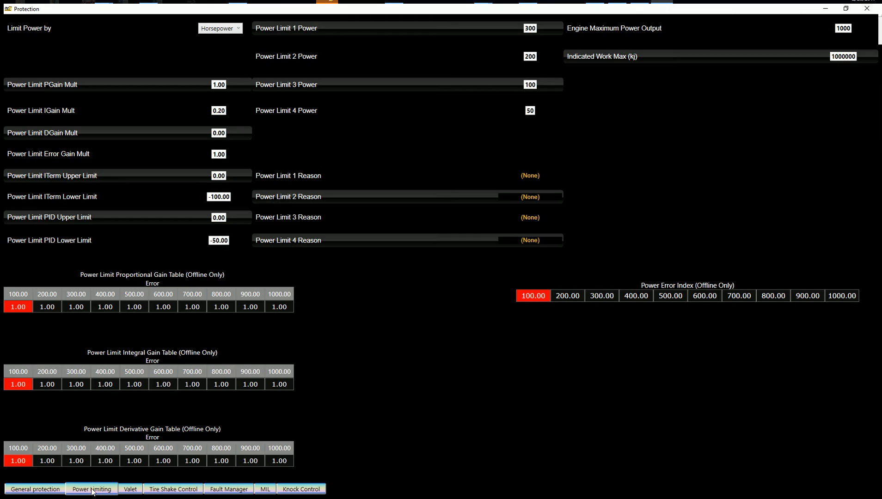
{"action": "mouse_move", "coordinate": [356, 288]}
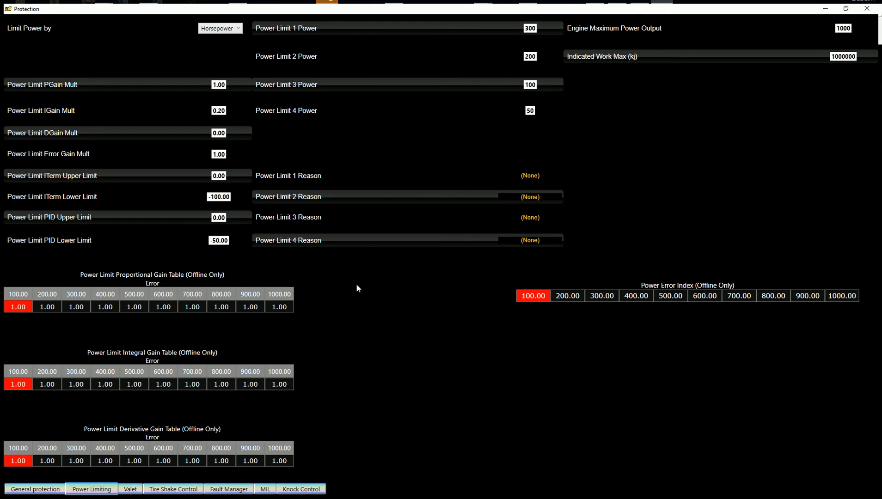
{"action": "left_click", "coordinate": [220, 28]}
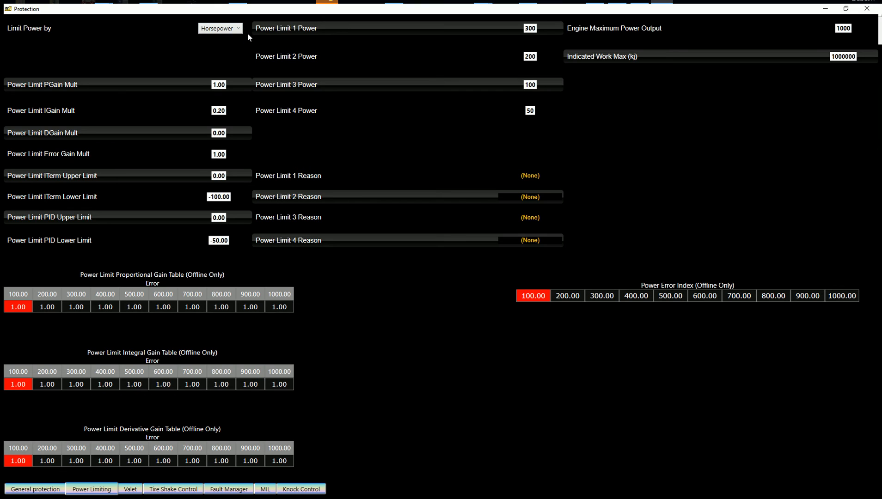
{"action": "mouse_move", "coordinate": [187, 71]}
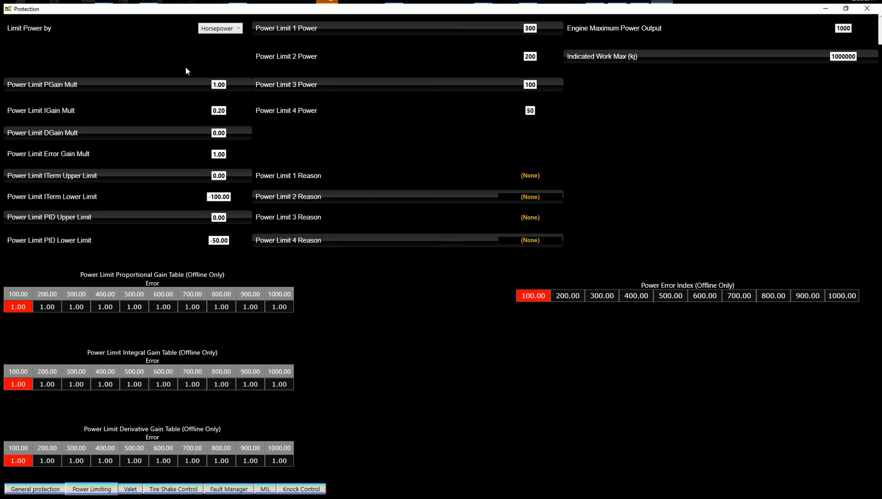
{"action": "mouse_move", "coordinate": [325, 251]}
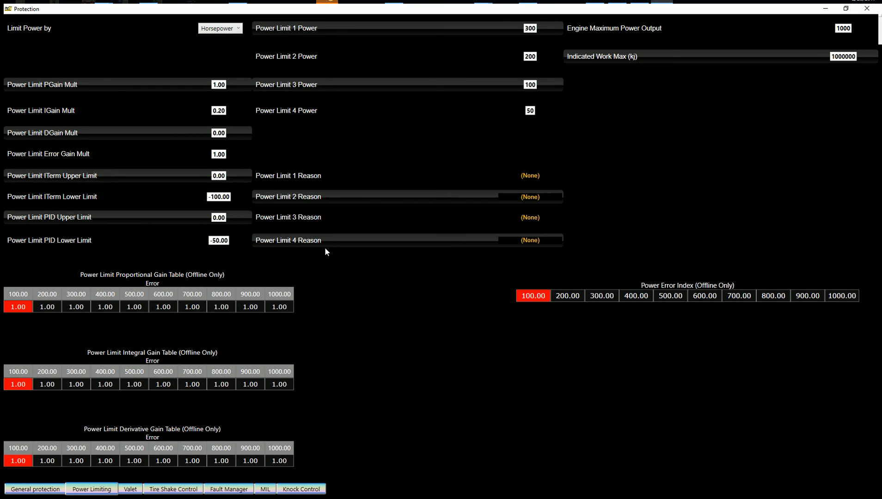
{"action": "mouse_move", "coordinate": [534, 179]}
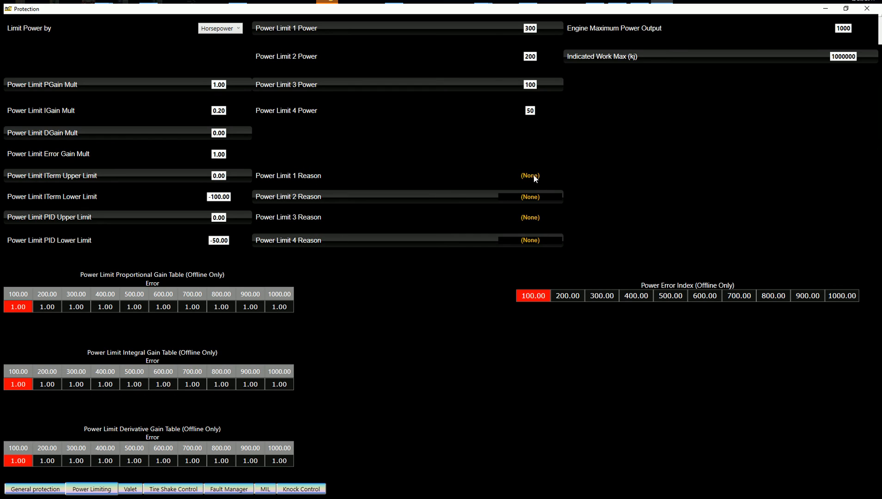
{"action": "mouse_move", "coordinate": [413, 56]}
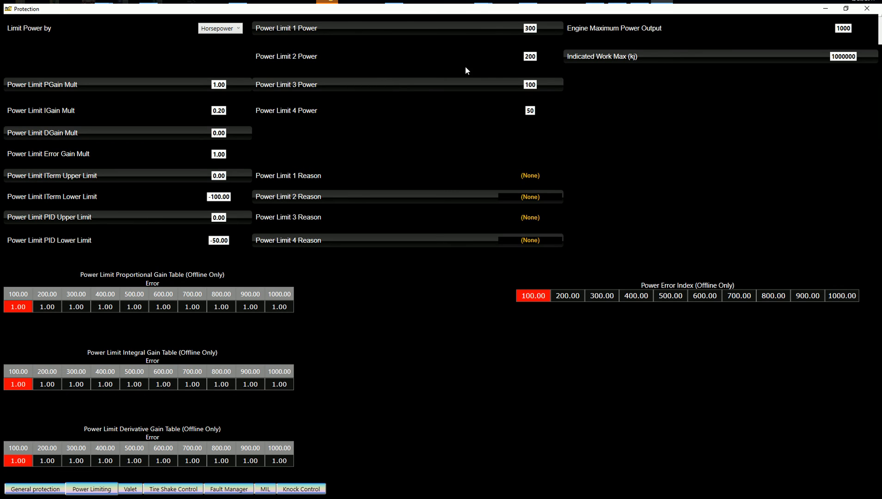
{"action": "mouse_move", "coordinate": [133, 493]}
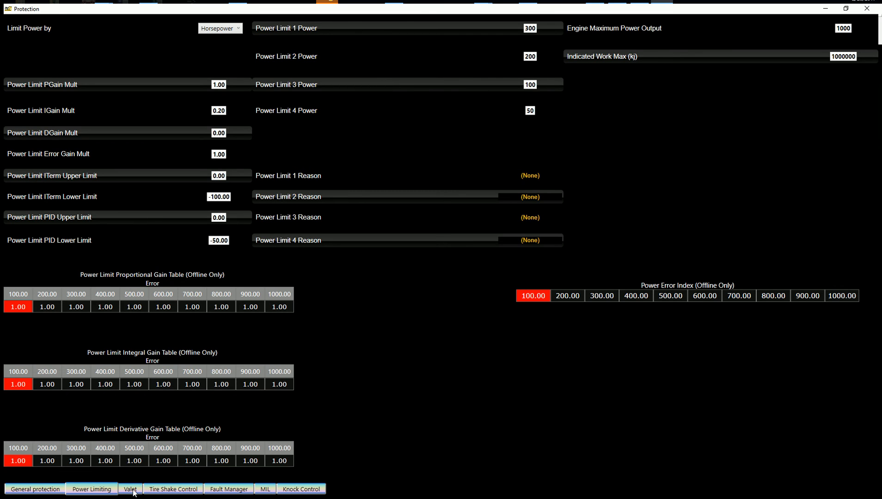
Show the Valet page: 3000 rpm limit, speed limit 25, and the throttle setpoint chart
{"action": "left_click", "coordinate": [130, 489]}
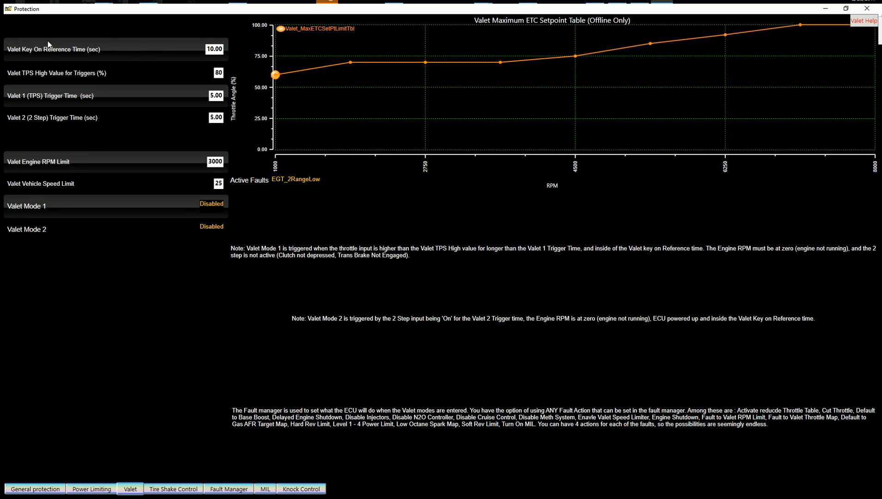
{"action": "mouse_move", "coordinate": [211, 52]}
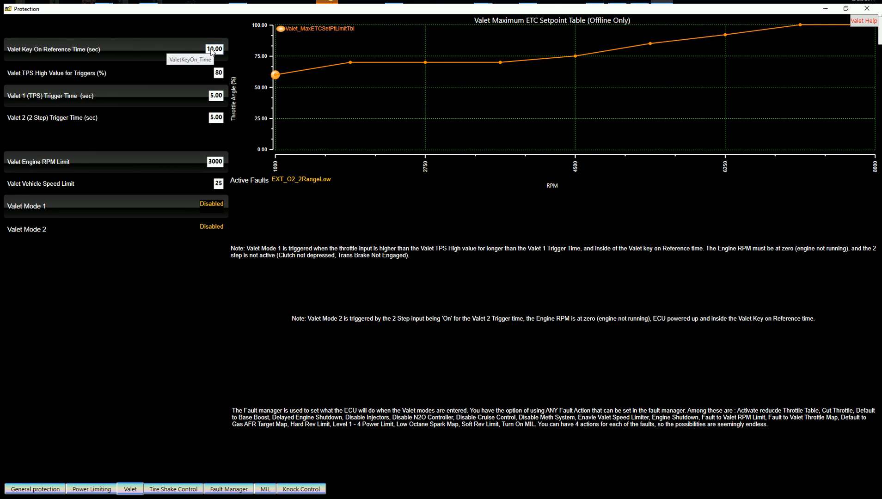
{"action": "mouse_move", "coordinate": [69, 74]}
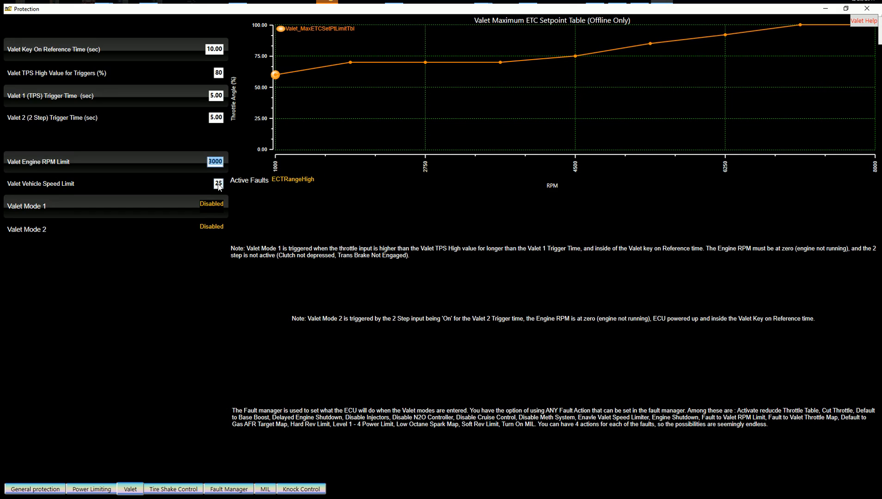
{"action": "mouse_move", "coordinate": [451, 70]}
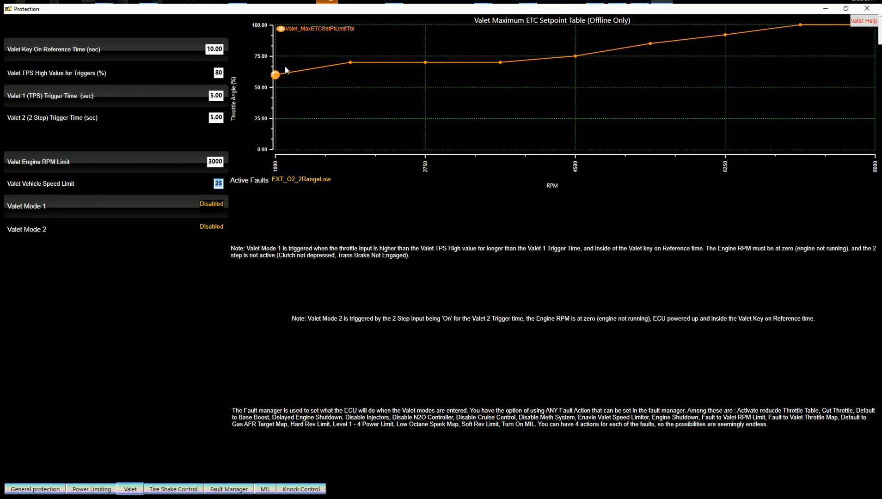
{"action": "mouse_move", "coordinate": [576, 60]}
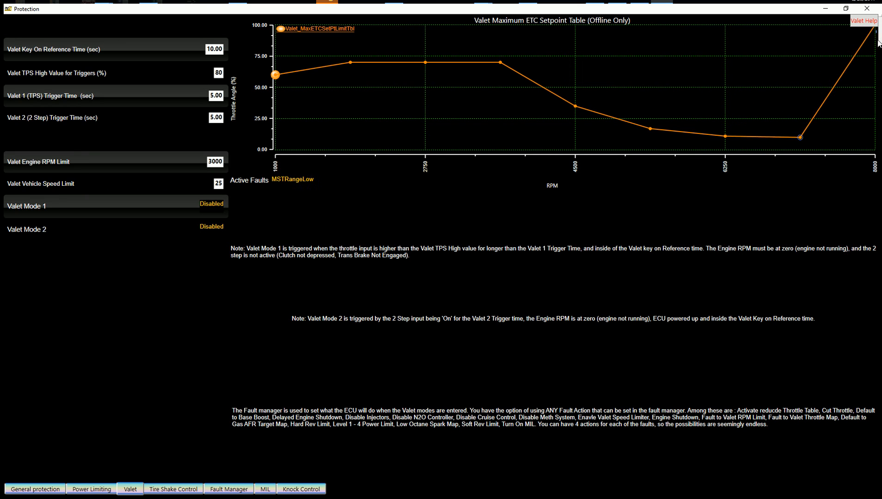
{"action": "mouse_move", "coordinate": [499, 61]}
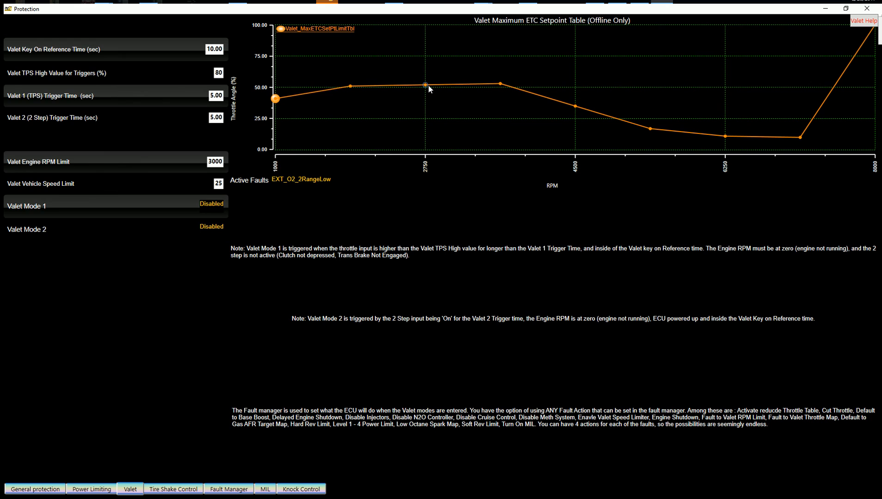
{"action": "mouse_move", "coordinate": [348, 88]}
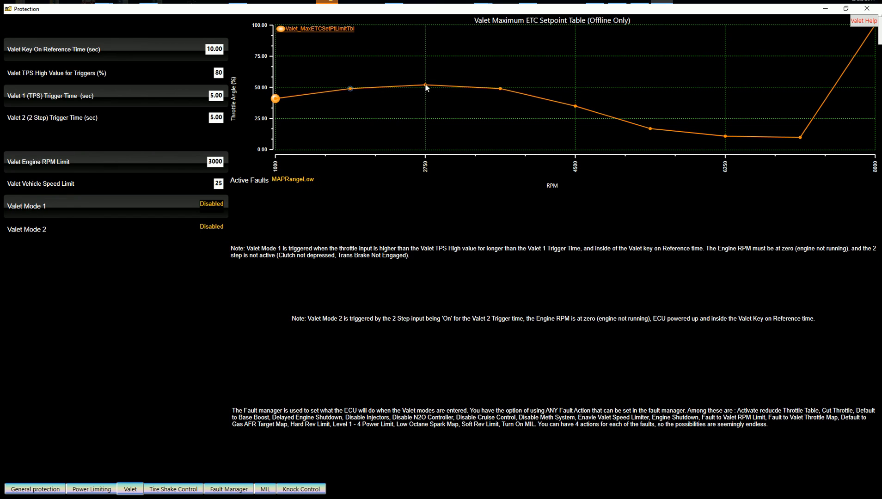
{"action": "mouse_move", "coordinate": [495, 106]}
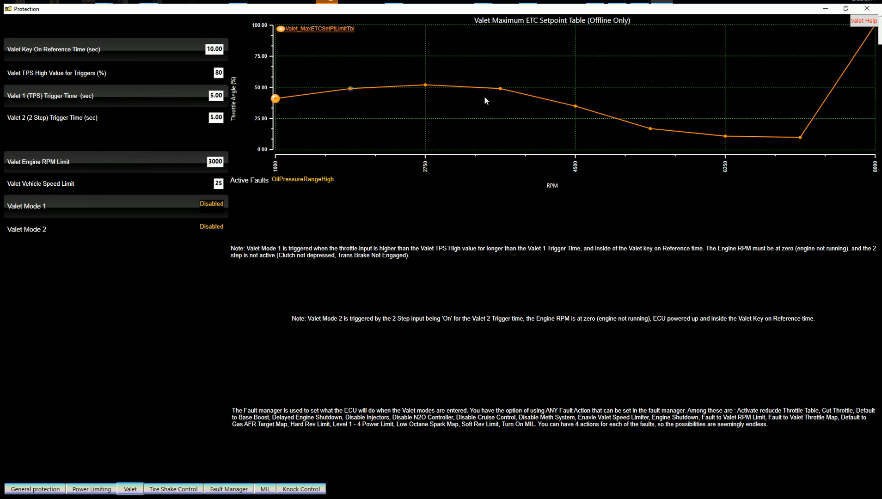
{"action": "mouse_move", "coordinate": [704, 142]}
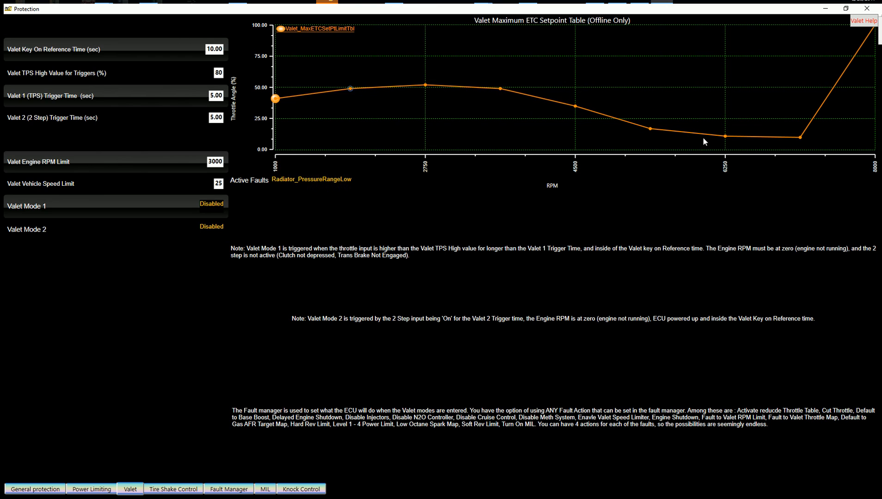
{"action": "mouse_move", "coordinate": [799, 145]}
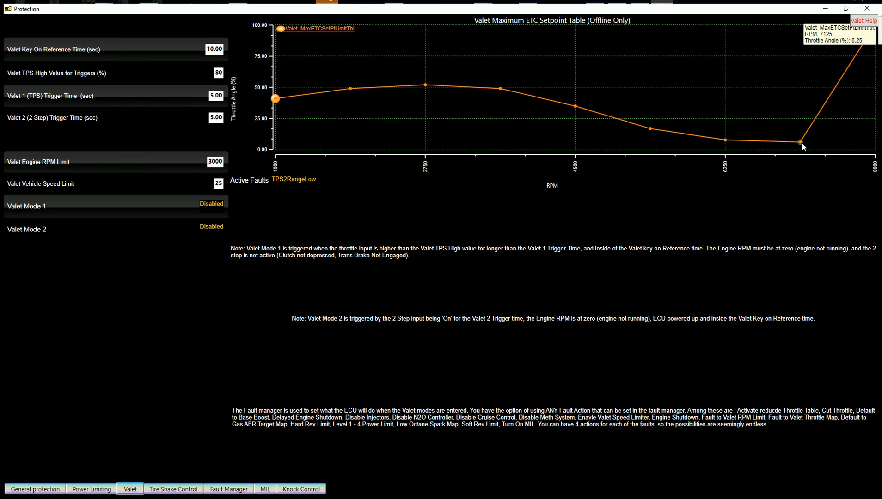
{"action": "mouse_move", "coordinate": [637, 132]}
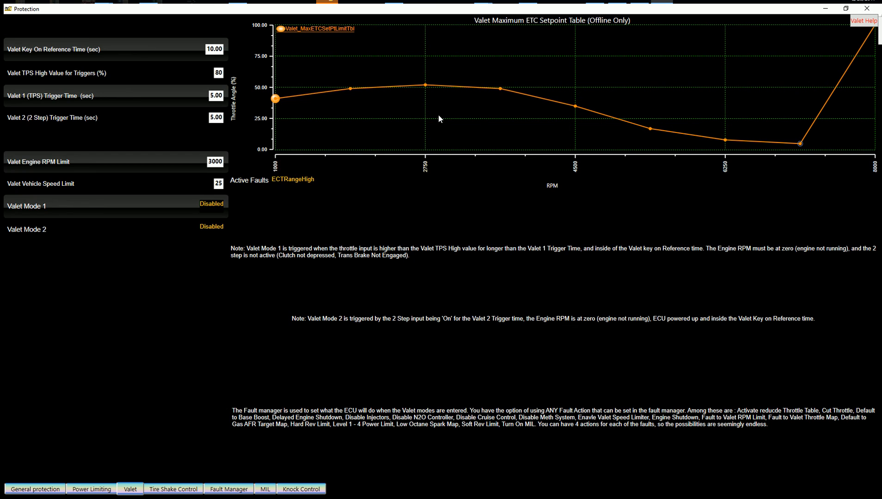
{"action": "mouse_move", "coordinate": [577, 111]}
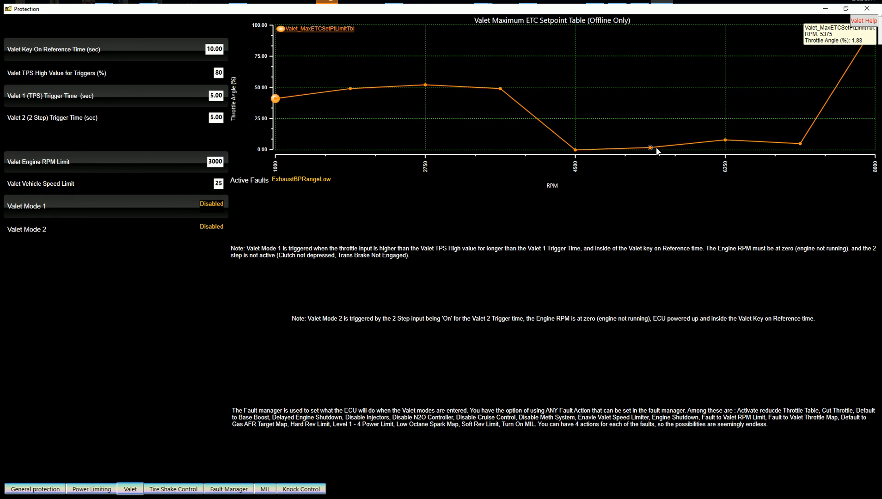
{"action": "mouse_move", "coordinate": [517, 114]}
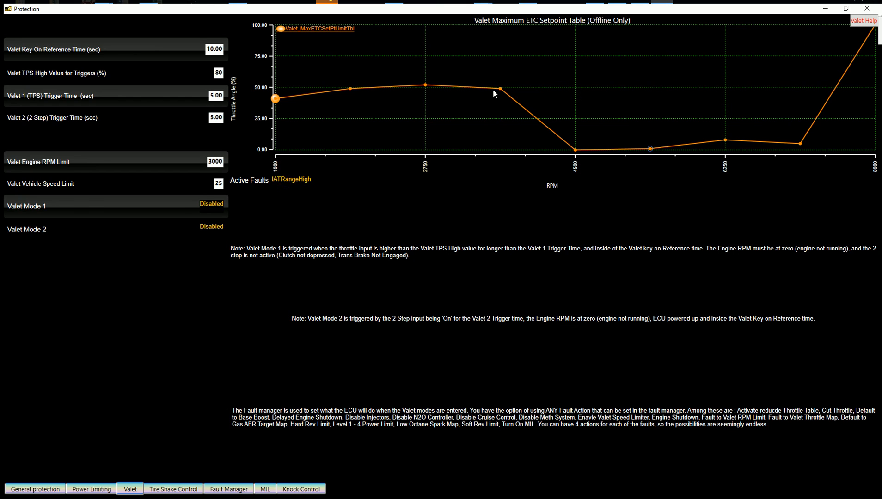
{"action": "mouse_move", "coordinate": [462, 87]}
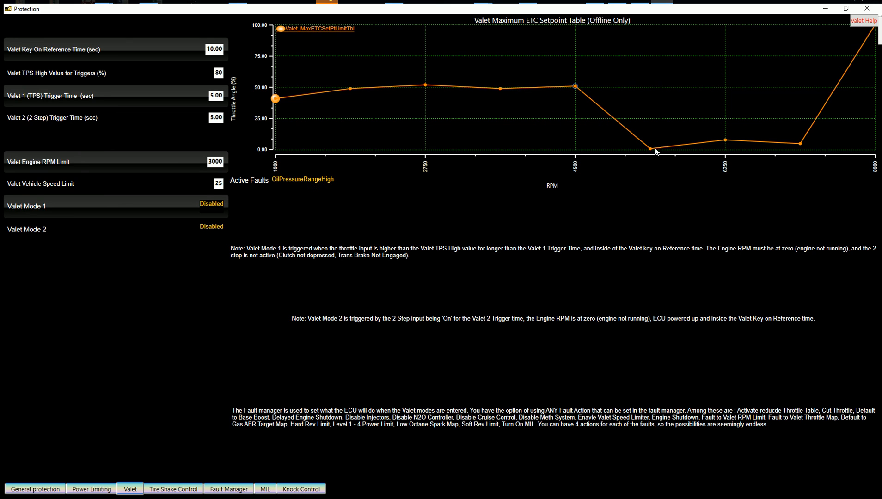
{"action": "mouse_move", "coordinate": [726, 146]}
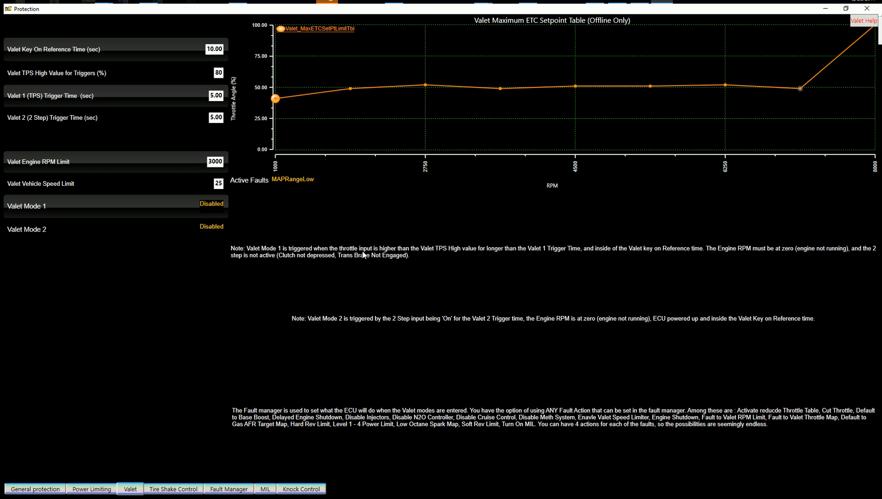
{"action": "mouse_move", "coordinate": [478, 252]}
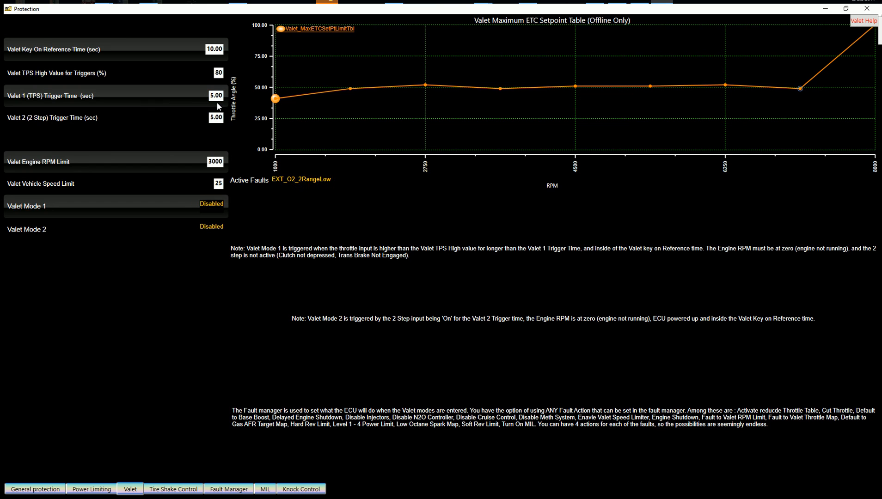
{"action": "mouse_move", "coordinate": [216, 95]}
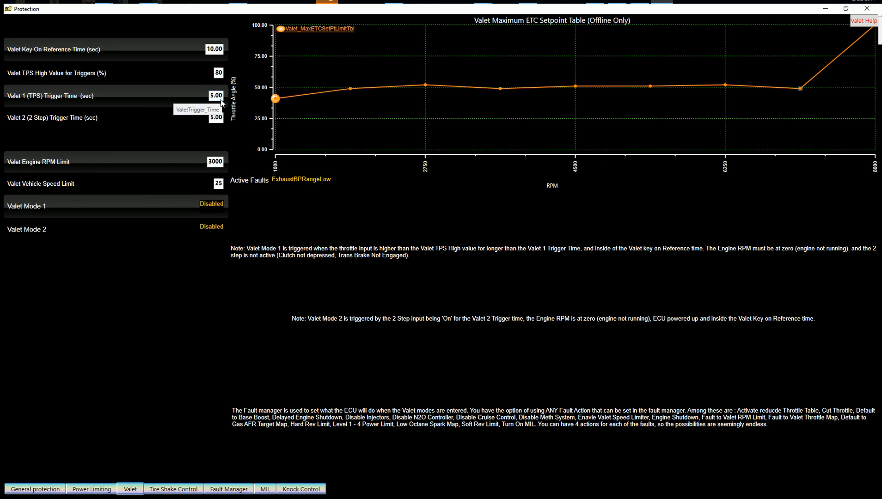